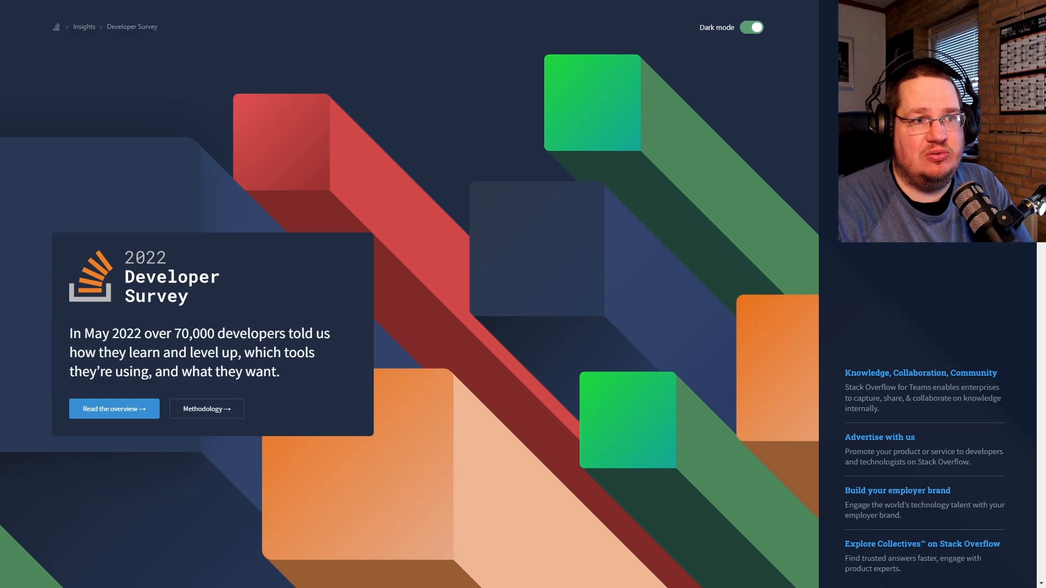
# Switch the Educational attainment chart to Professional Developers, then to Learning to Code
pyautogui.scroll(-3)
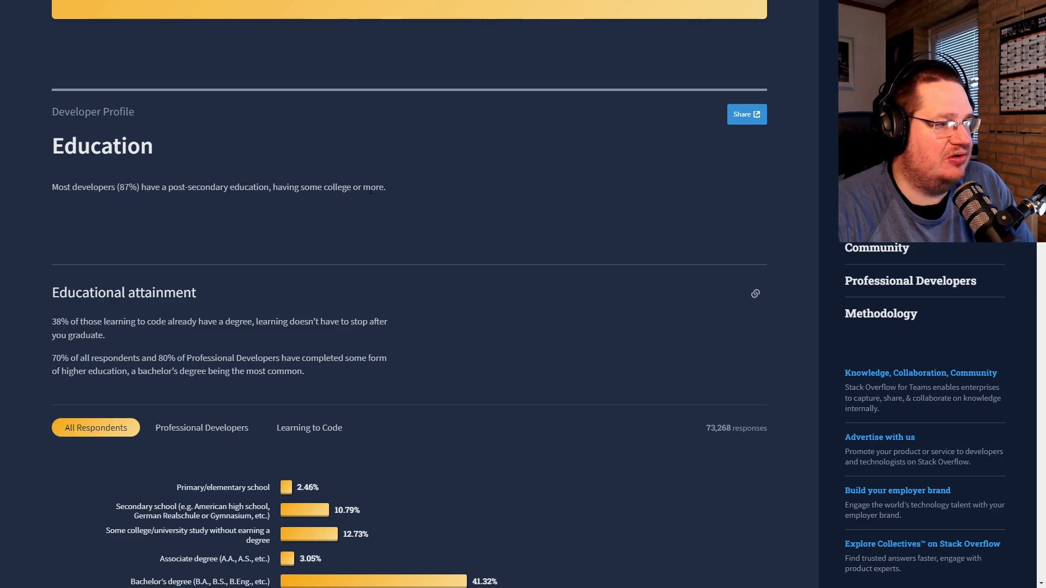
pyautogui.scroll(-3)
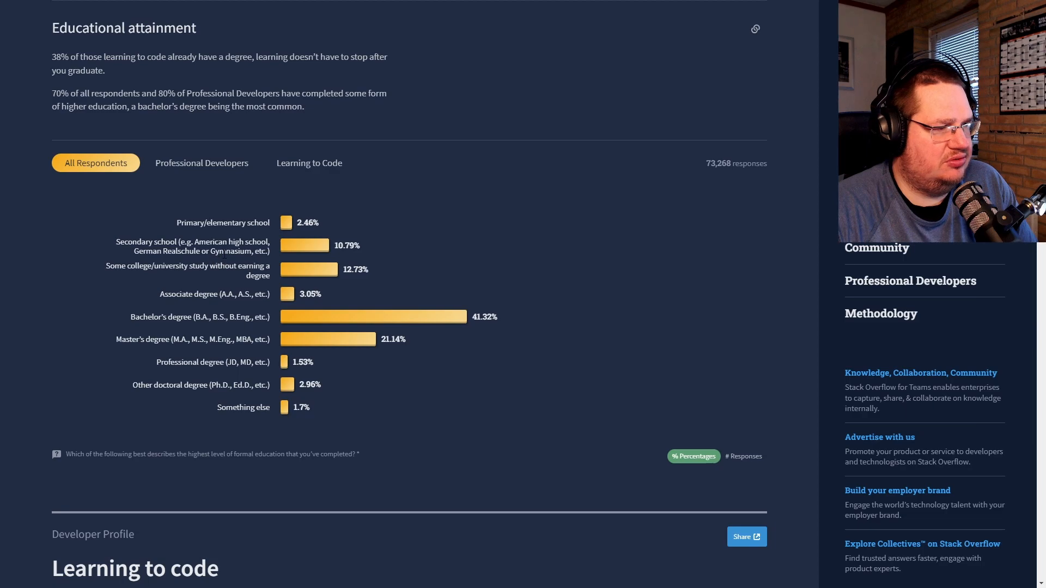
pyautogui.click(201, 163)
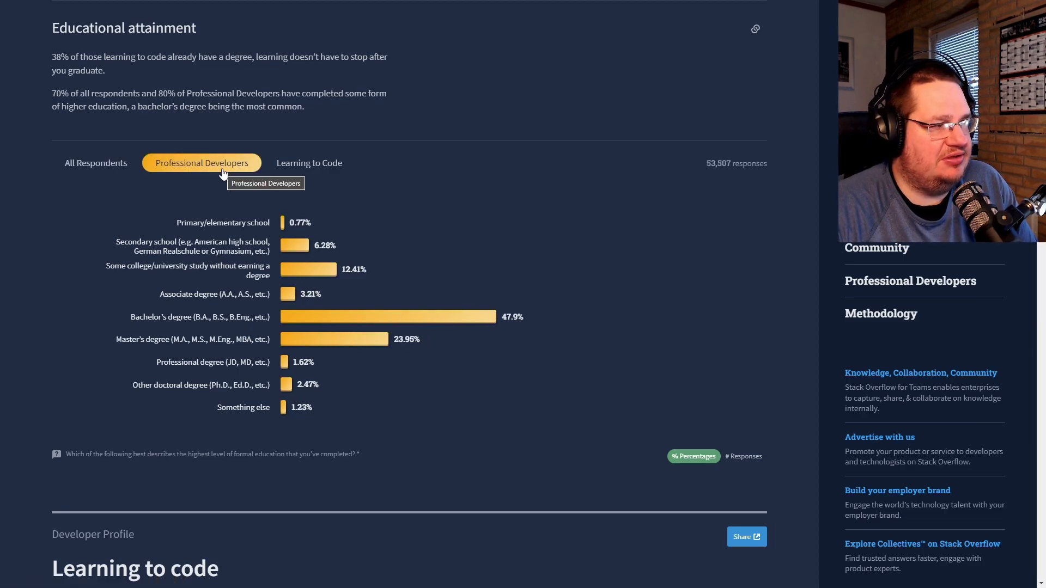
pyautogui.click(309, 163)
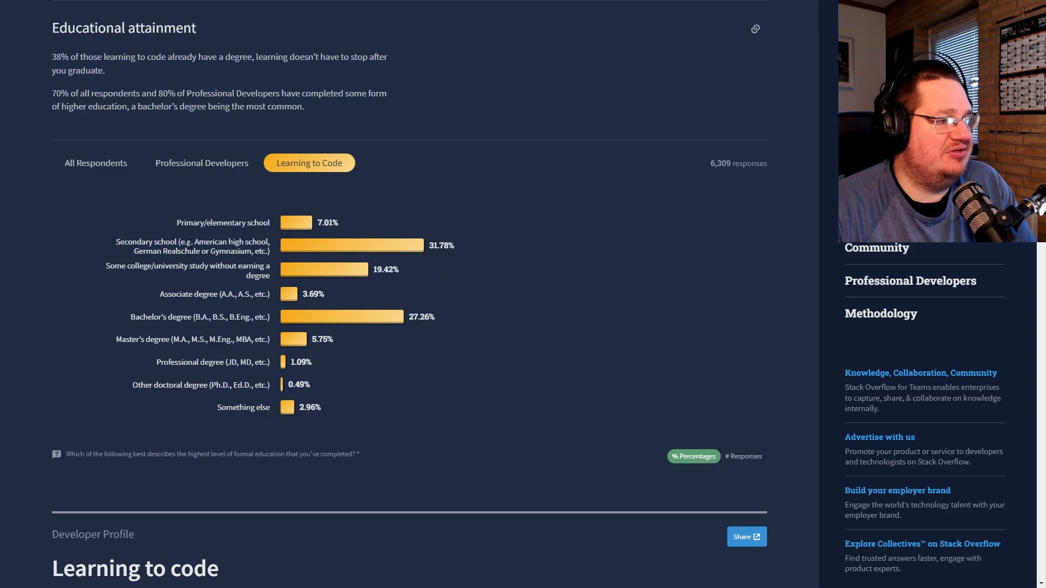
pyautogui.moveTo(182, 196)
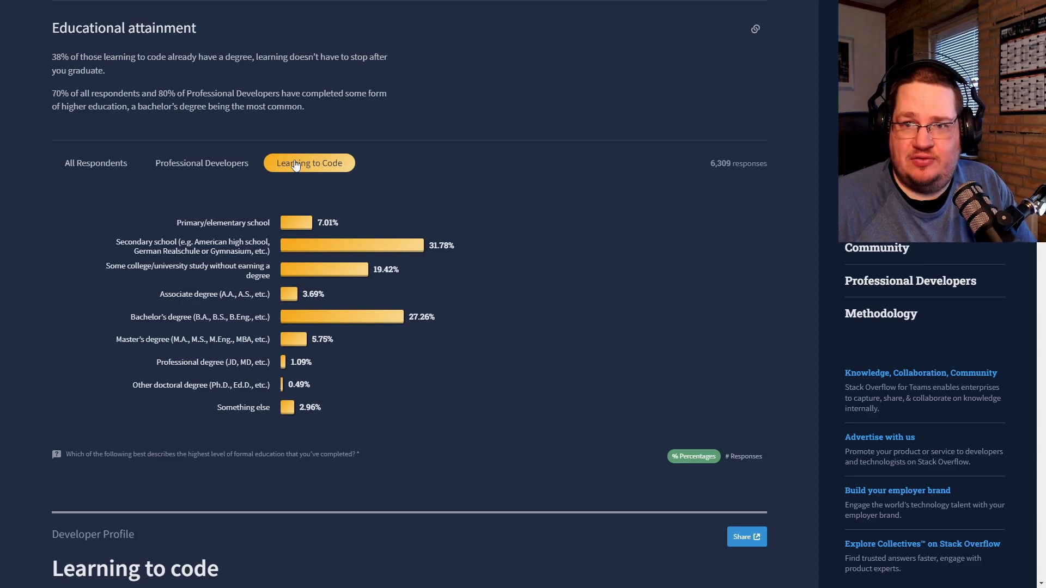
# Break the Learning how to code chart down by age group
pyautogui.scroll(-3)
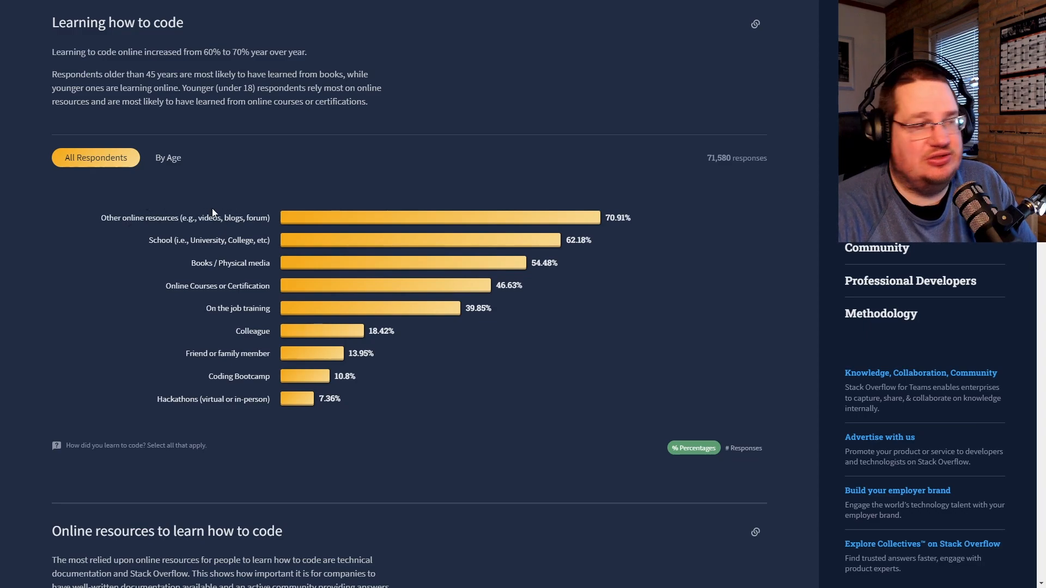
pyautogui.click(167, 157)
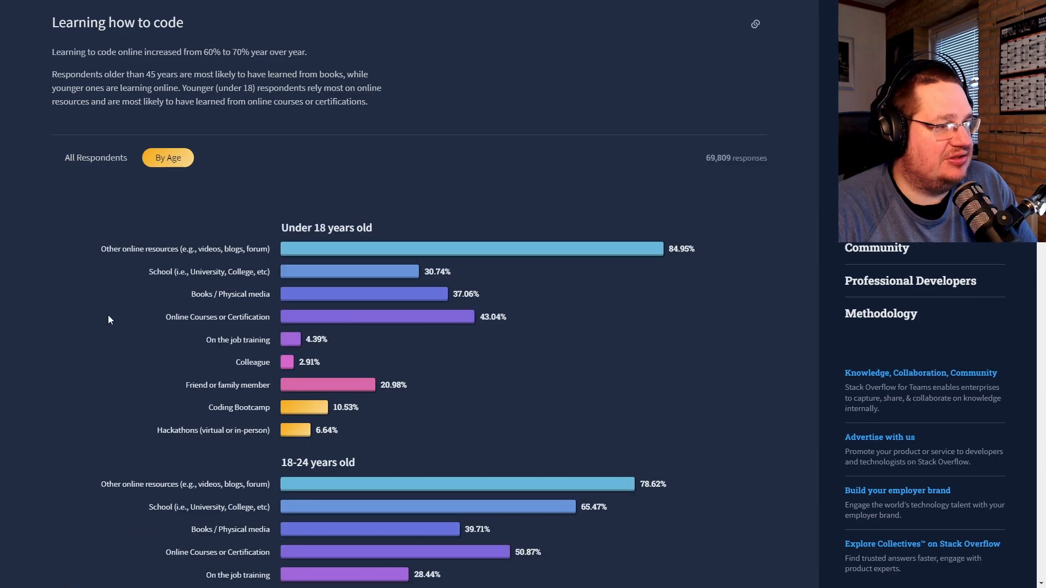
pyautogui.scroll(-3)
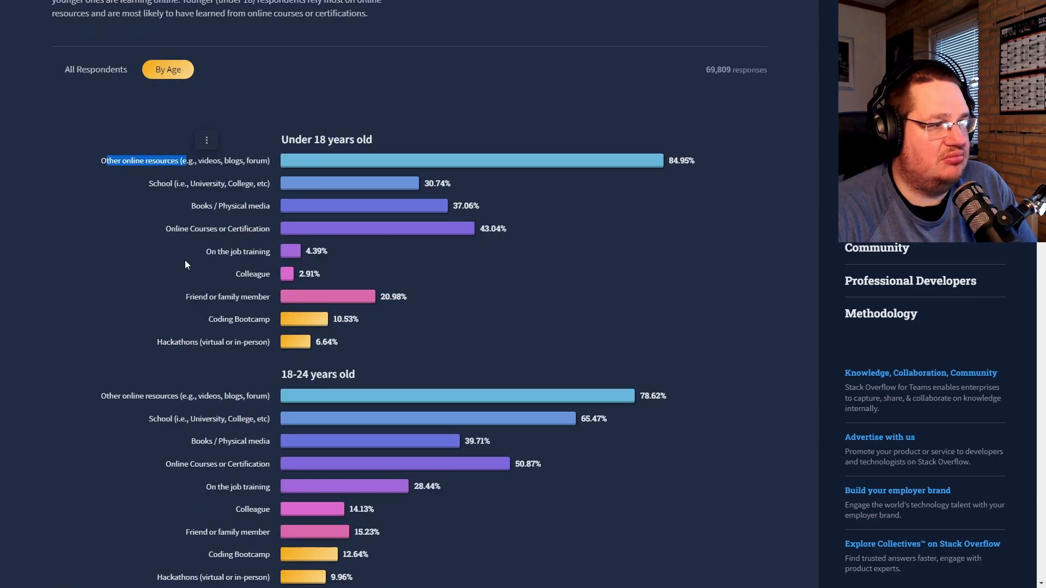
pyautogui.scroll(-3)
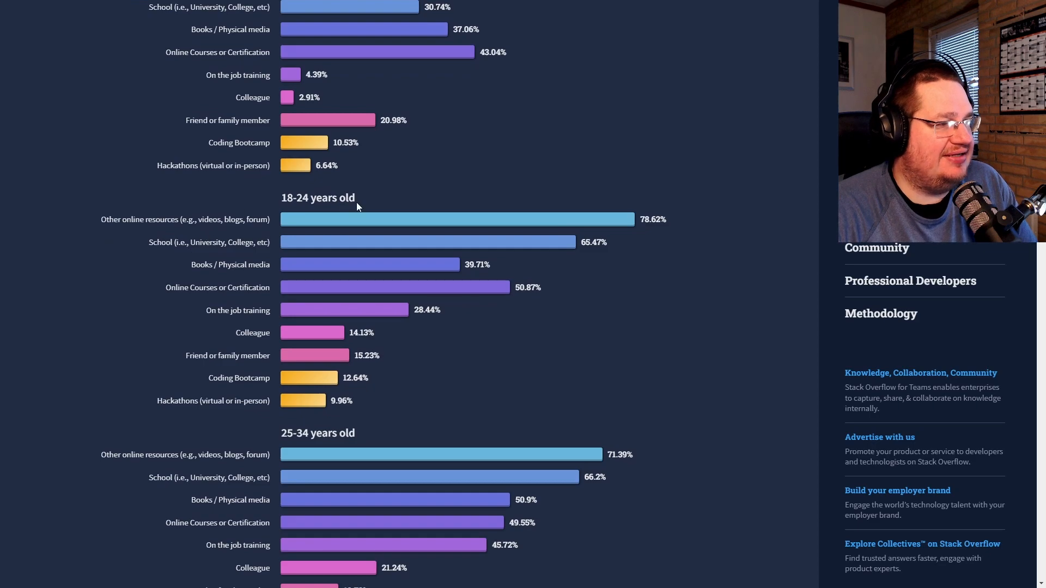
# Read through the age-group charts, highlighting the Online resources and Books / Physical media labels
pyautogui.doubleClick(144, 219)
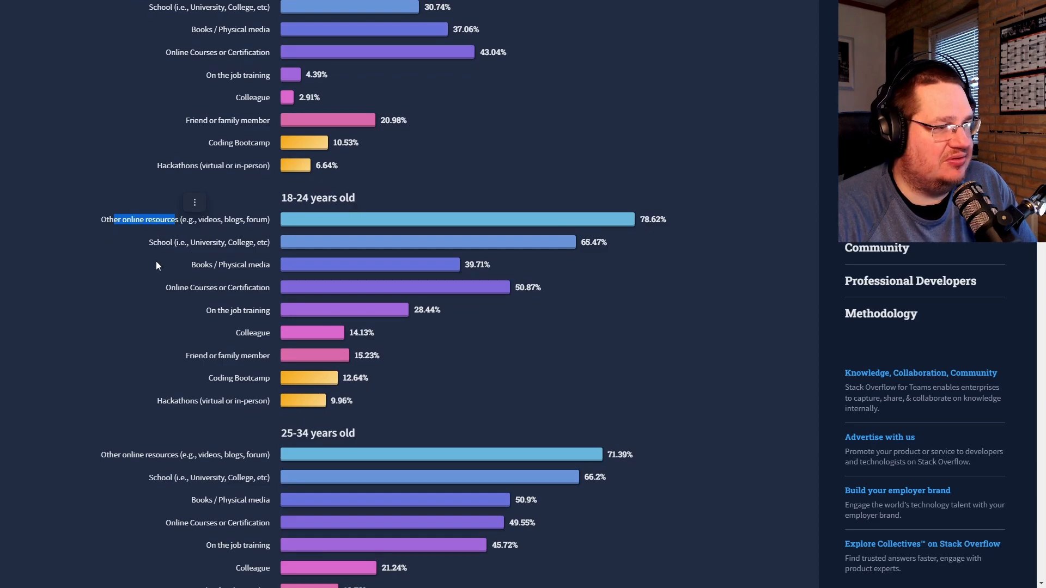
pyautogui.scroll(-3)
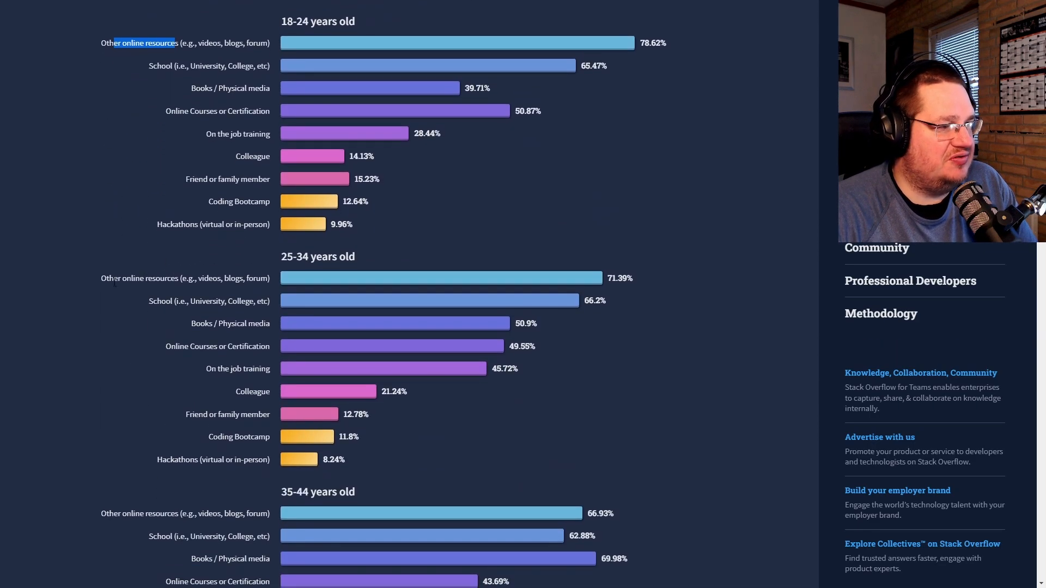
pyautogui.rightClick(143, 278)
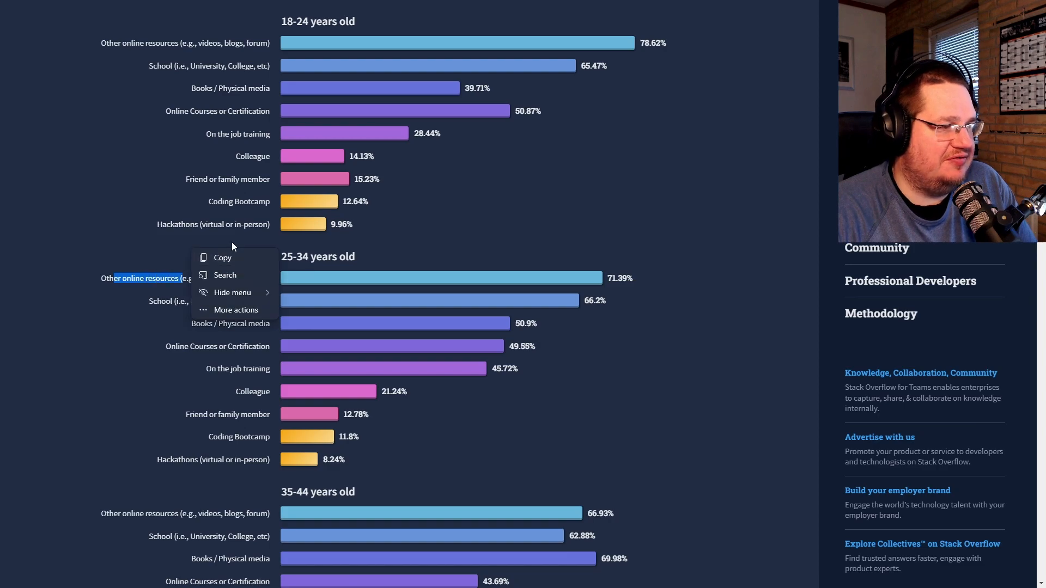
pyautogui.scroll(-3)
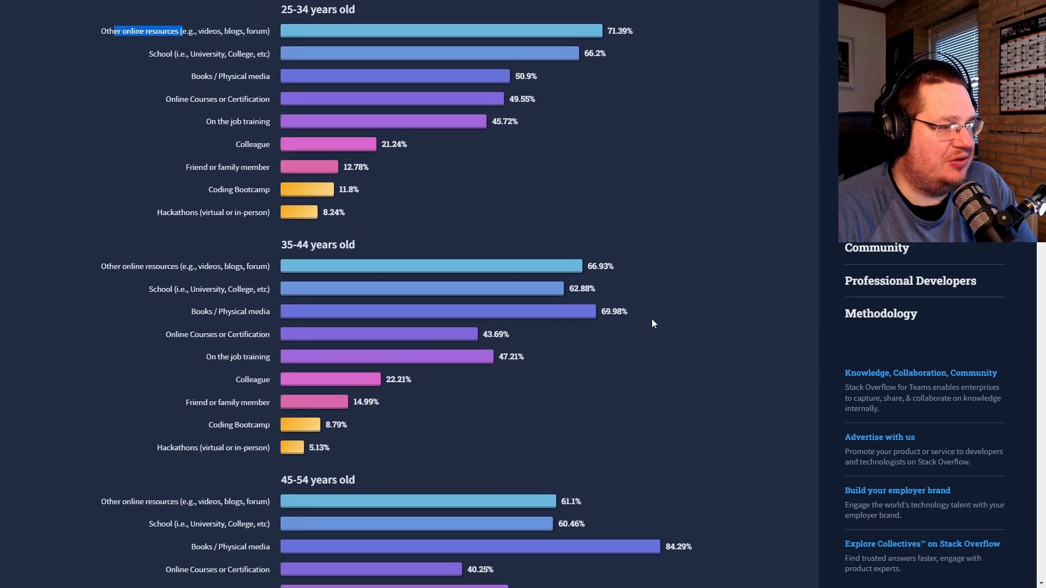
pyautogui.scroll(-3)
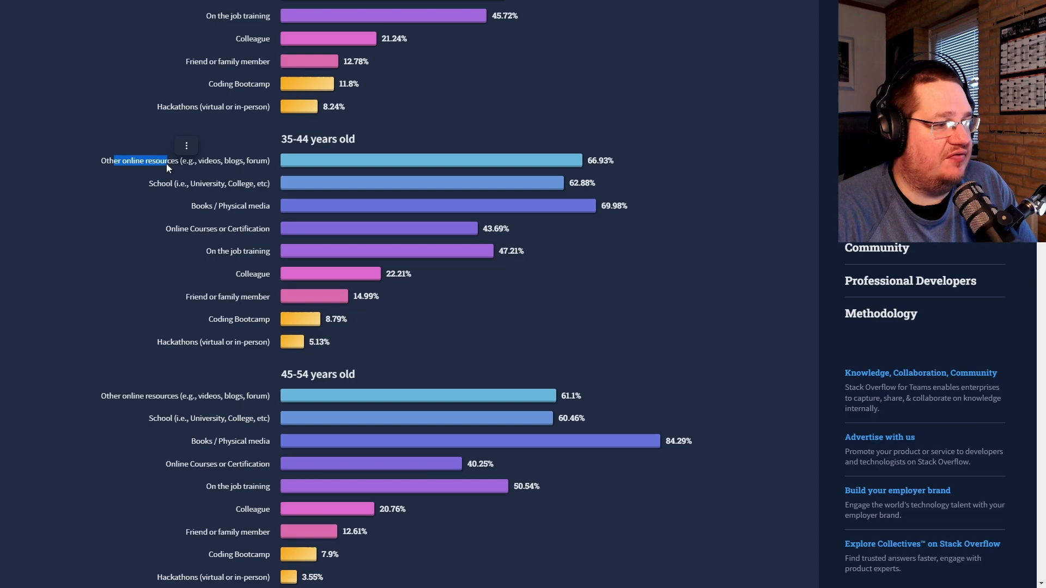
pyautogui.scroll(-3)
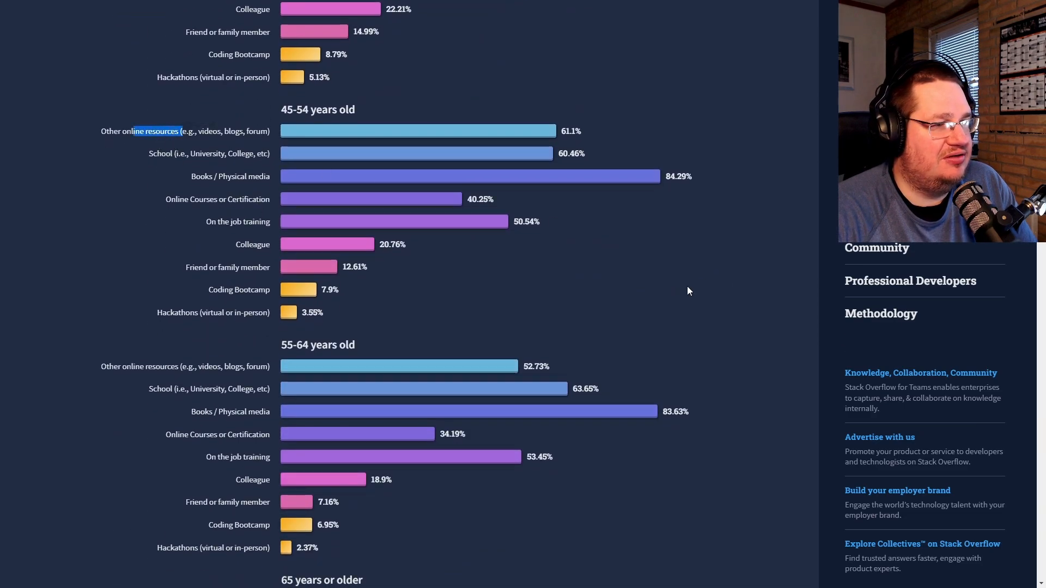
pyautogui.scroll(-3)
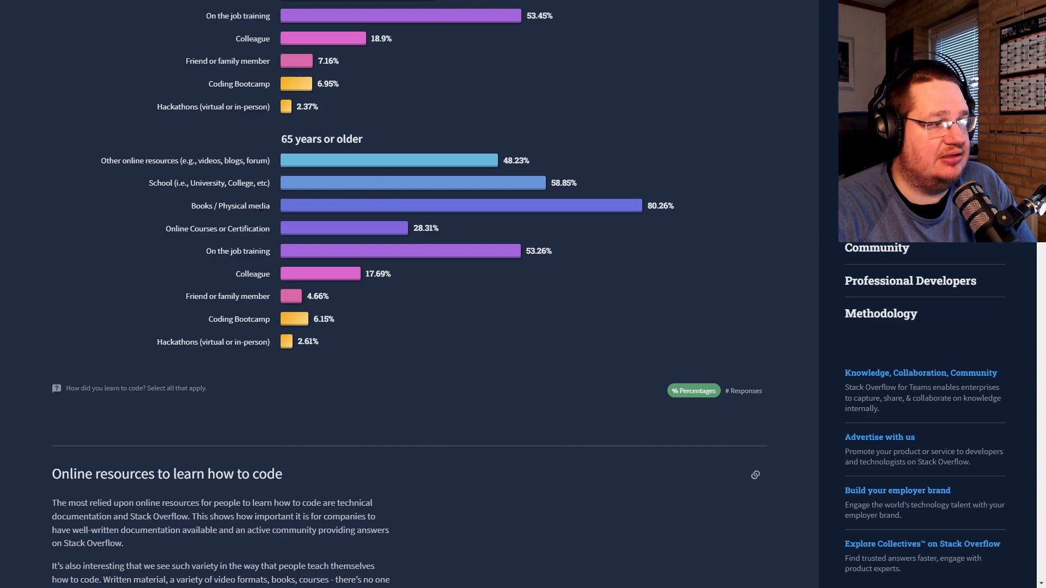
pyautogui.moveTo(190, 249)
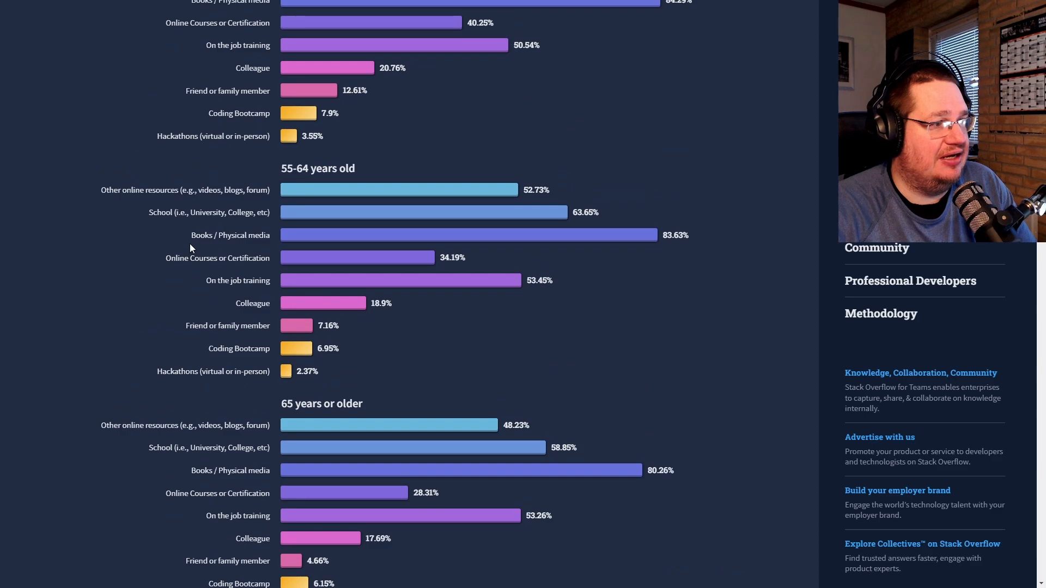
pyautogui.scroll(-3)
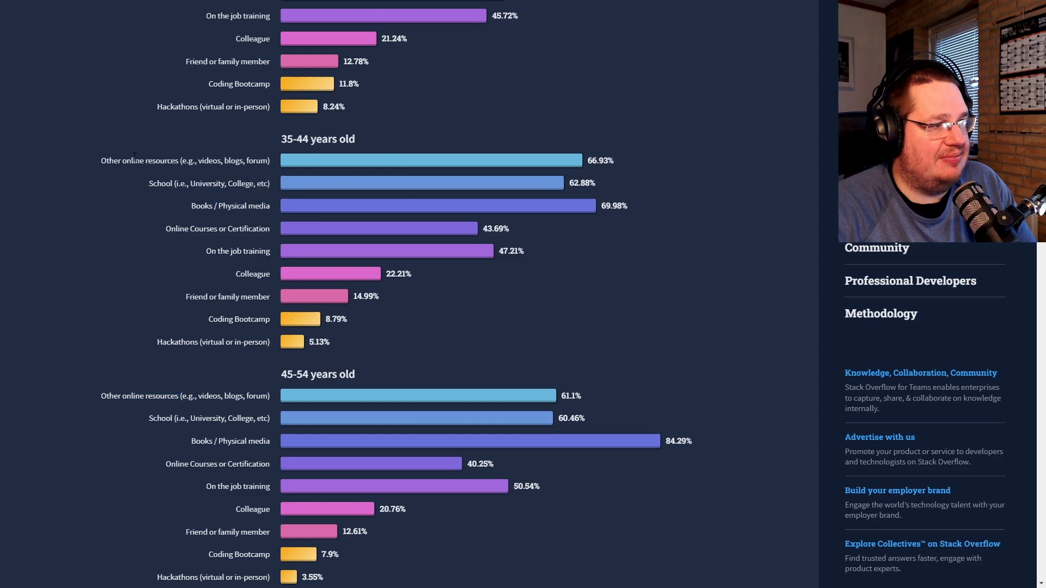
pyautogui.moveTo(132, 160); pyautogui.dragTo(219, 161)
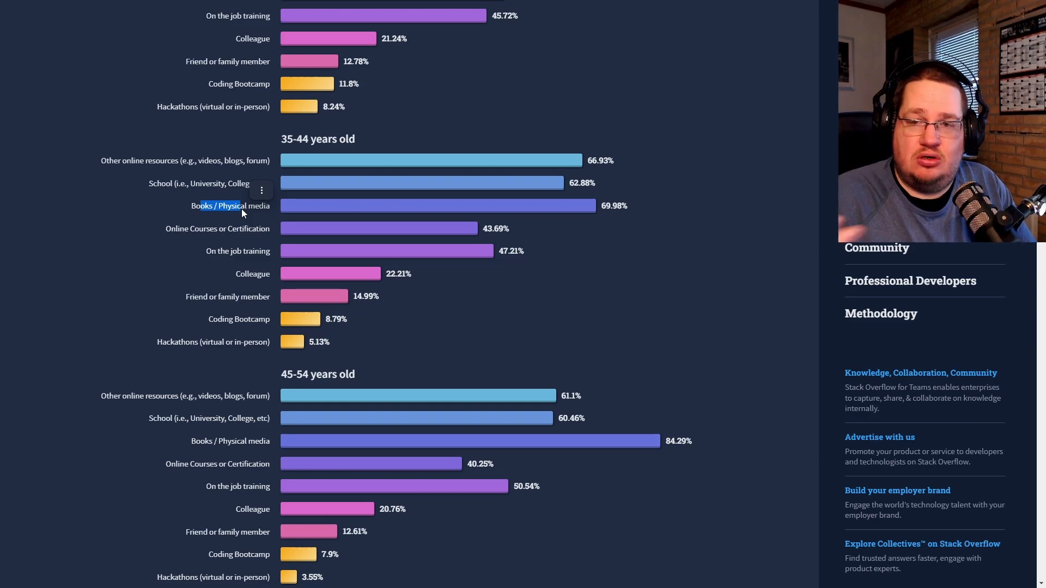
# Scroll to the Online resources to learn to code chart and highlight Interactive tutorial
pyautogui.scroll(-3)
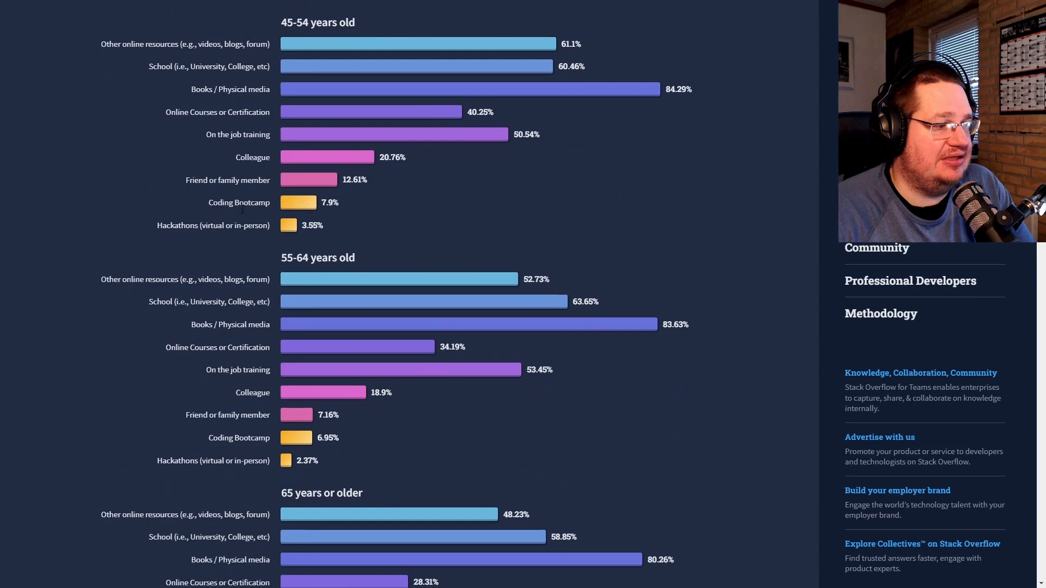
pyautogui.scroll(-3)
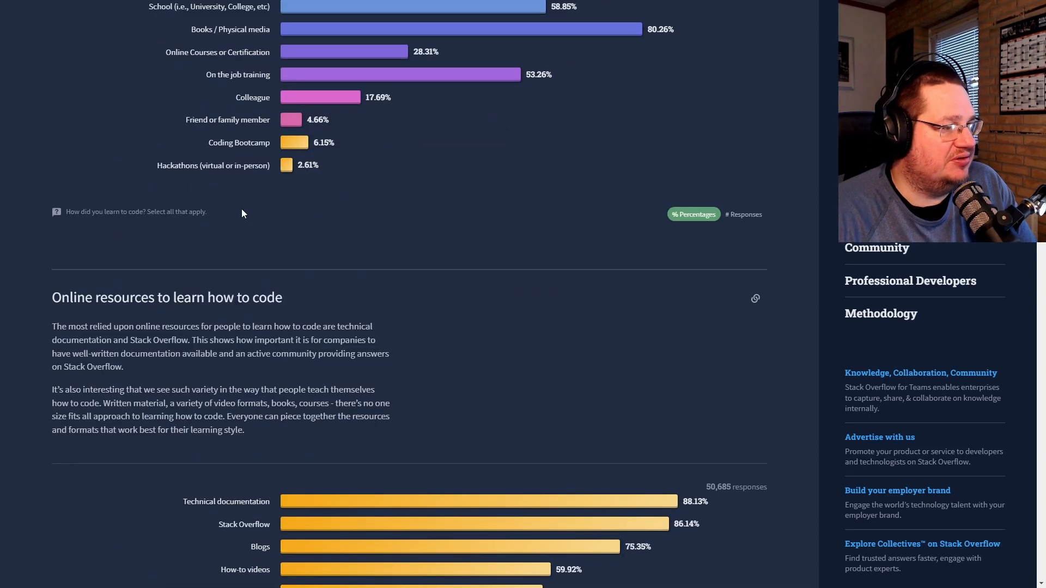
pyautogui.scroll(-3)
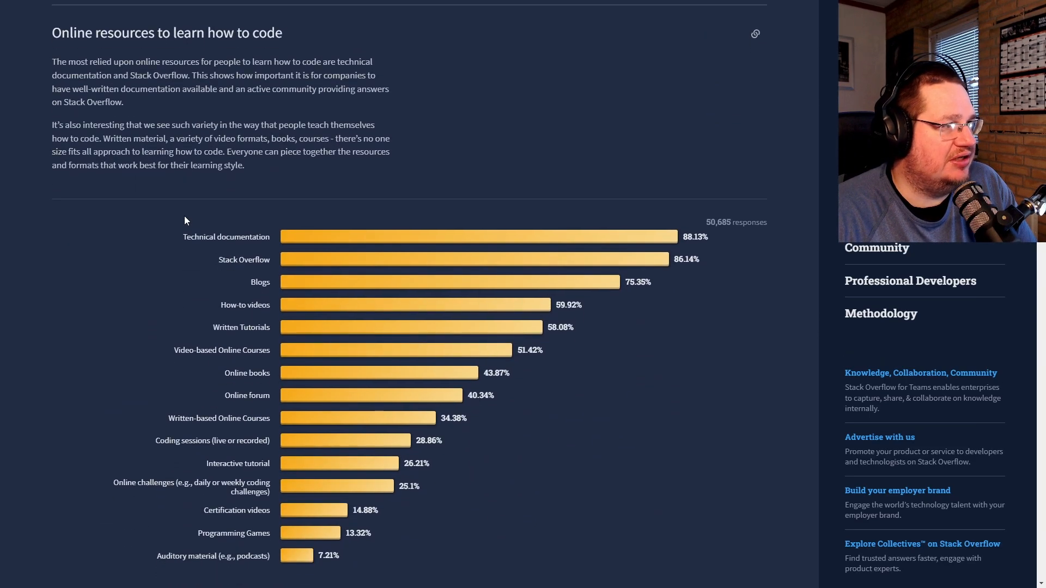
pyautogui.scroll(-3)
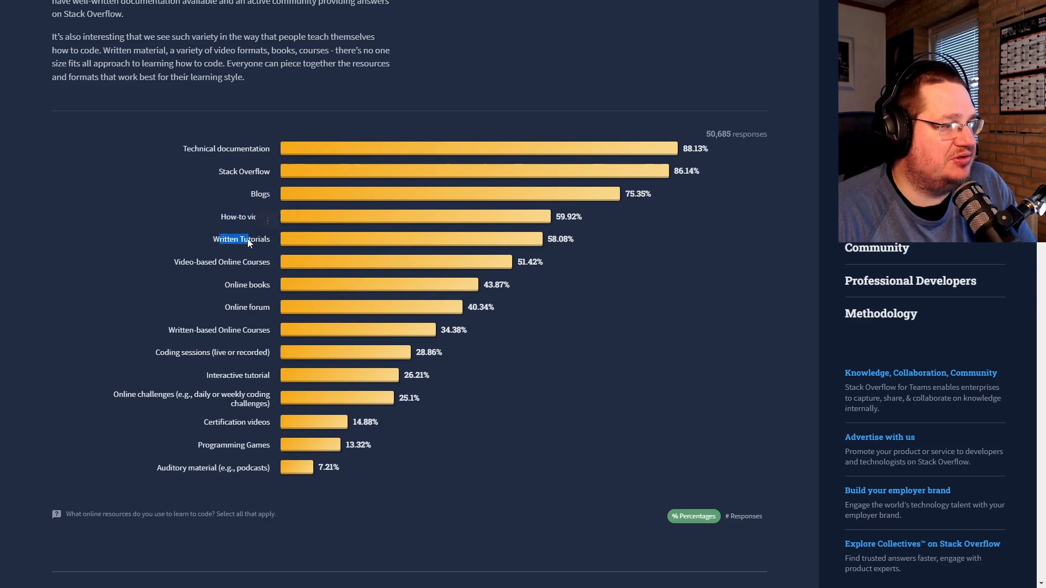
pyautogui.moveTo(255, 272)
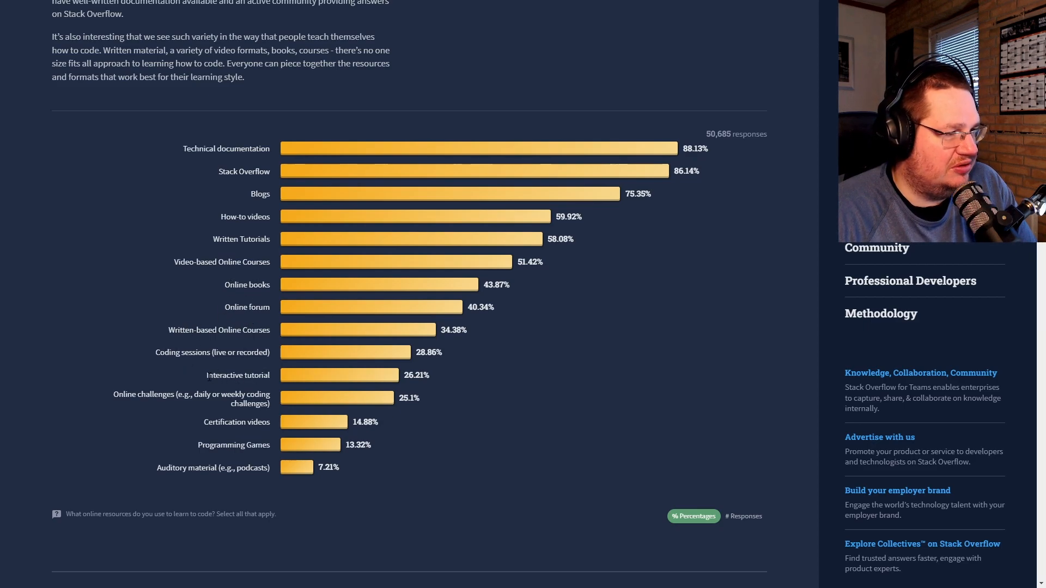
pyautogui.doubleClick(237, 375)
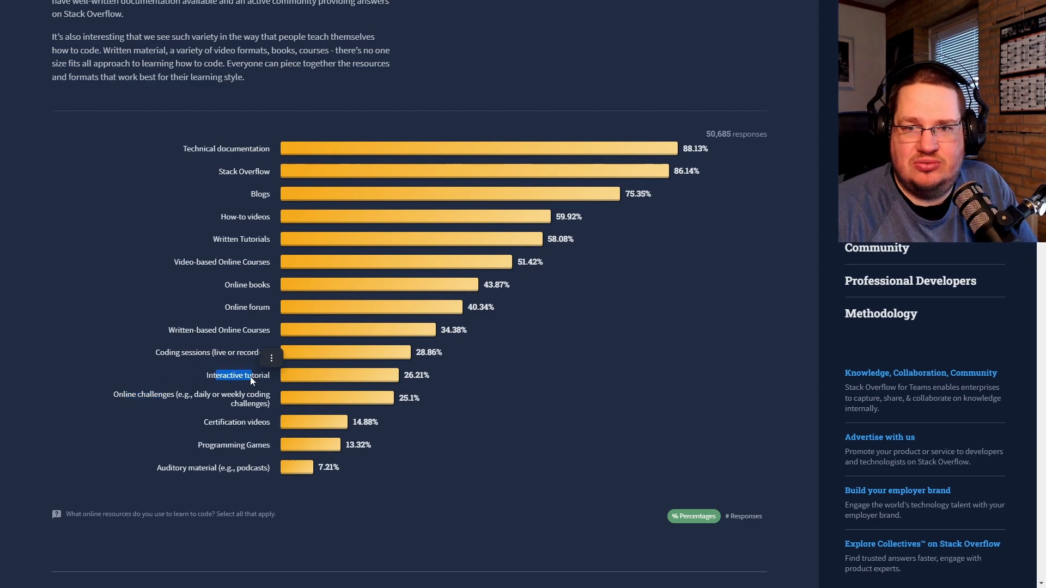
# Bring the whole Years coding chart into view, led by 5 to 9 years at 29.28%
pyautogui.scroll(-3)
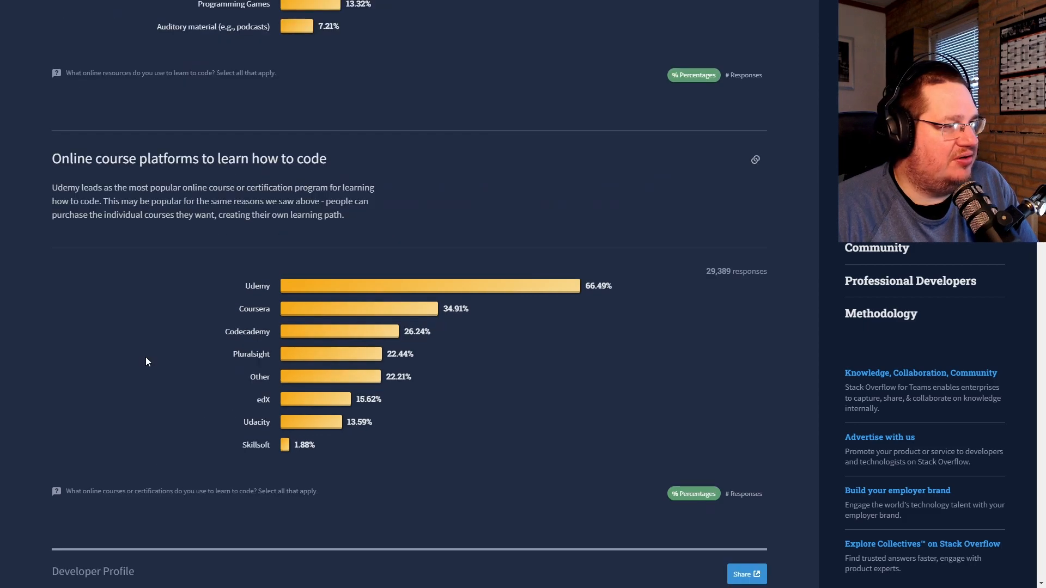
pyautogui.scroll(-3)
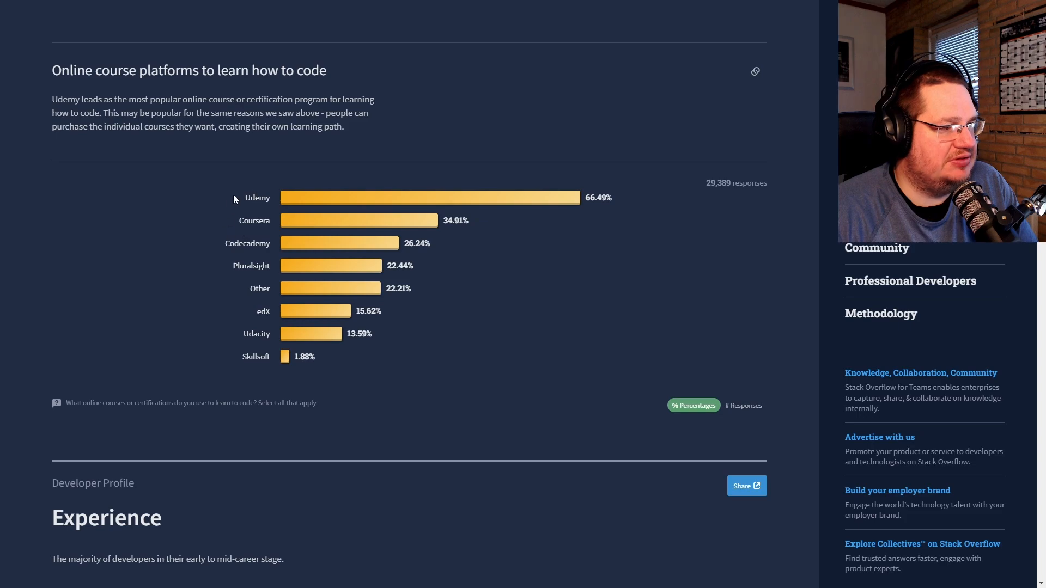
pyautogui.moveTo(258, 261)
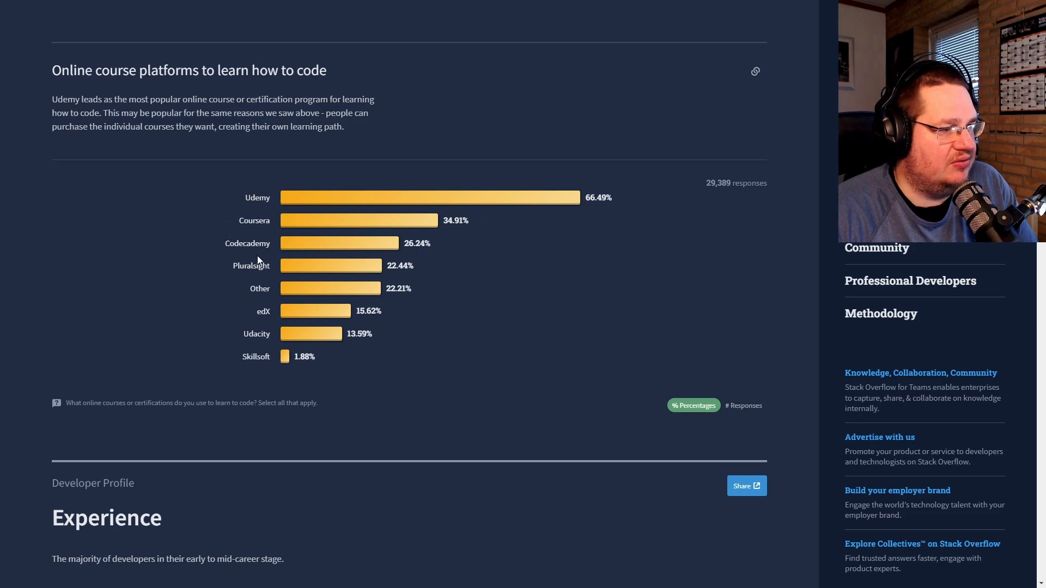
pyautogui.scroll(-3)
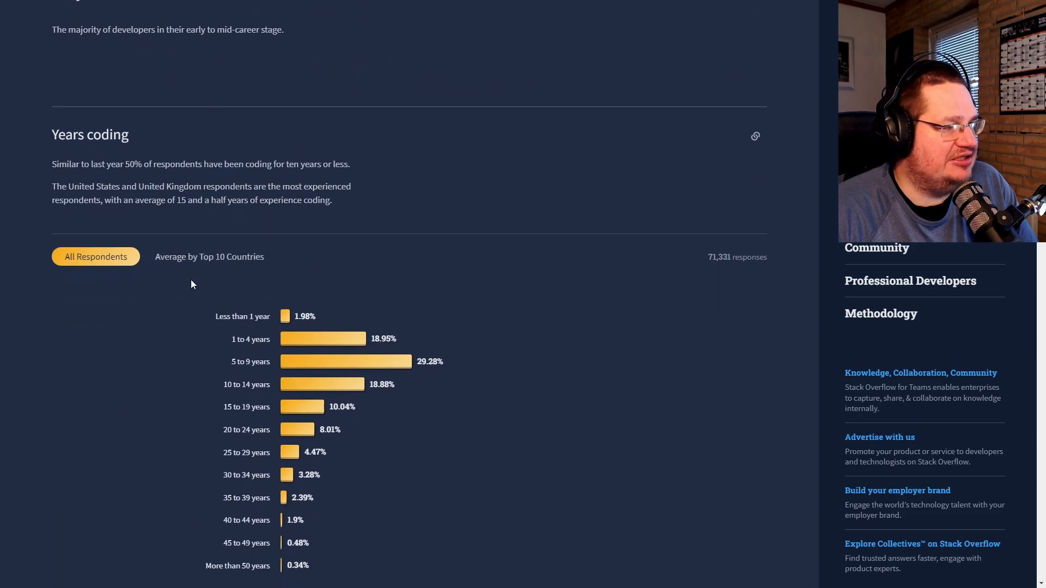
pyautogui.scroll(-3)
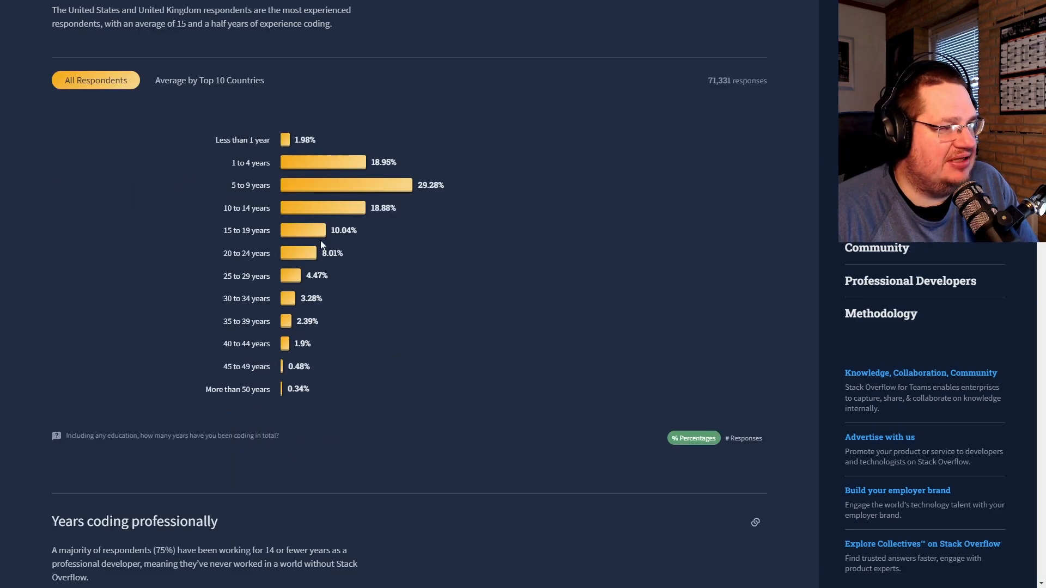
pyautogui.moveTo(228, 190)
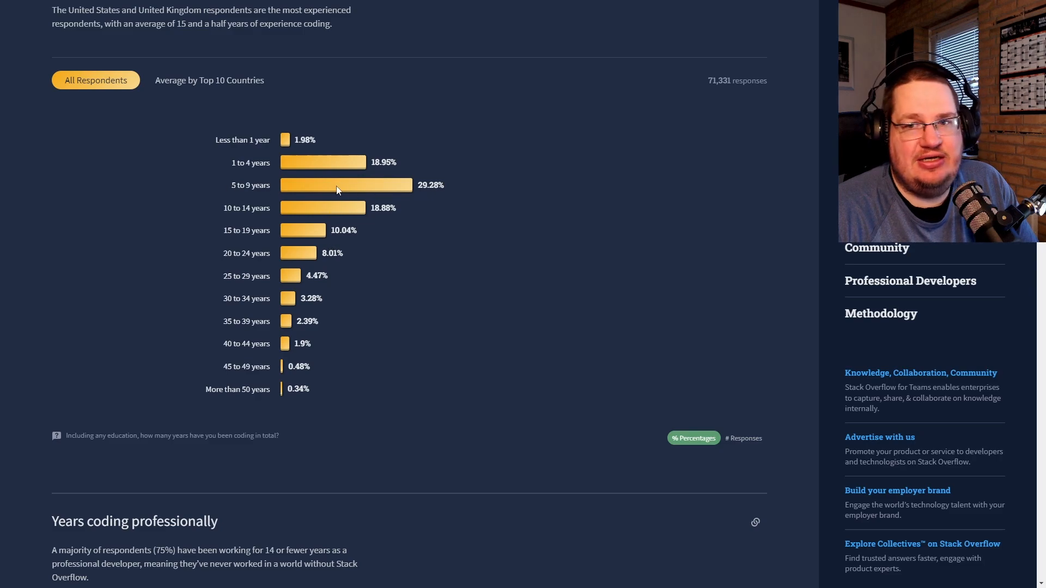
# Scroll through the Years coding professionally charts down to Developer type
pyautogui.scroll(-3)
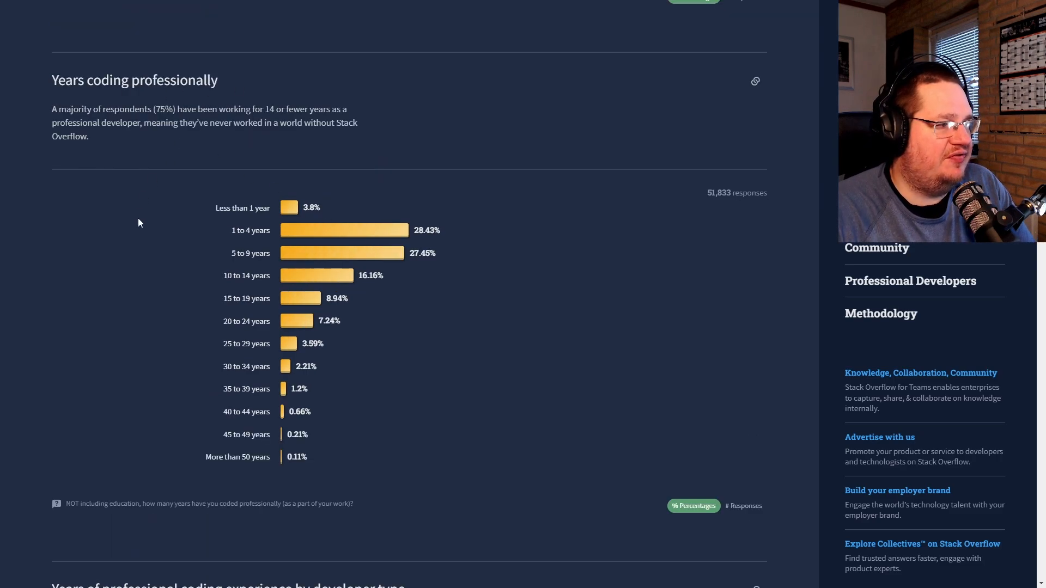
pyautogui.scroll(-3)
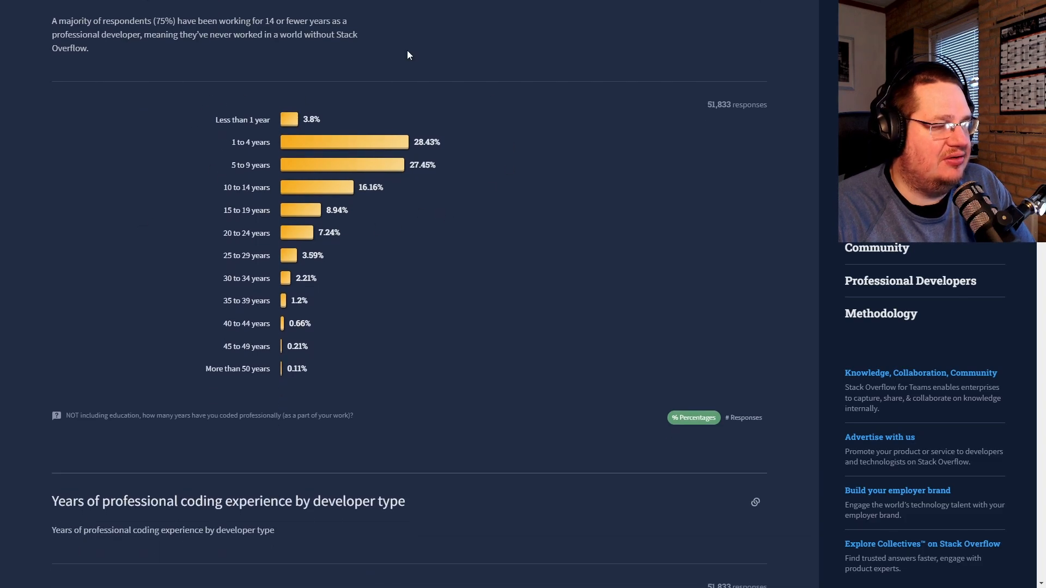
pyautogui.scroll(-3)
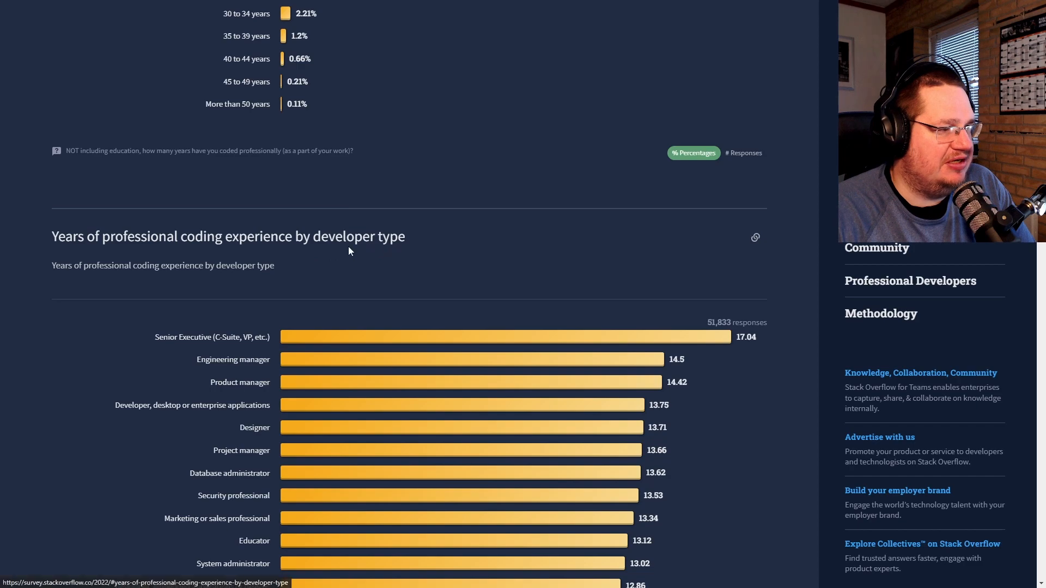
pyautogui.scroll(-3)
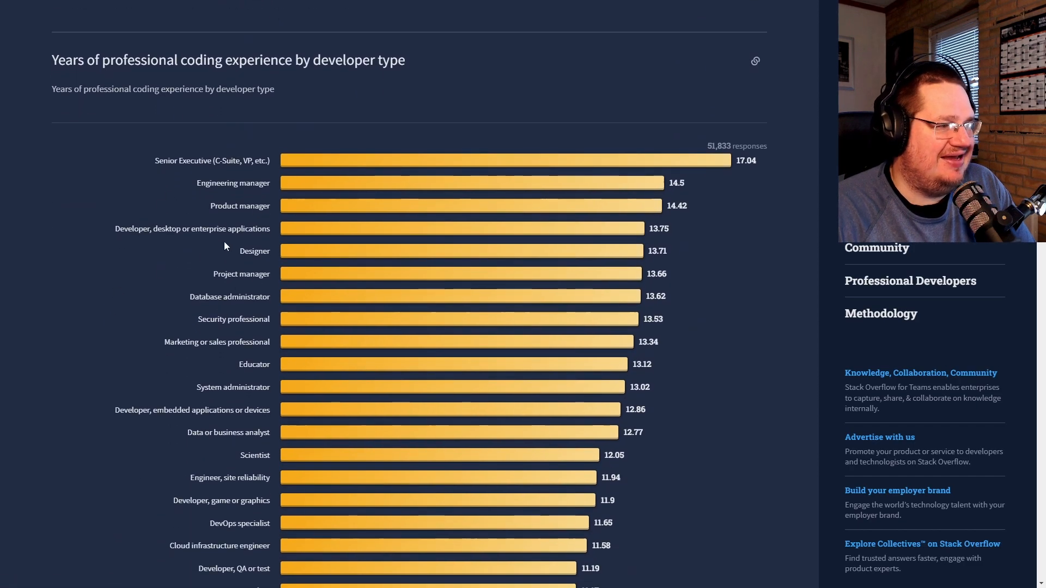
pyautogui.scroll(-3)
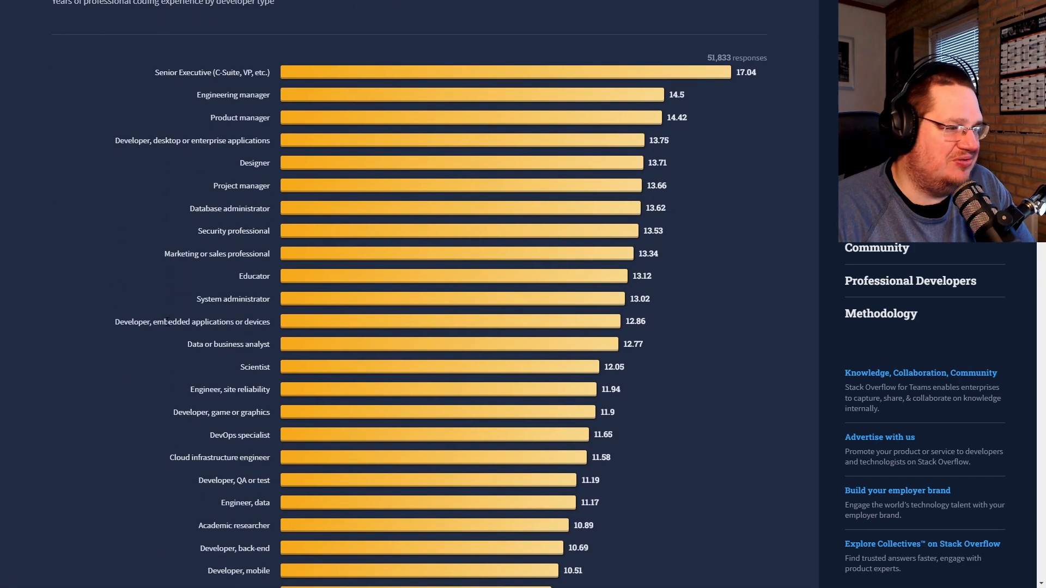
pyautogui.scroll(-3)
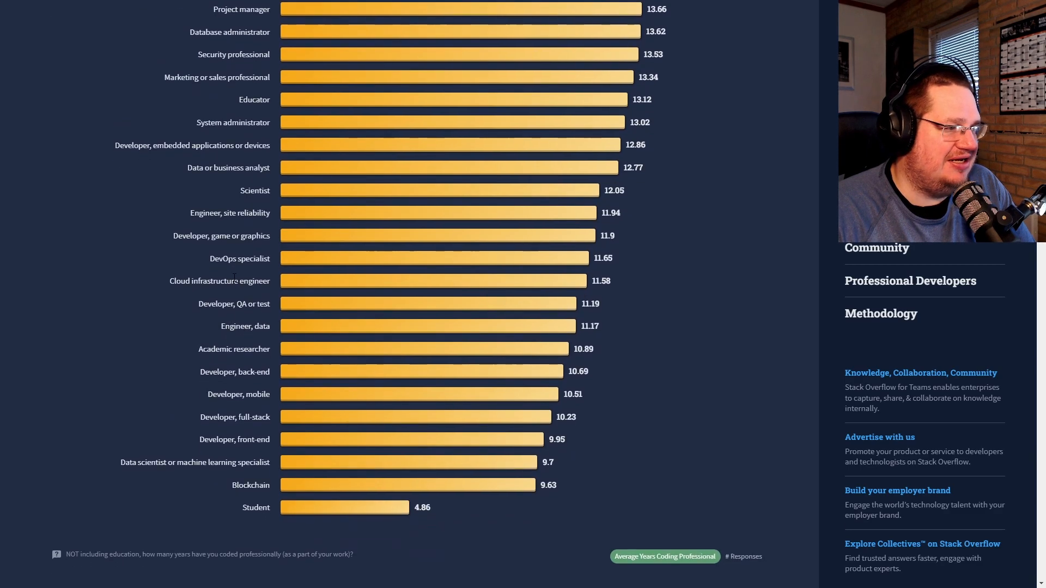
pyautogui.scroll(-3)
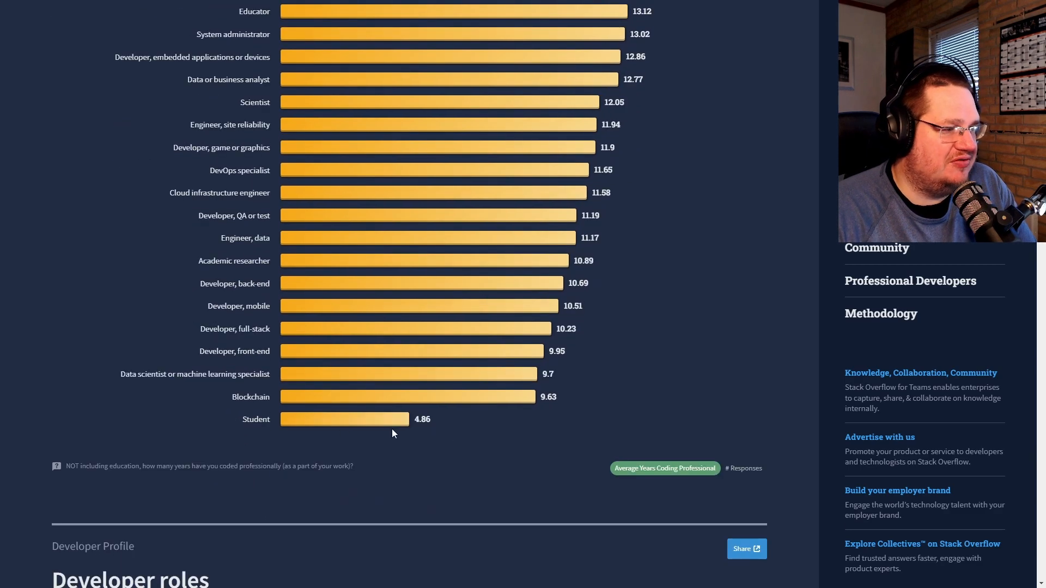
pyautogui.moveTo(294, 405)
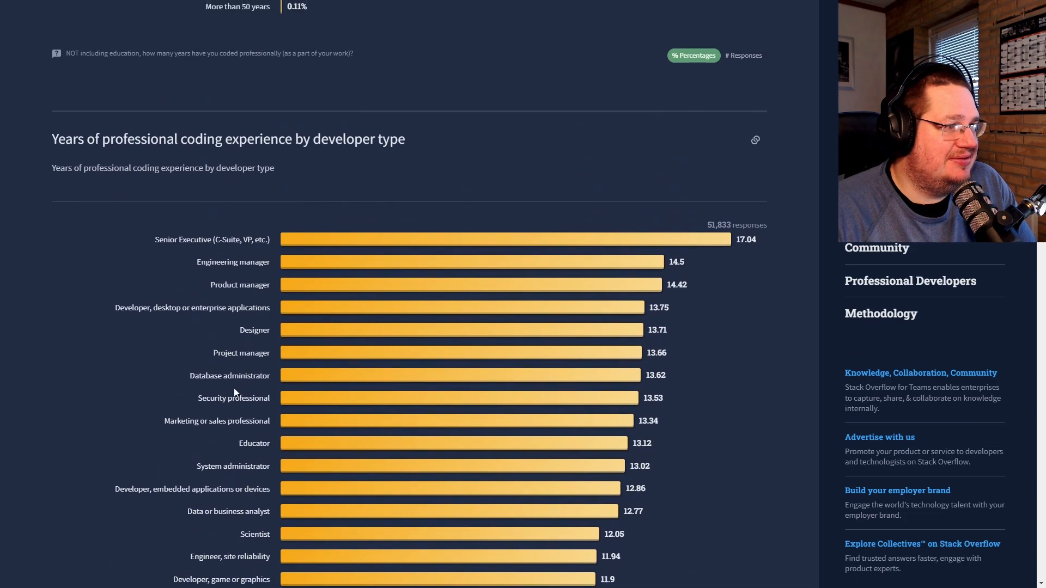
pyautogui.scroll(-3)
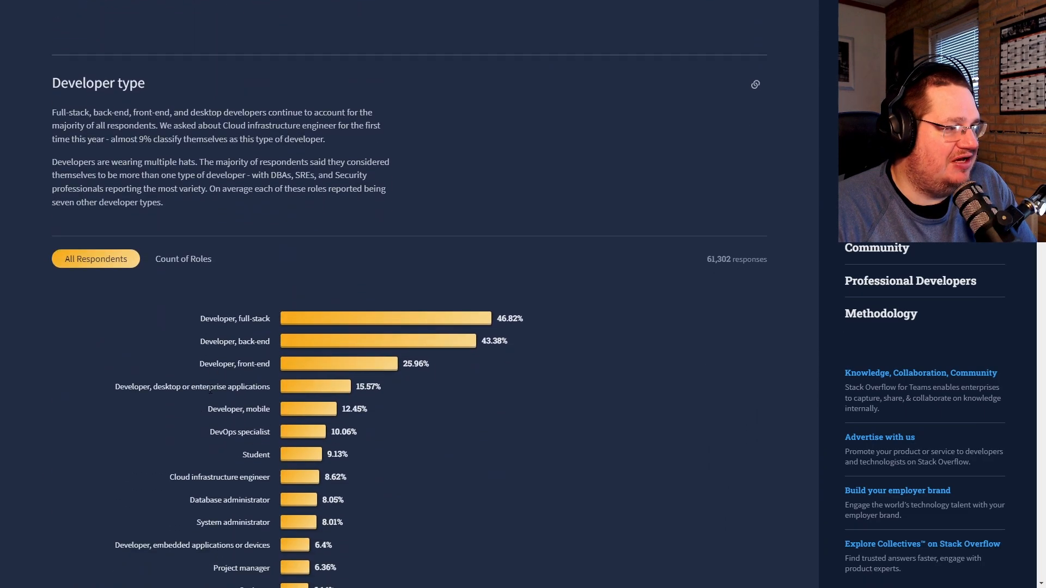
# View developer types by Count of Roles, then All Respondents, reading to the end
pyautogui.click(183, 259)
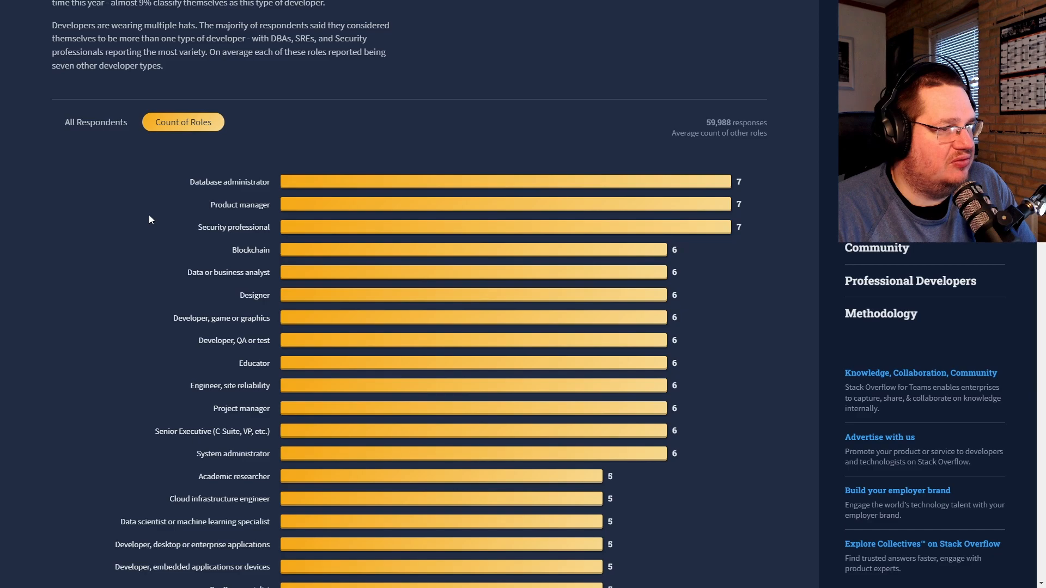
pyautogui.click(95, 122)
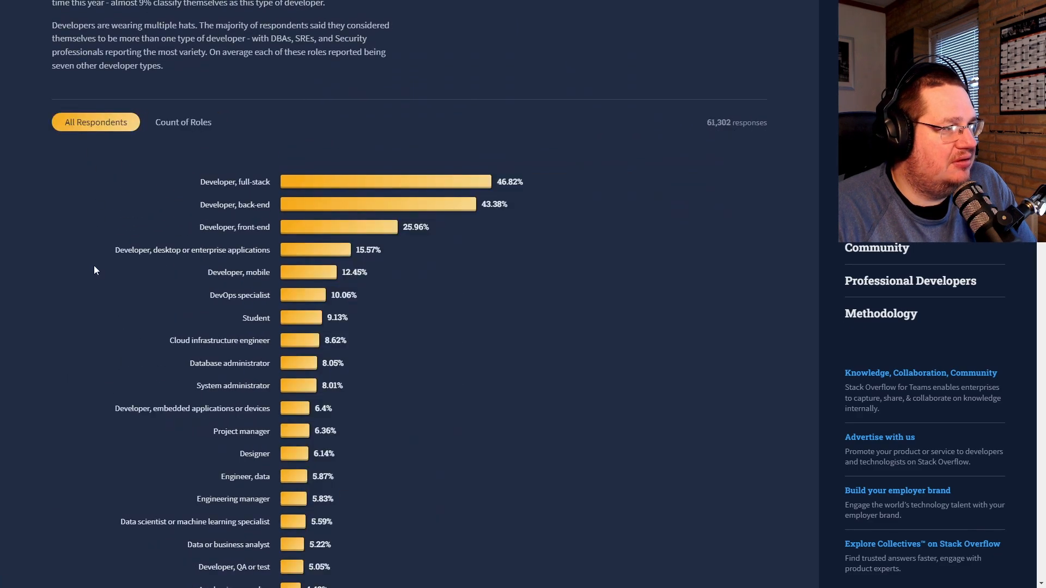
pyautogui.scroll(-3)
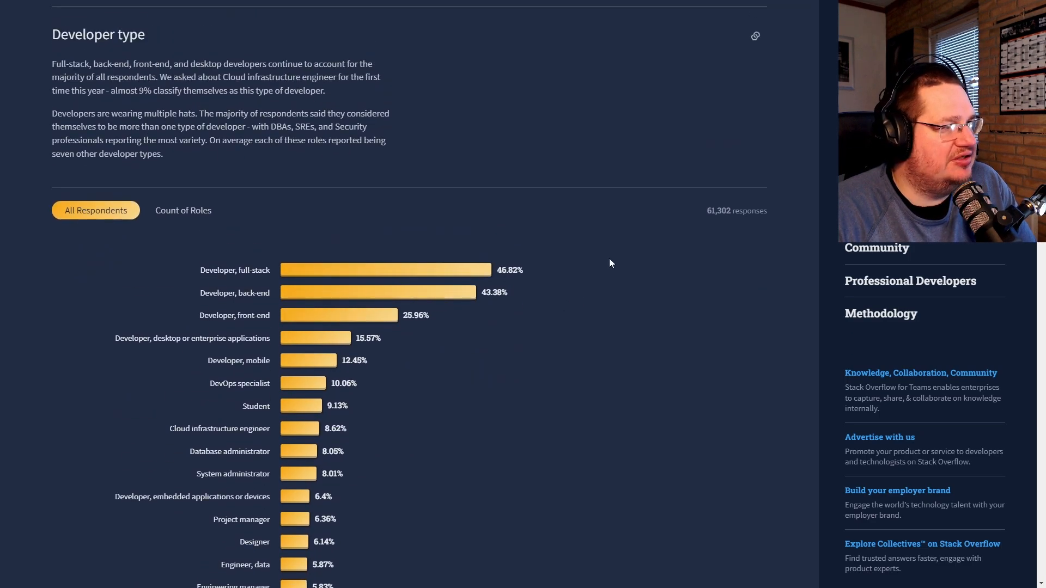
pyautogui.moveTo(411, 240)
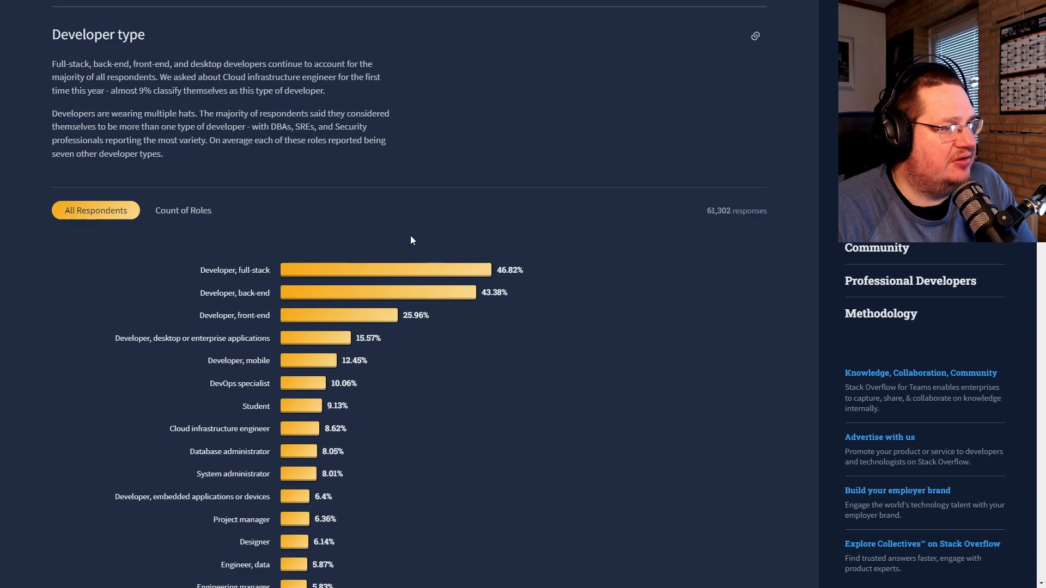
pyautogui.scroll(-3)
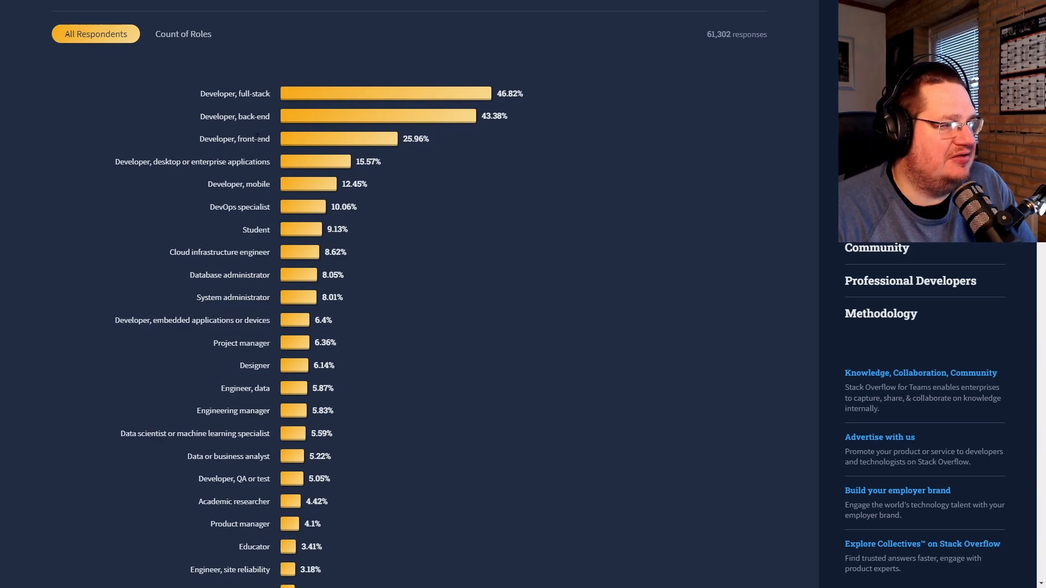
pyautogui.moveTo(465, 271)
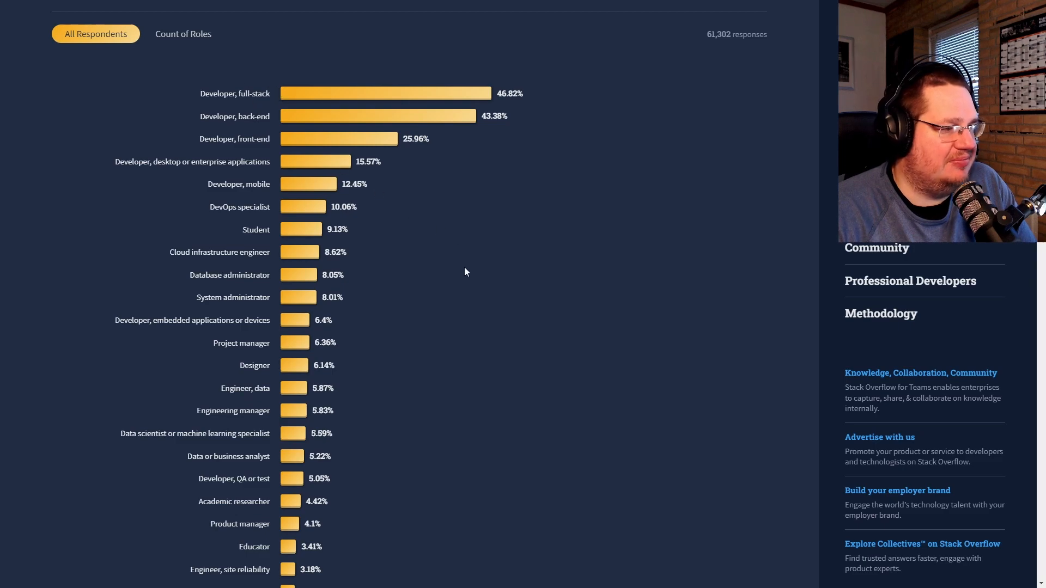
pyautogui.scroll(-3)
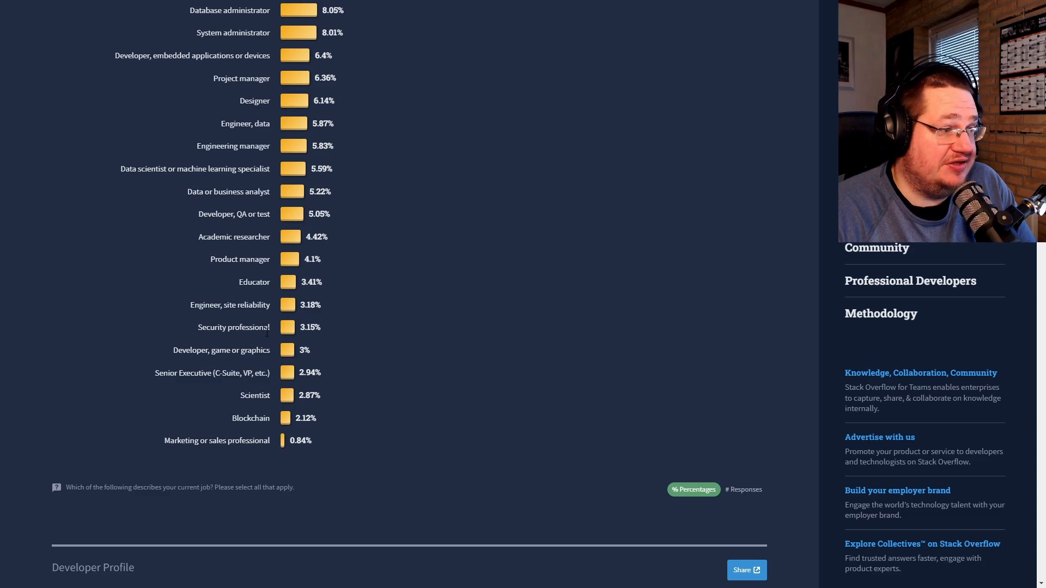
pyautogui.doubleClick(234, 327)
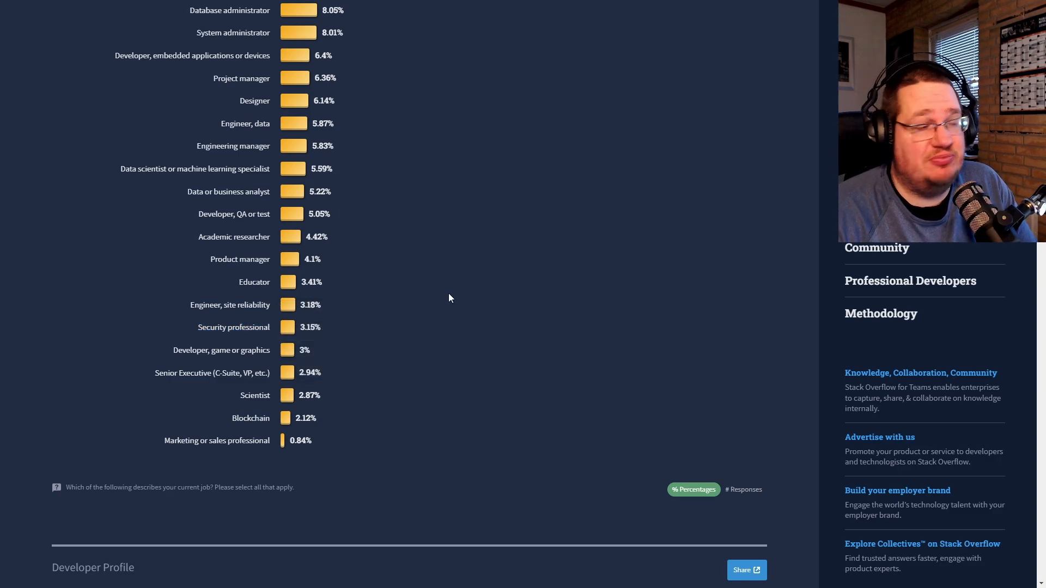
# List all countries in Geography, mark Denmark's percentage, and scroll on to Demographics
pyautogui.scroll(-3)
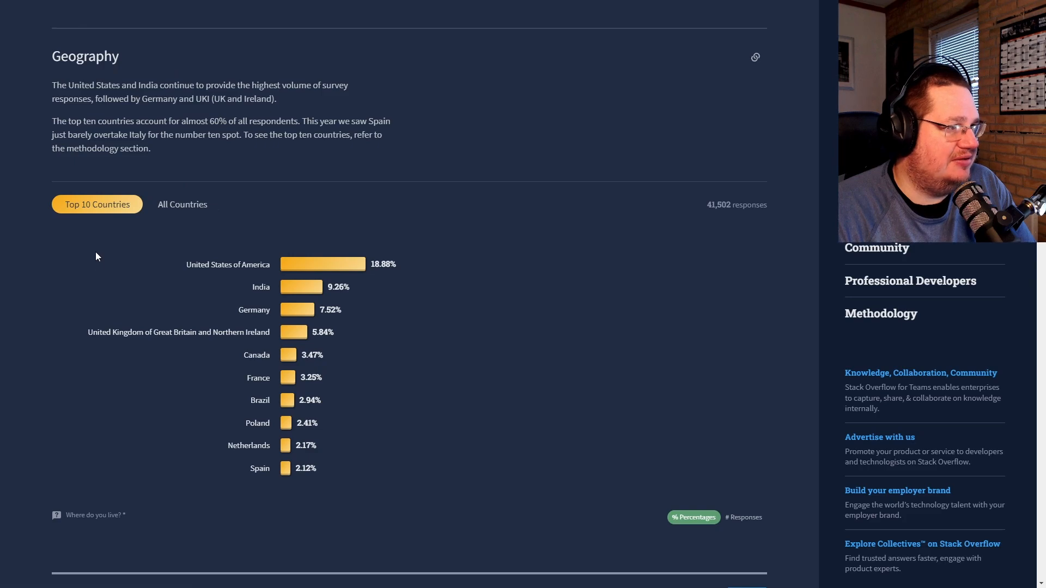
pyautogui.scroll(-3)
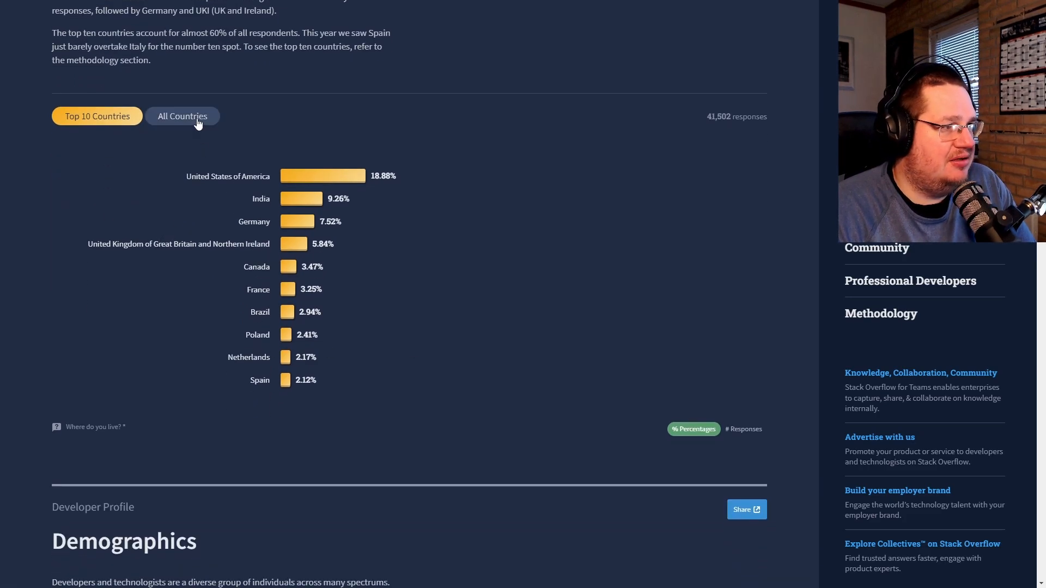
pyautogui.click(184, 116)
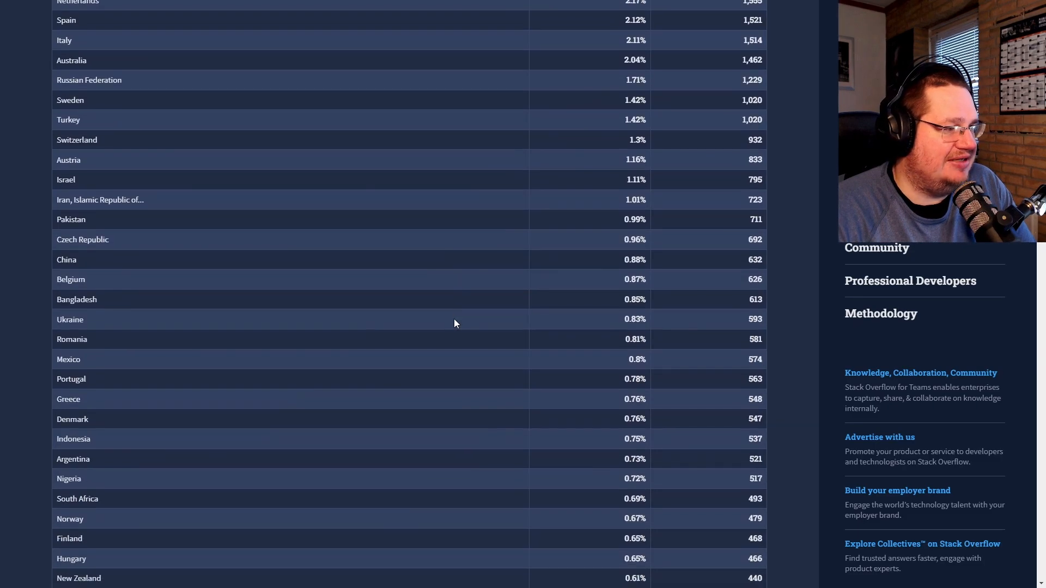
pyautogui.doubleClick(631, 418)
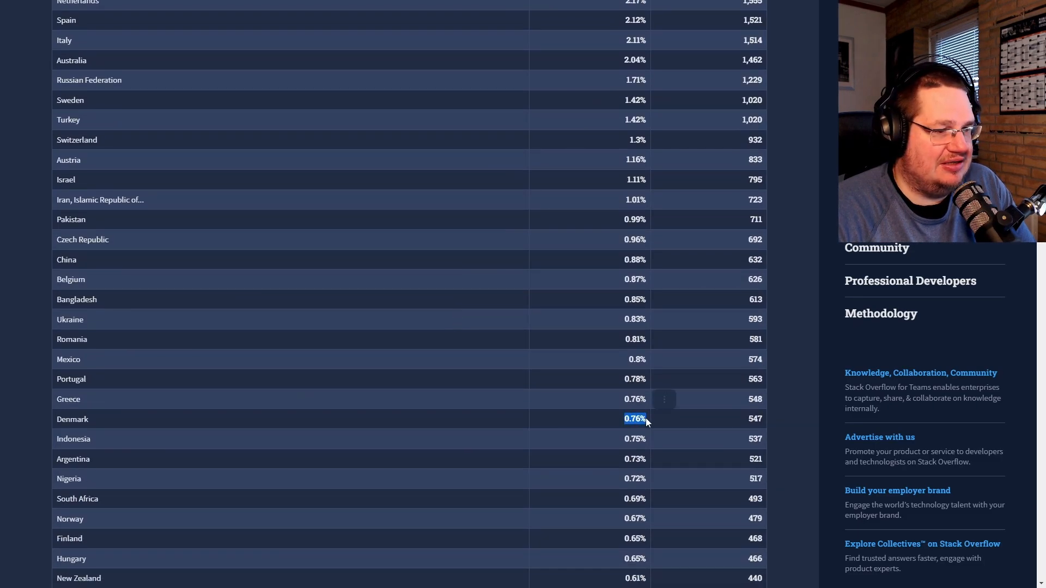
pyautogui.scroll(3)
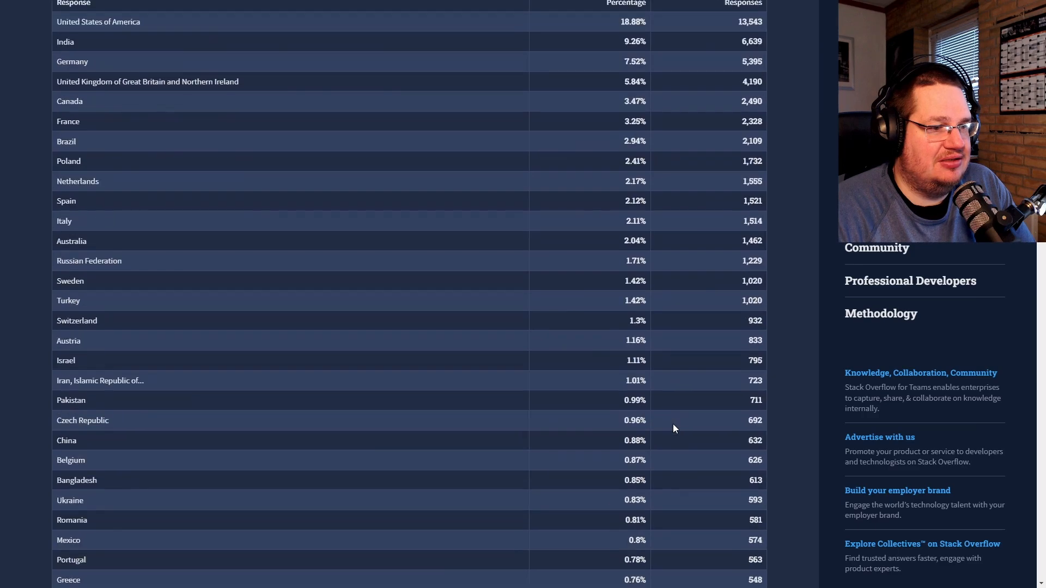
pyautogui.scroll(-3)
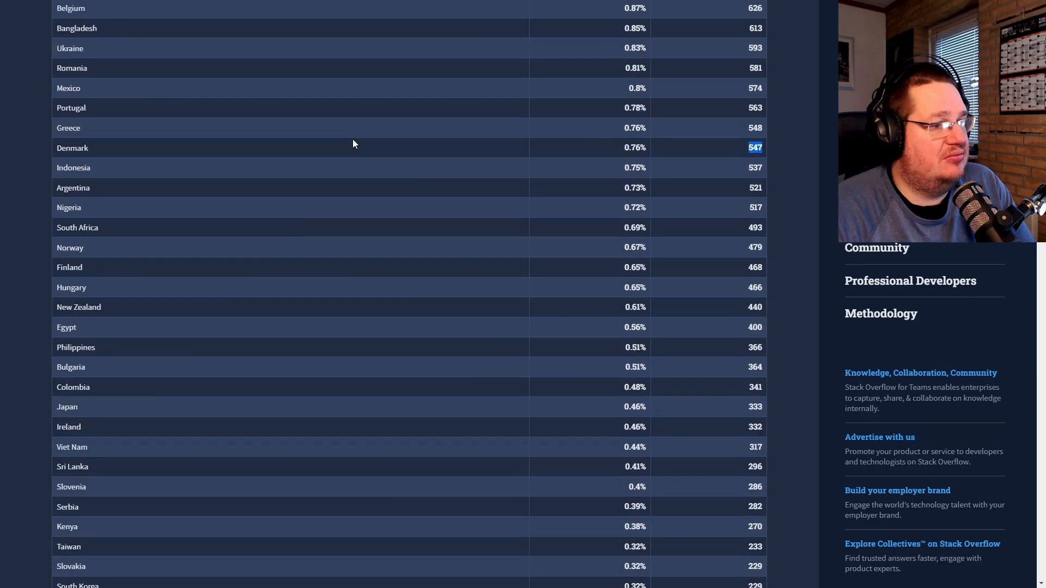
pyautogui.scroll(-3)
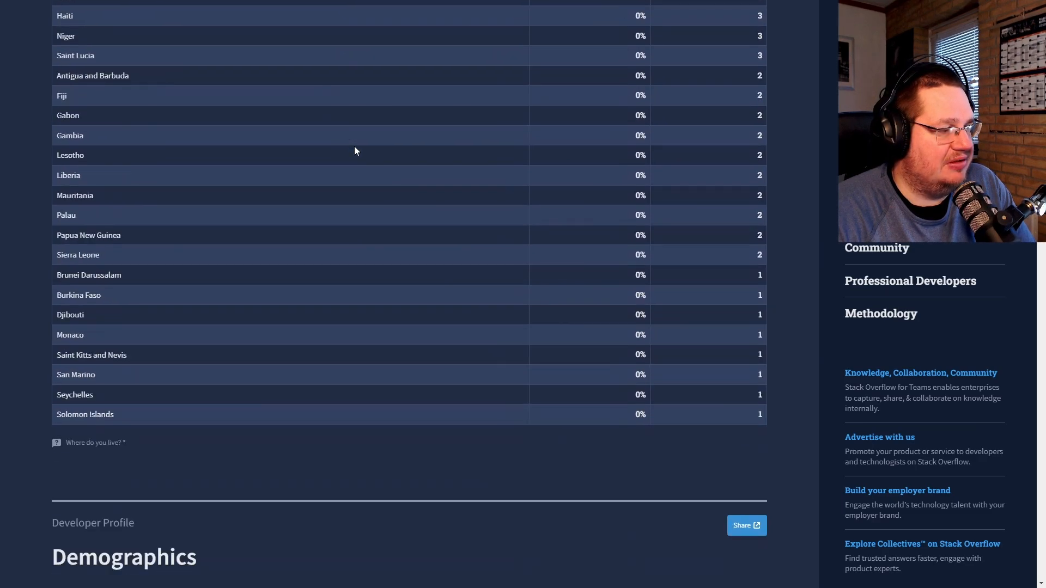
pyautogui.scroll(-3)
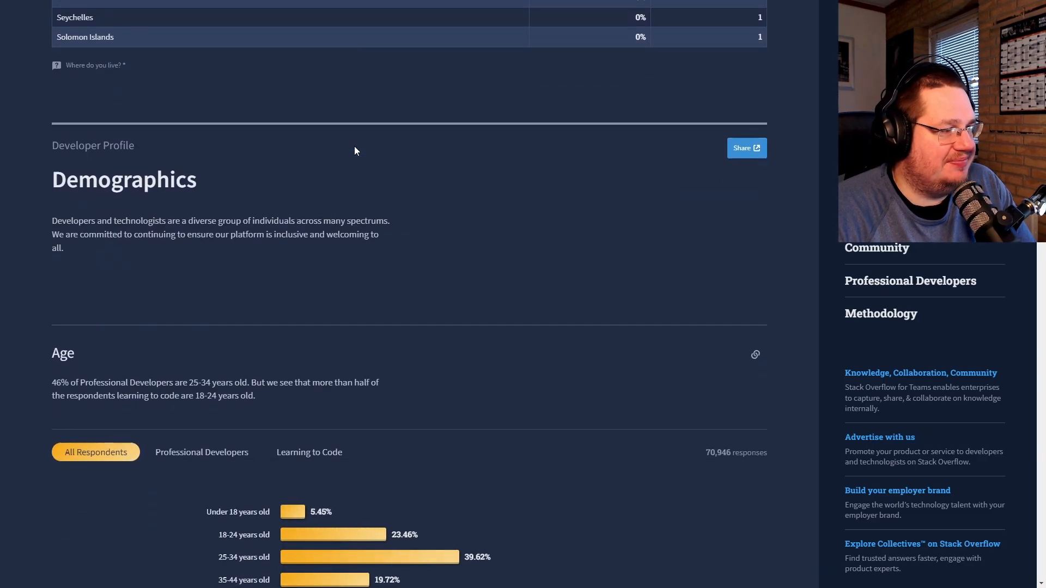
# Switch the Age chart to Professional Developers, then click another respondent group tab
pyautogui.scroll(-3)
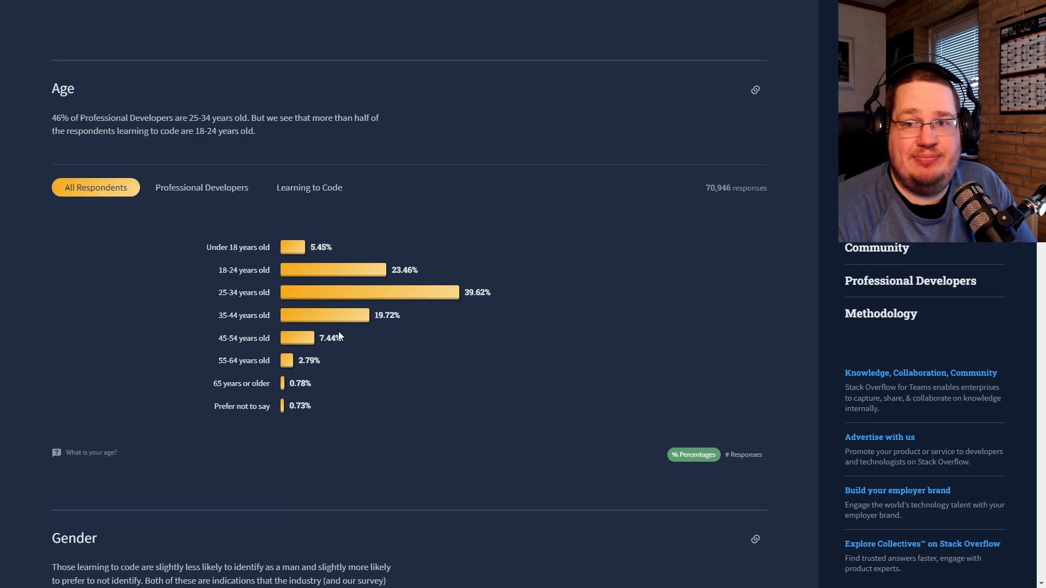
pyautogui.moveTo(230, 209)
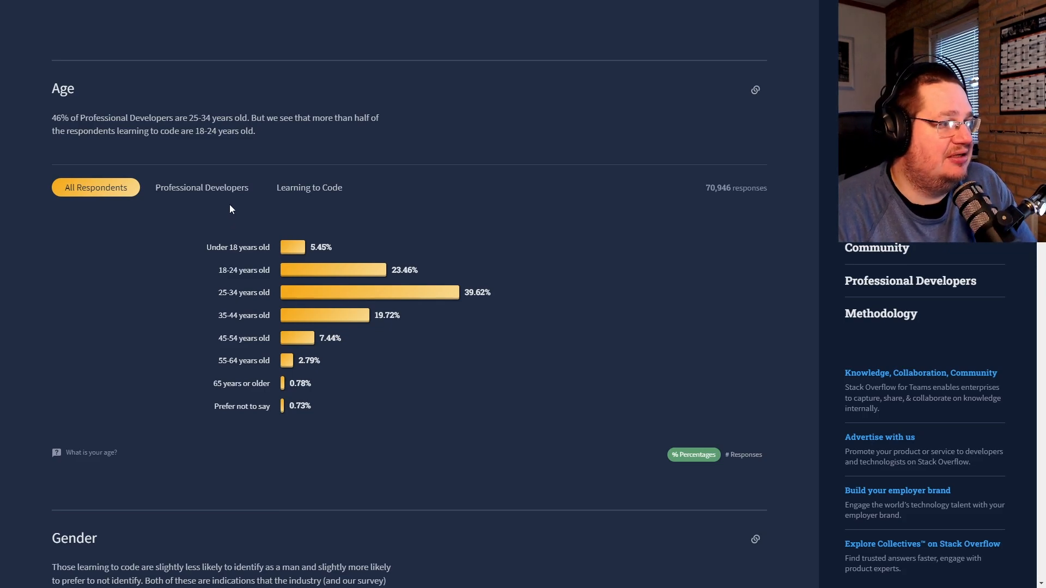
pyautogui.click(202, 188)
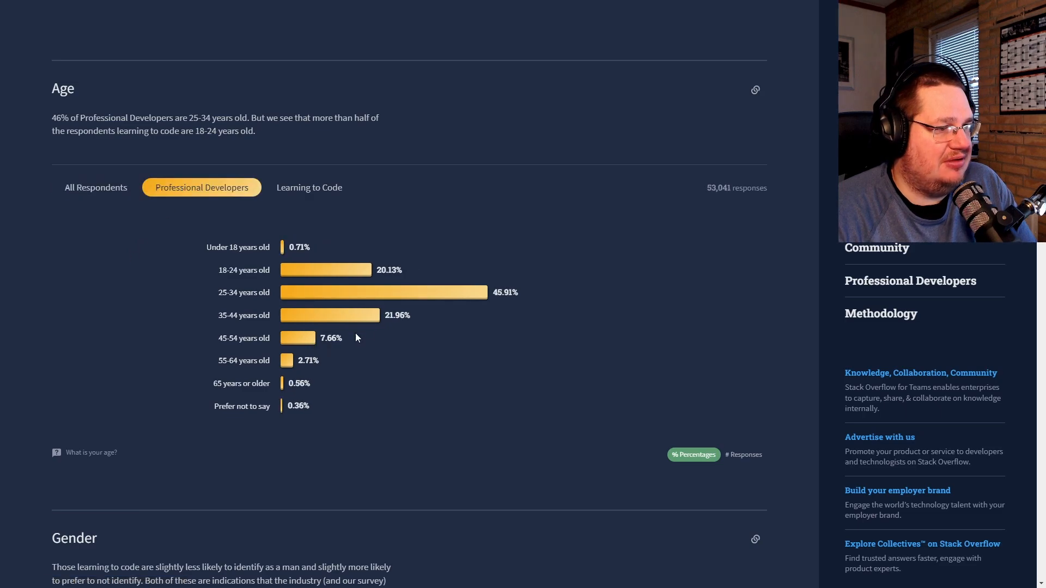
pyautogui.moveTo(334, 269)
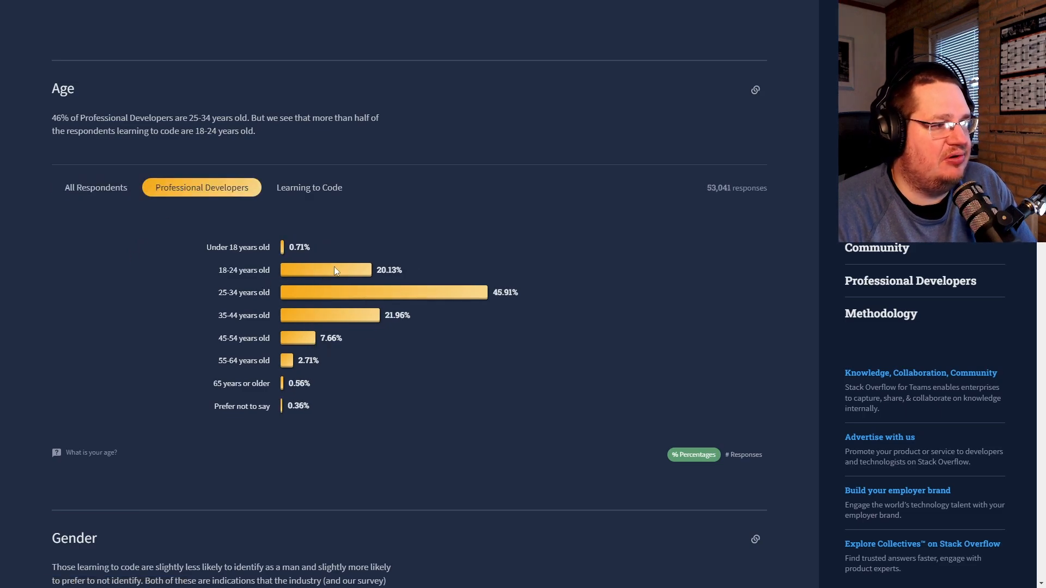
pyautogui.click(309, 187)
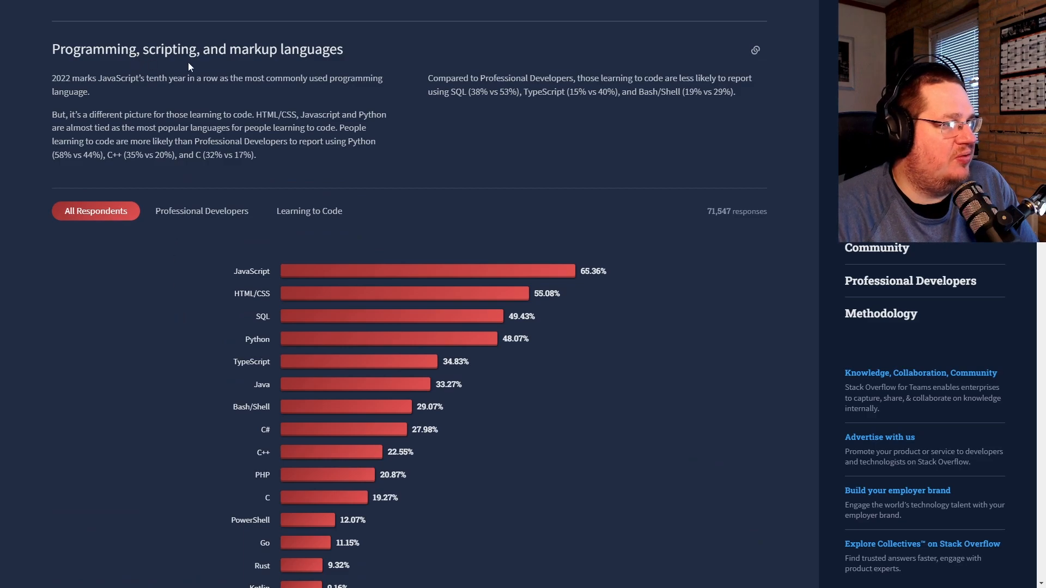
# Highlight Bash/Shell in the languages chart for all respondents and for Professional Developers
pyautogui.scroll(-3)
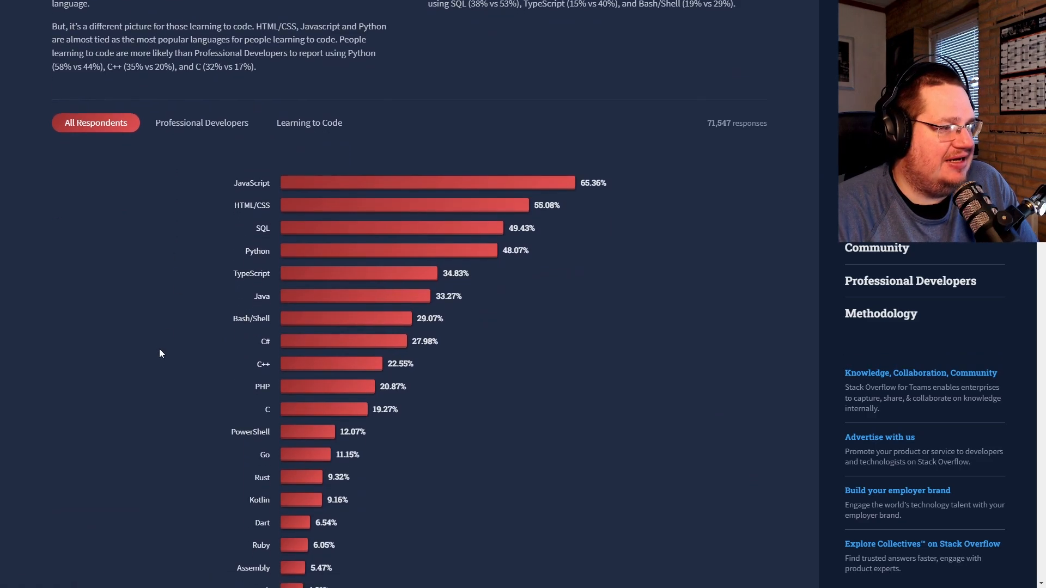
pyautogui.moveTo(220, 272)
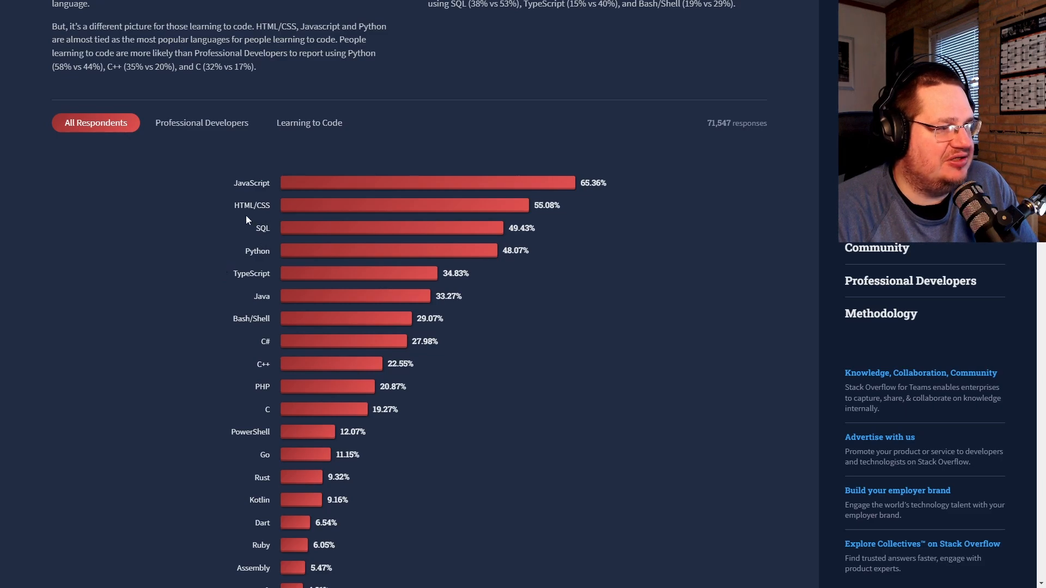
pyautogui.moveTo(225, 274)
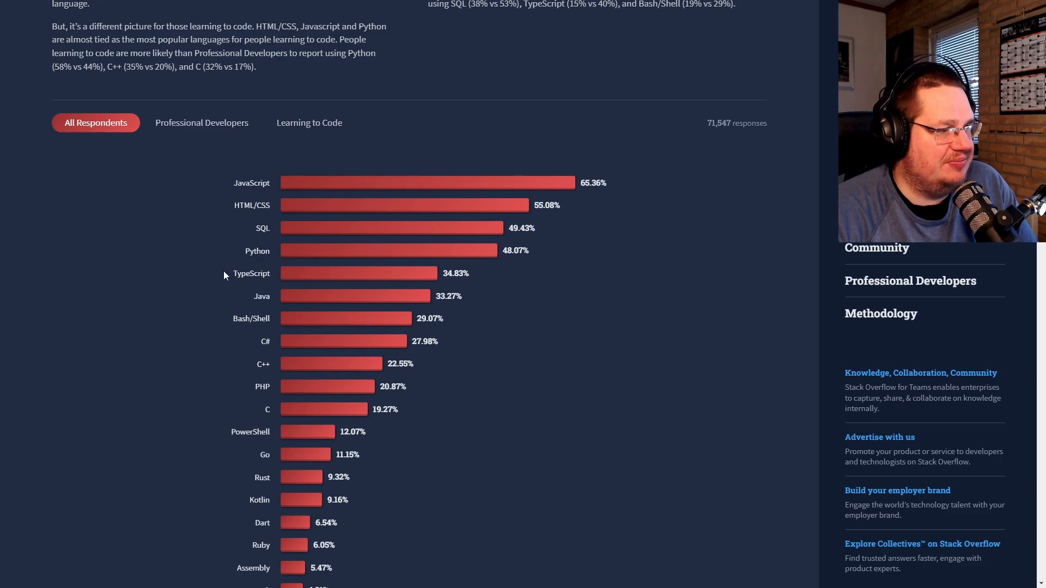
pyautogui.moveTo(258, 300)
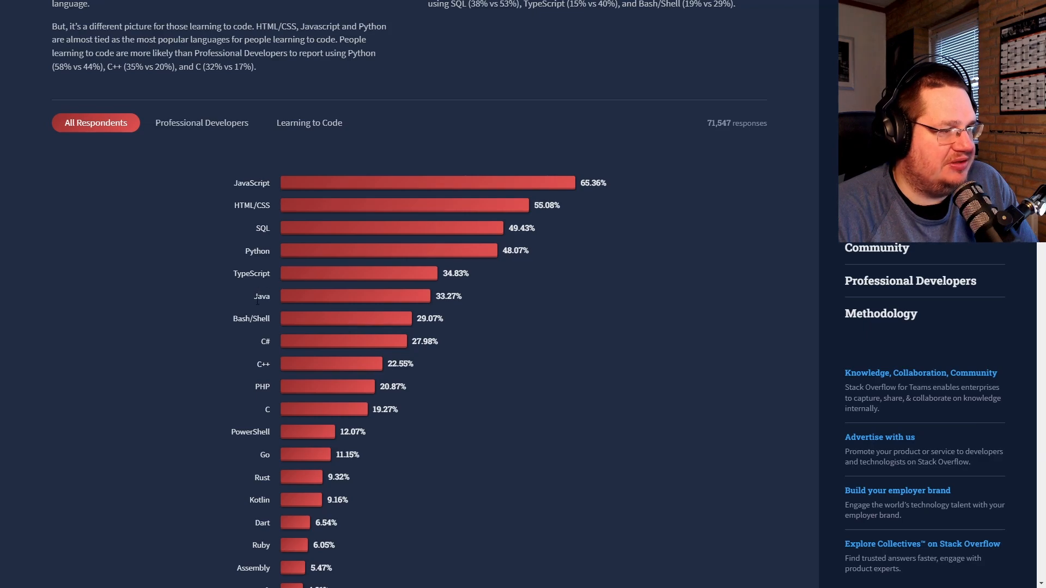
pyautogui.doubleClick(251, 318)
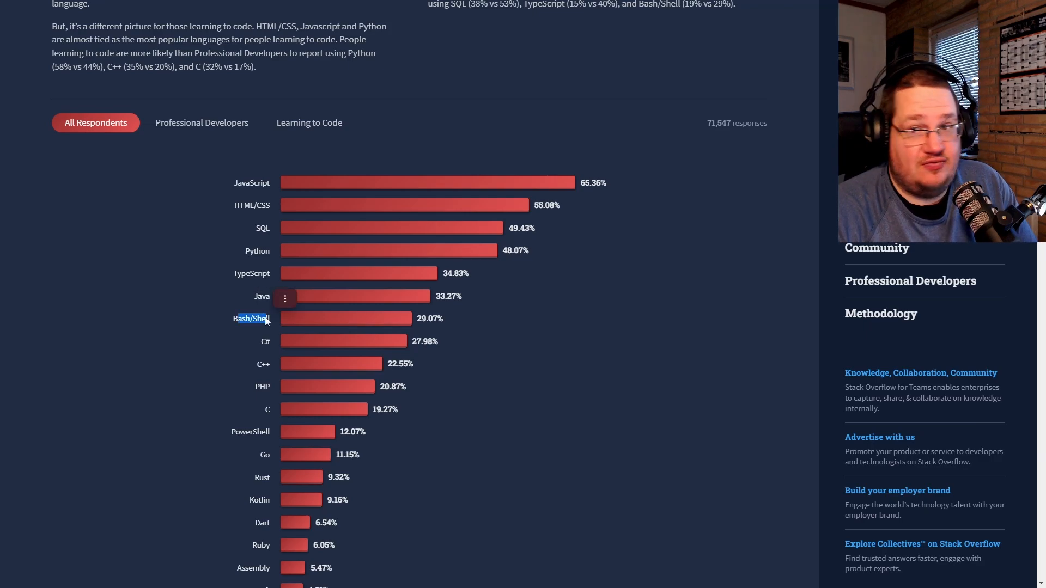
pyautogui.moveTo(240, 328)
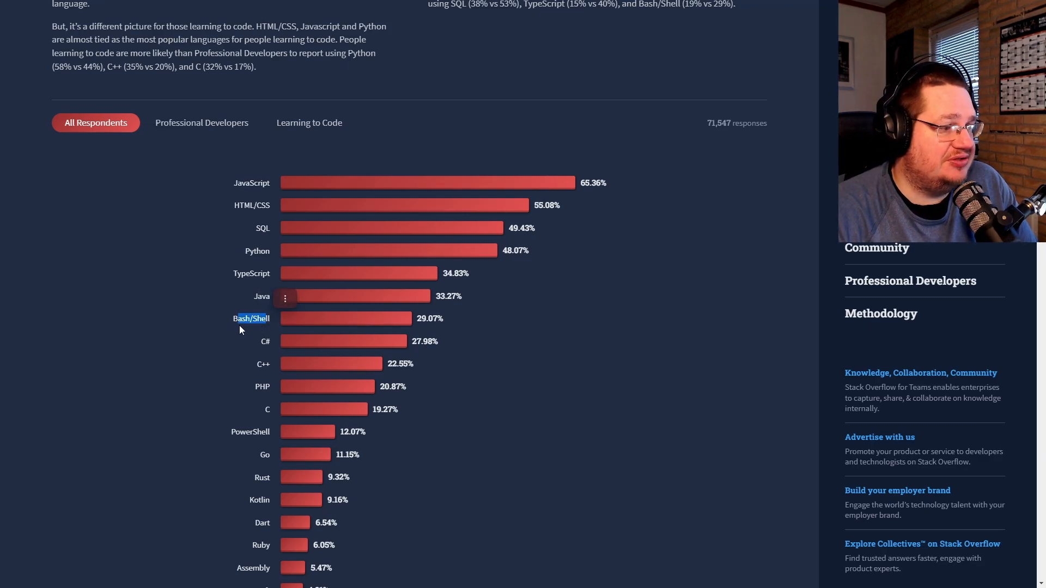
pyautogui.click(202, 122)
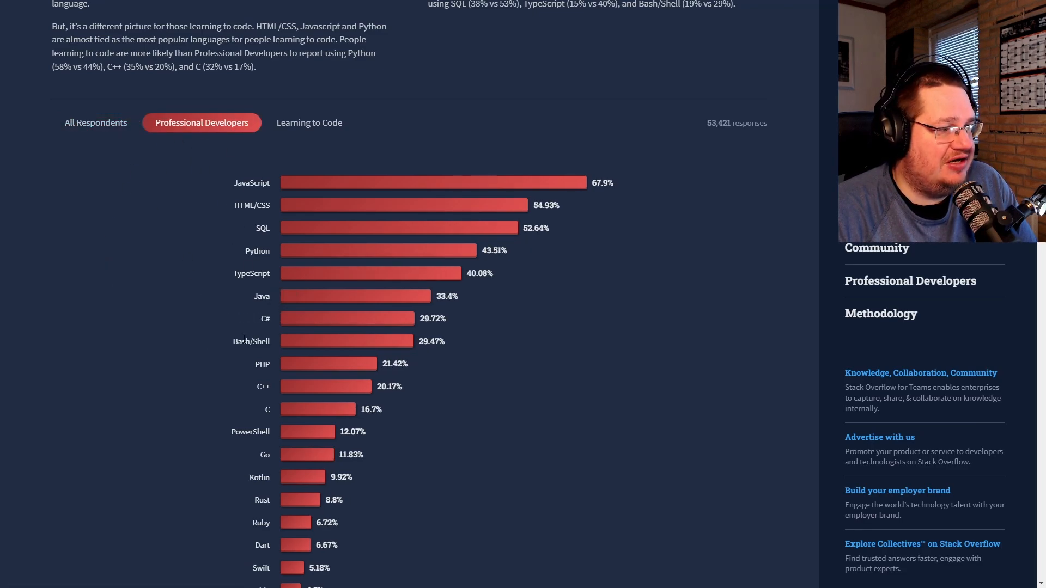
pyautogui.doubleClick(251, 341)
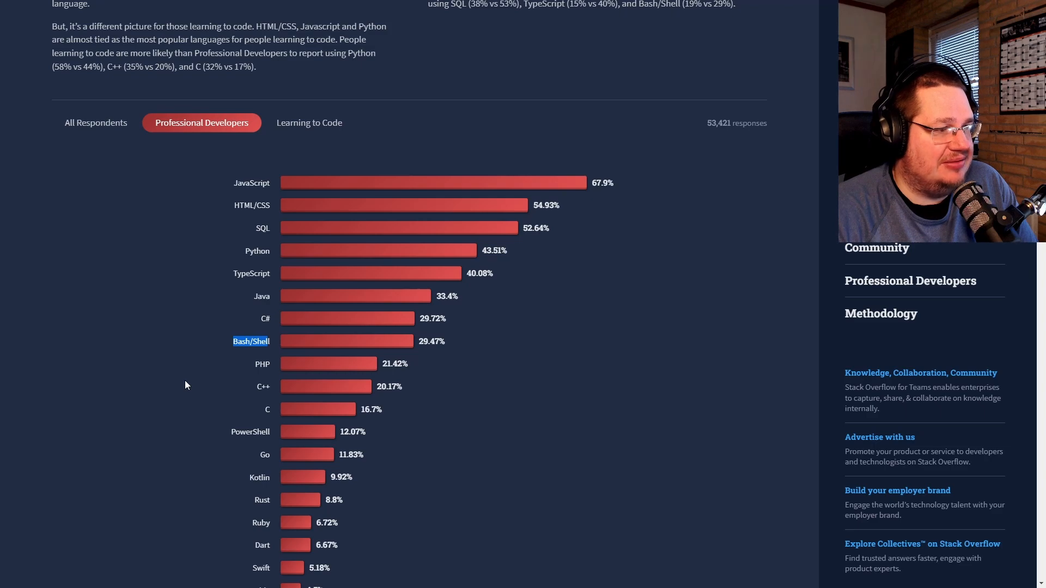
pyautogui.moveTo(270, 226)
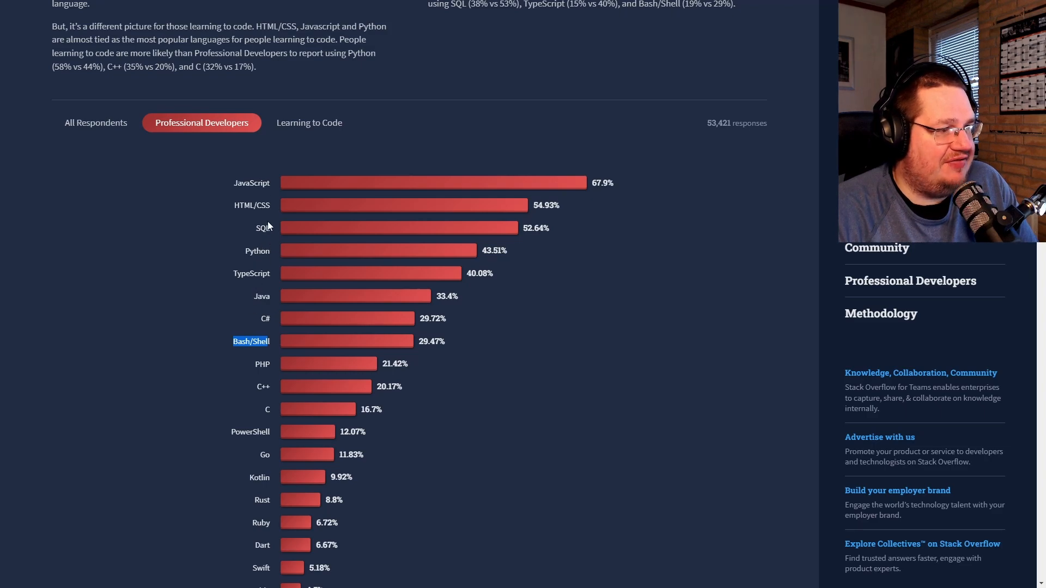
# Scroll the languages chart, then switch to Learning to Code, led by HTML/CSS at 62.59%
pyautogui.scroll(-3)
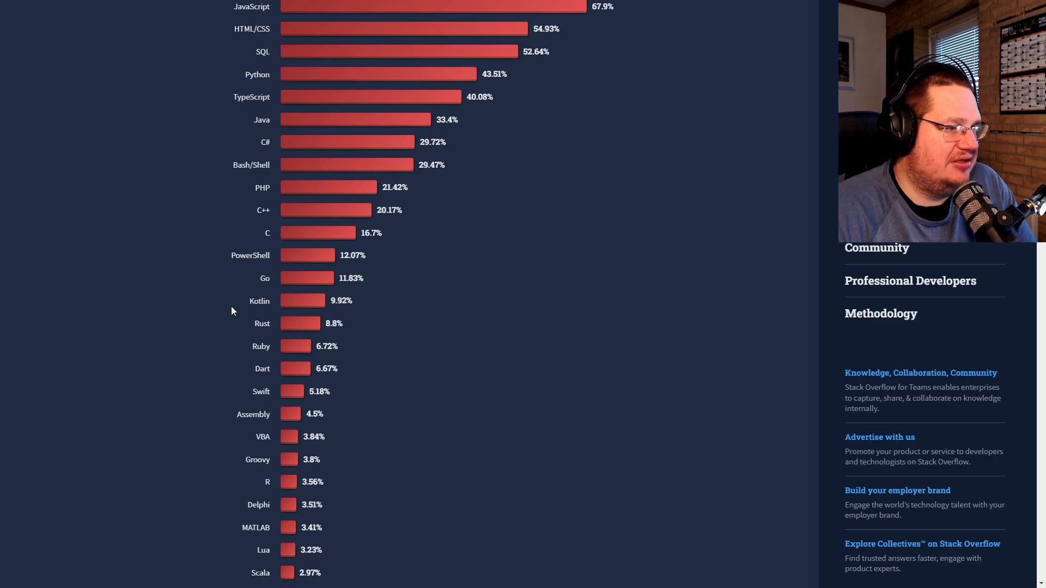
pyautogui.moveTo(217, 356)
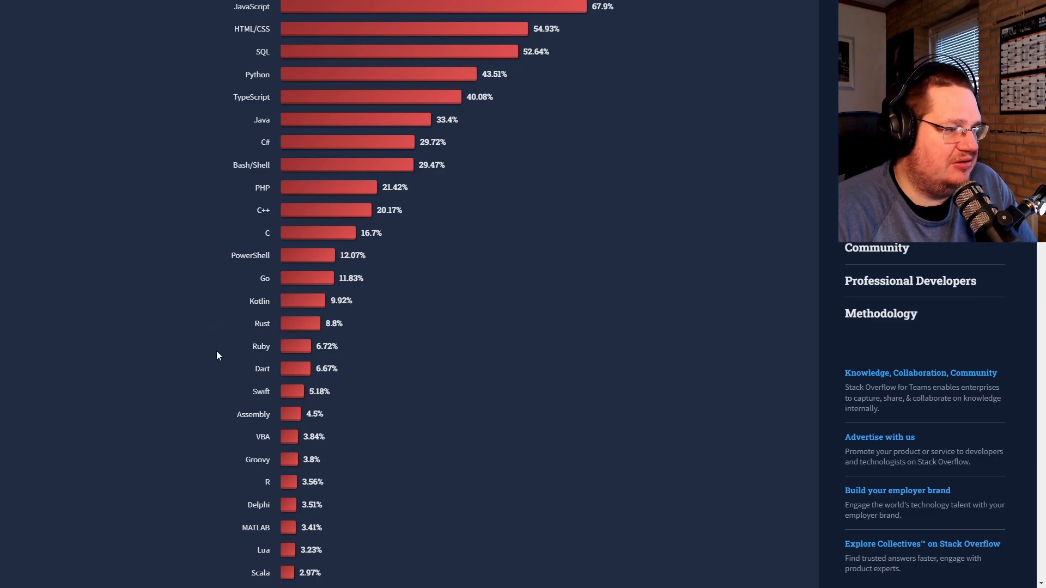
pyautogui.scroll(-3)
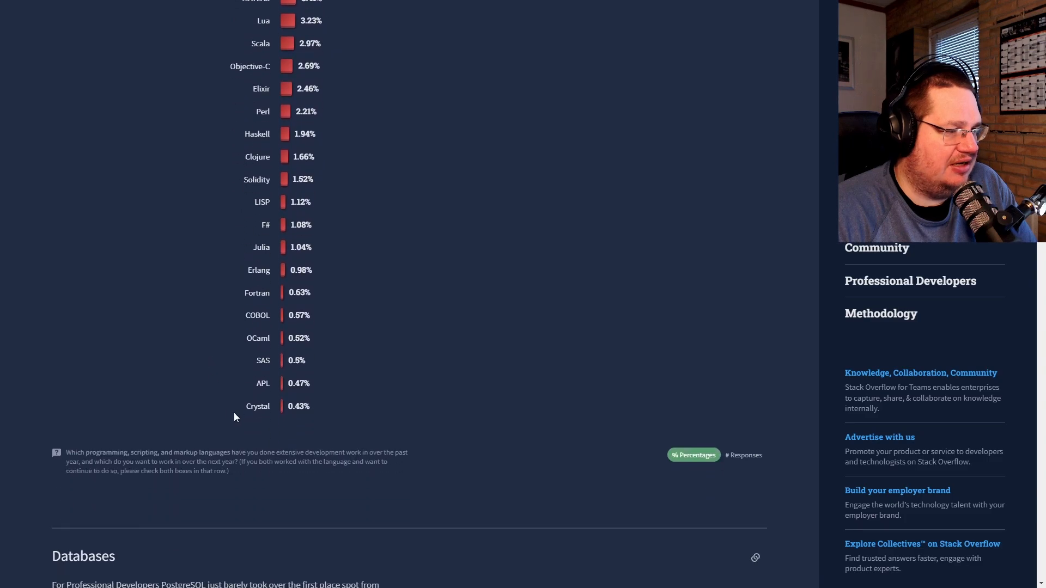
pyautogui.moveTo(265, 371)
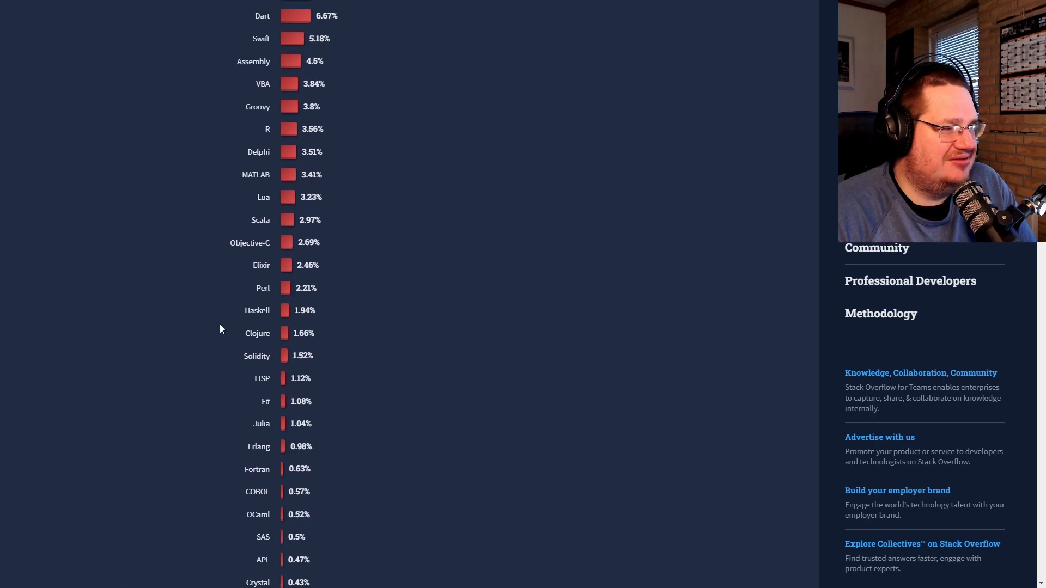
pyautogui.scroll(-3)
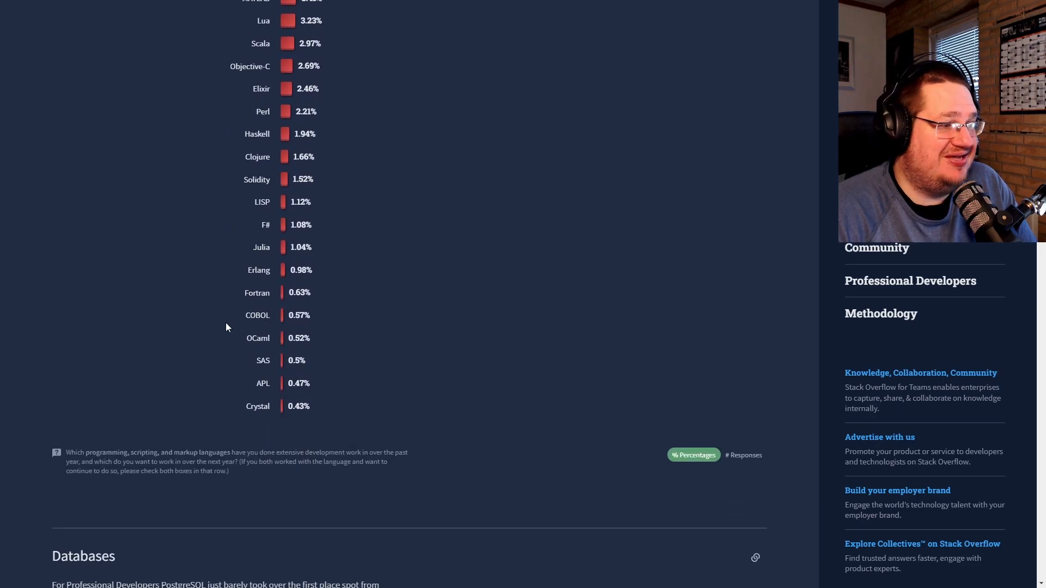
pyautogui.scroll(-3)
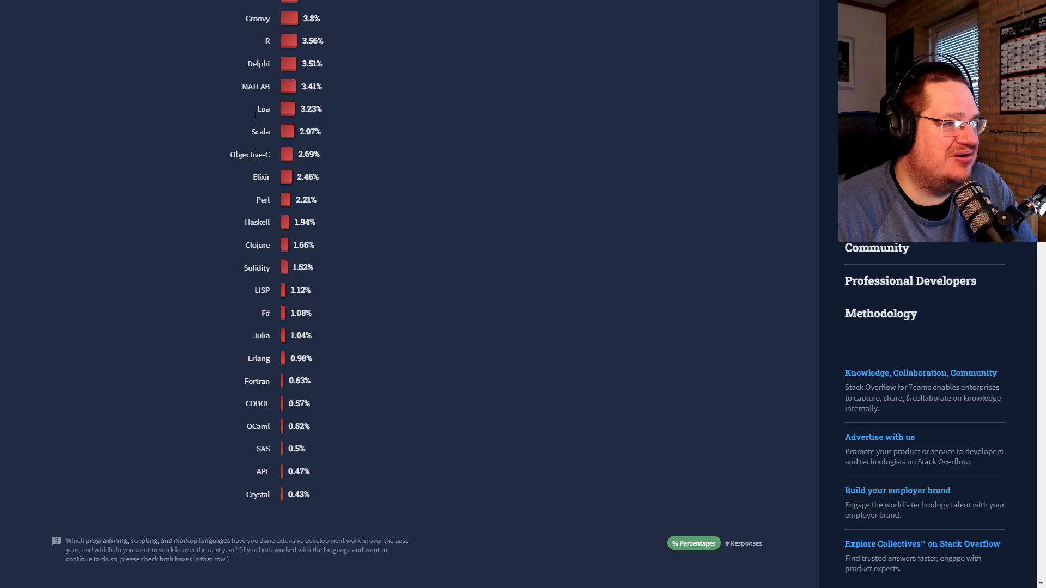
pyautogui.scroll(3)
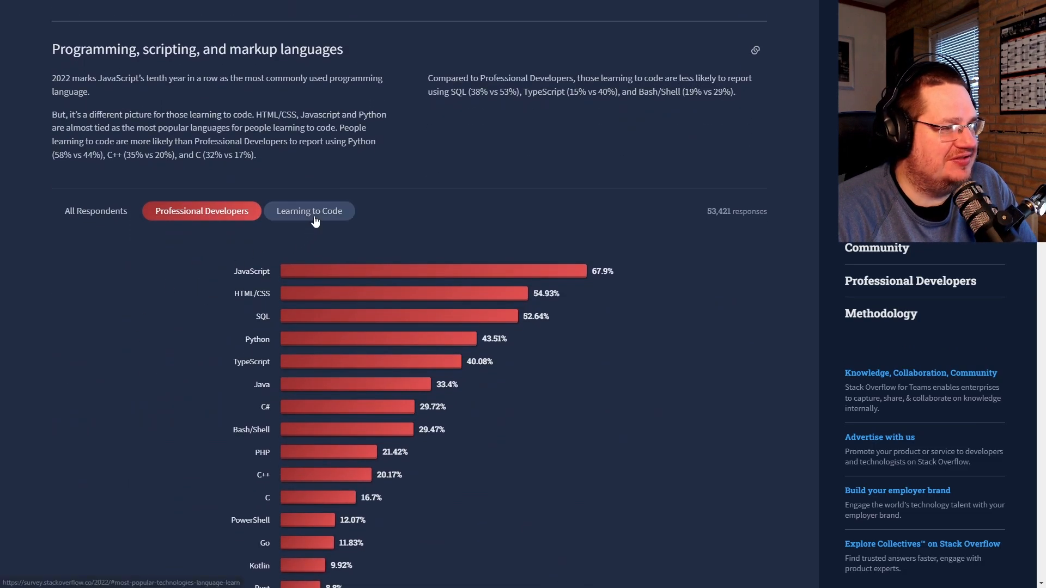
pyautogui.click(309, 211)
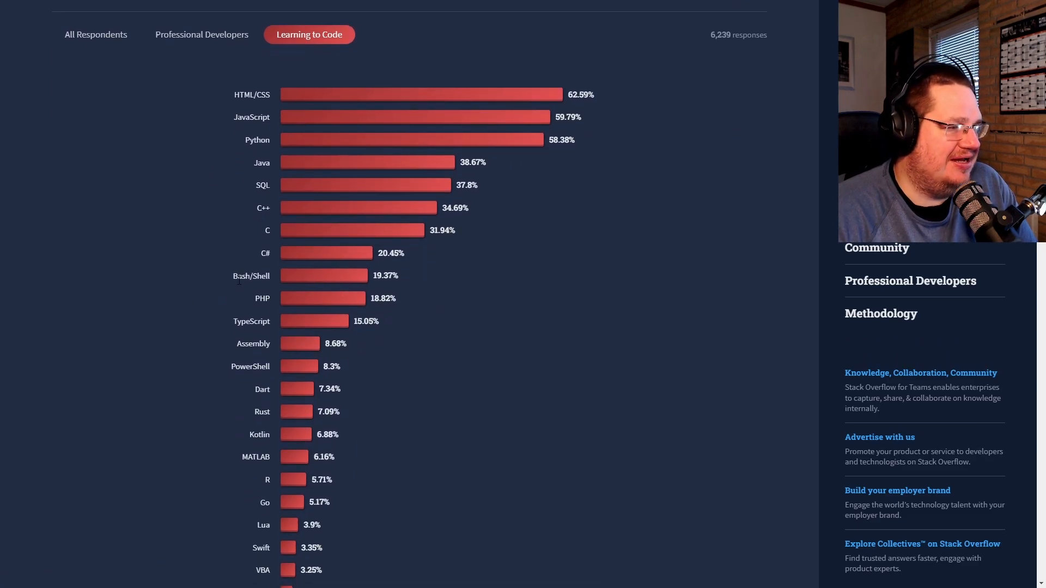
# Show the Databases chart for Learning to Code, led by MySQL at 58.4%
pyautogui.scroll(-3)
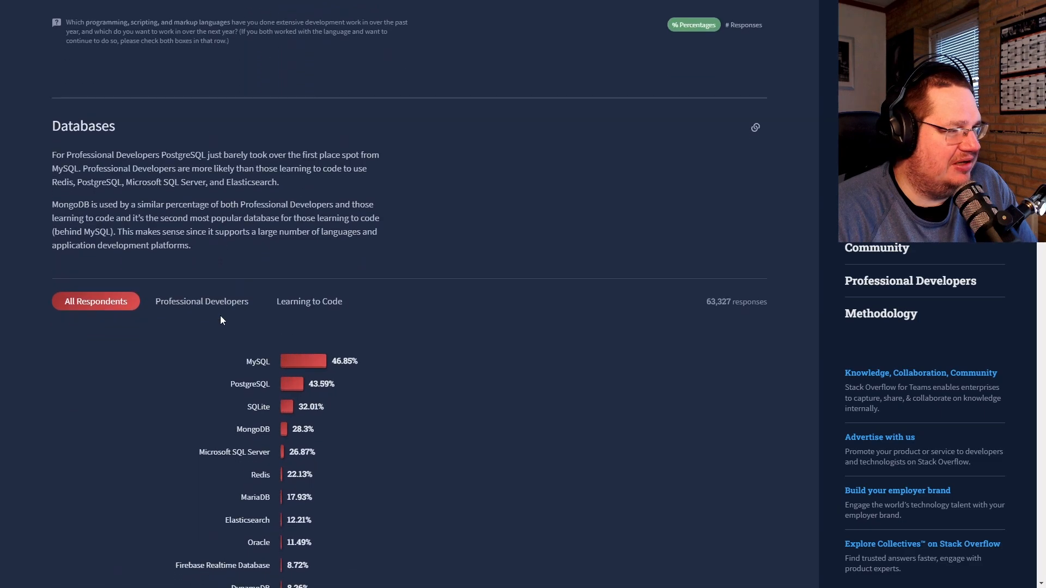
pyautogui.scroll(-3)
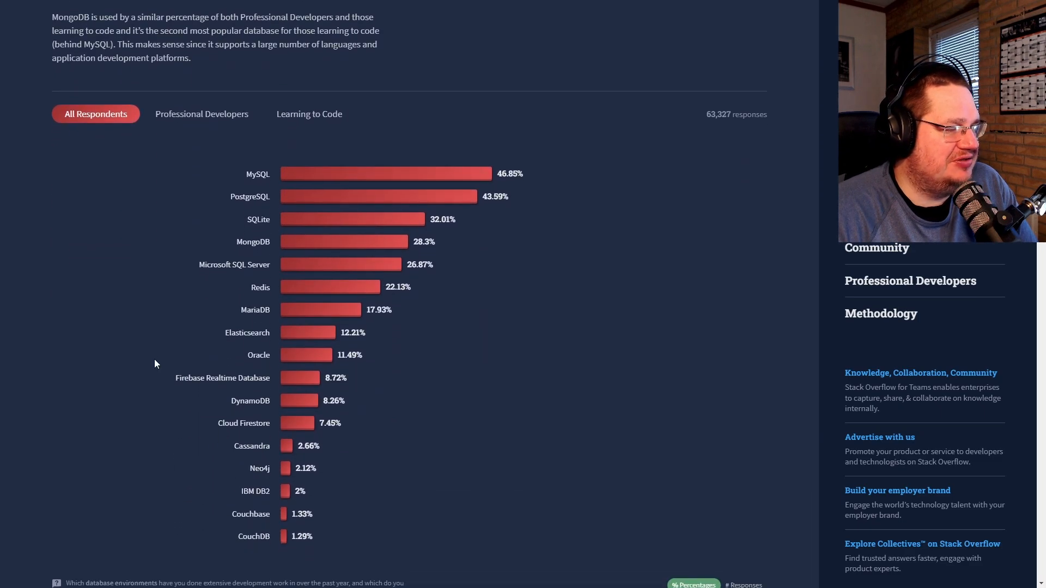
pyautogui.moveTo(203, 230)
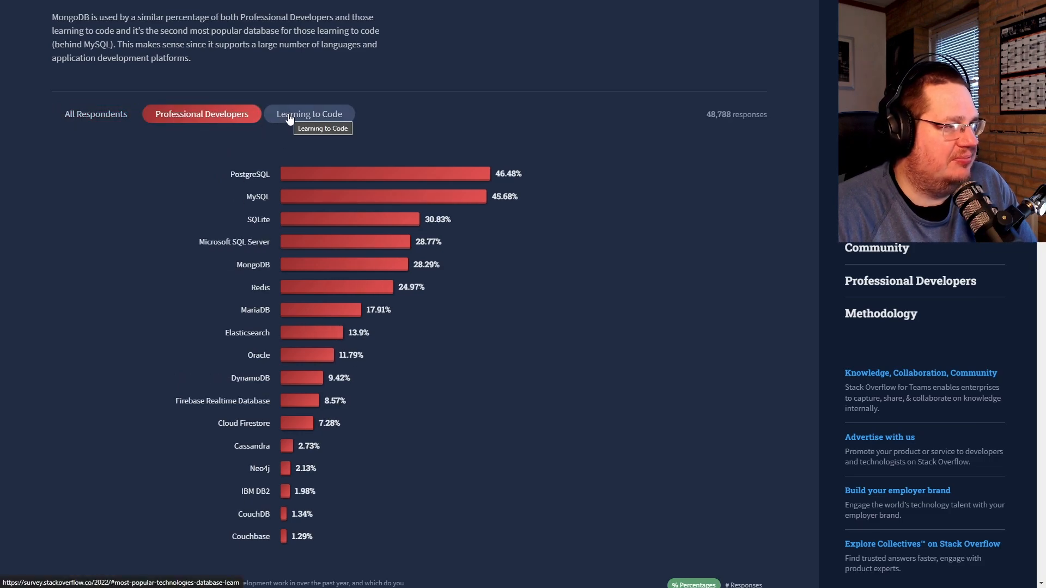
pyautogui.click(308, 113)
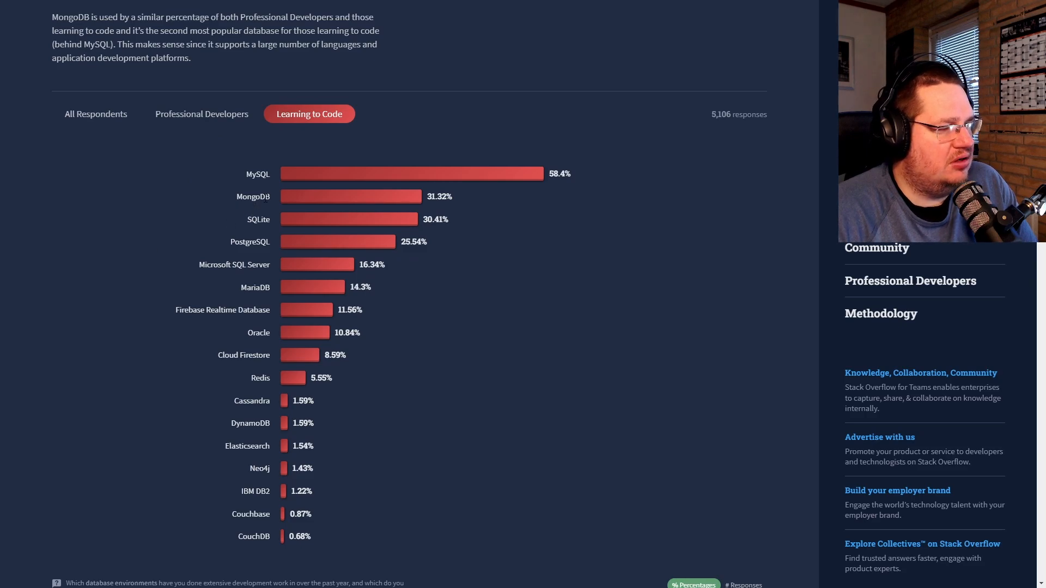
pyautogui.scroll(-3)
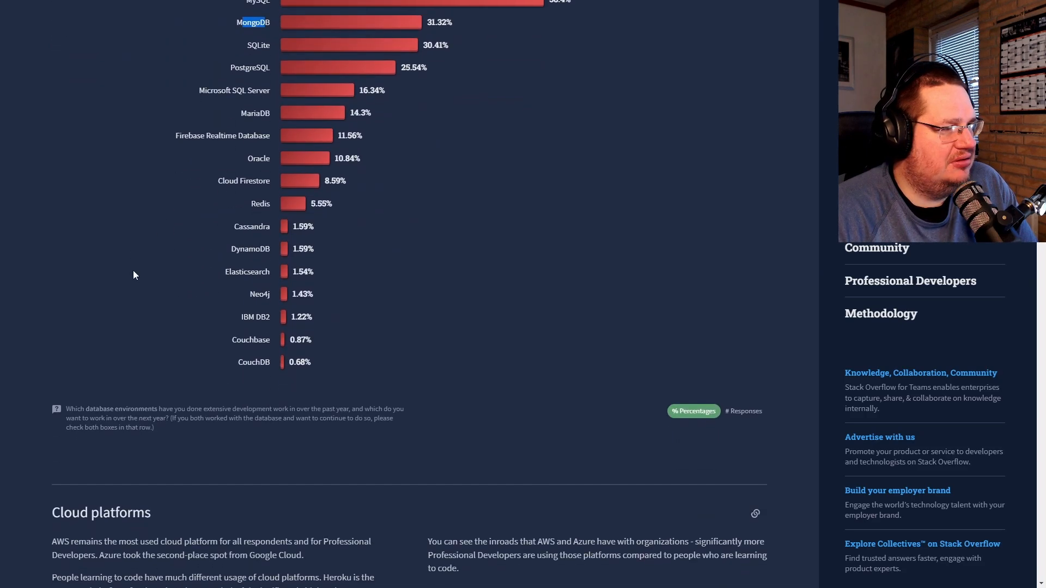
# Show Cloud platforms for Learning to Code (Heroku 35.24%) and highlight Google Cloud
pyautogui.scroll(-3)
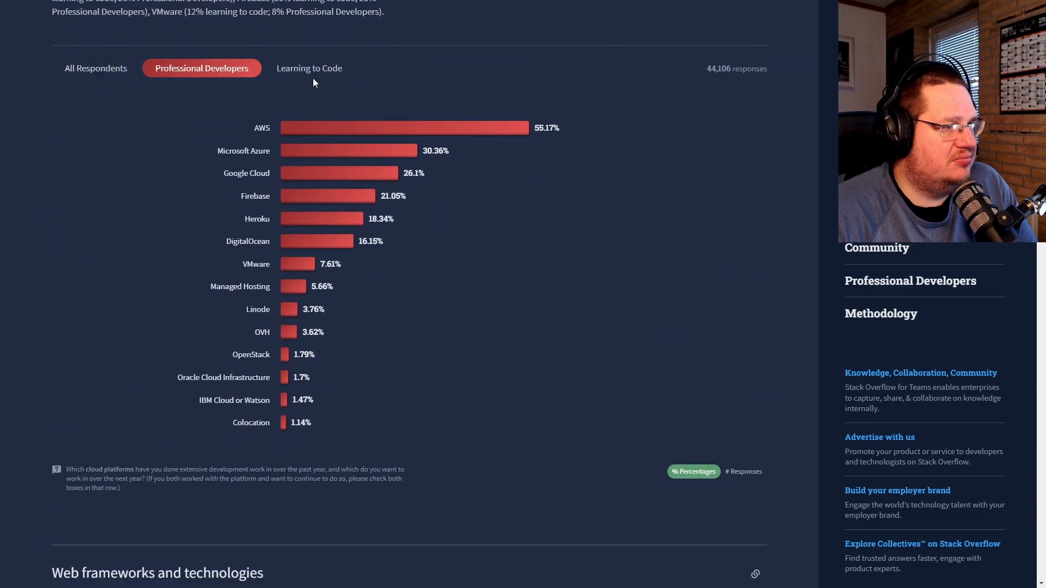
pyautogui.click(309, 68)
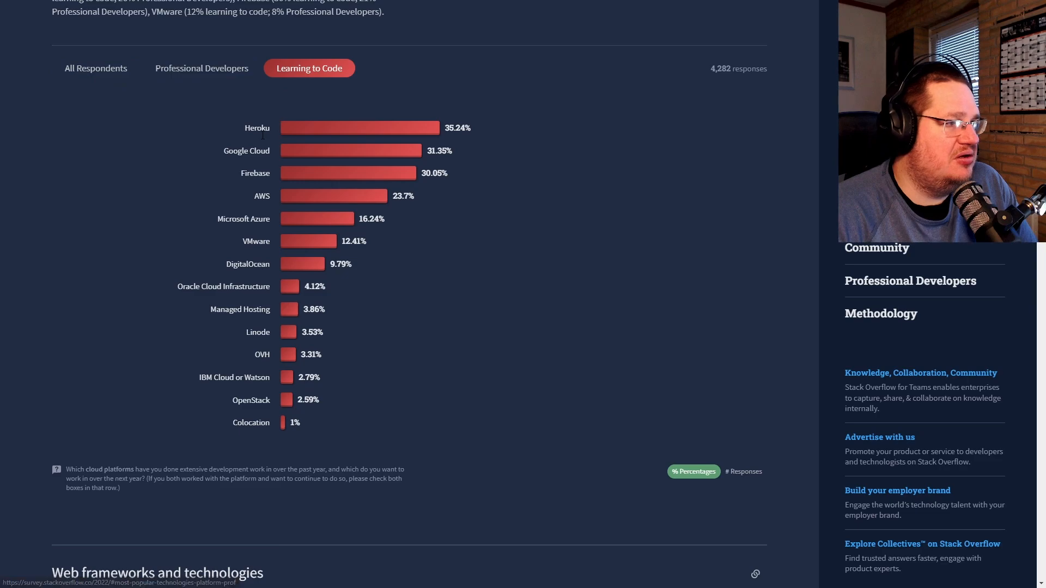
pyautogui.doubleClick(246, 150)
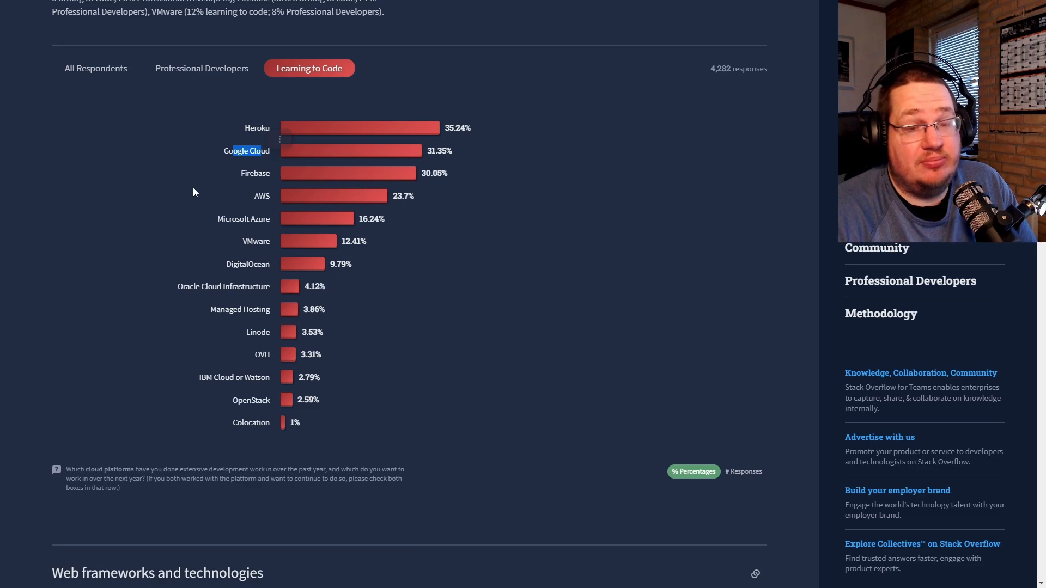
pyautogui.scroll(-3)
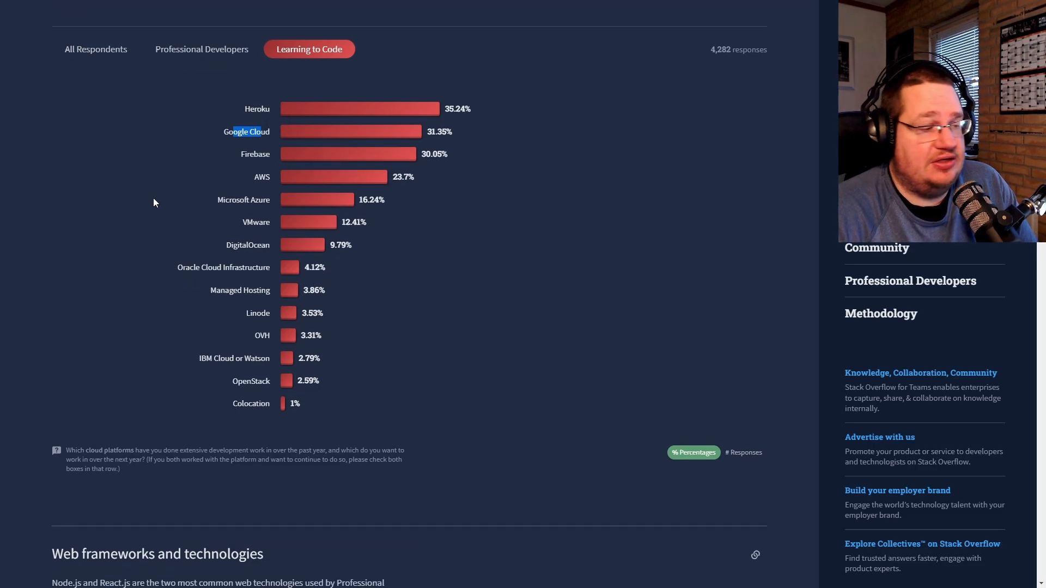
# View the Web frameworks chart for Professional Developers, then Learning to Code, led by Node.js (52.86%)
pyautogui.scroll(-3)
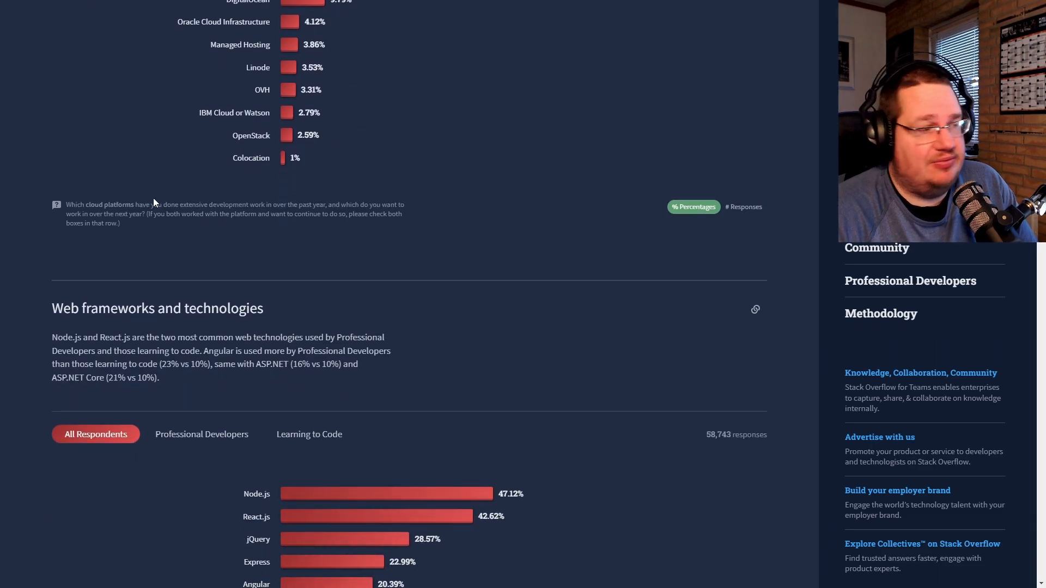
pyautogui.scroll(-3)
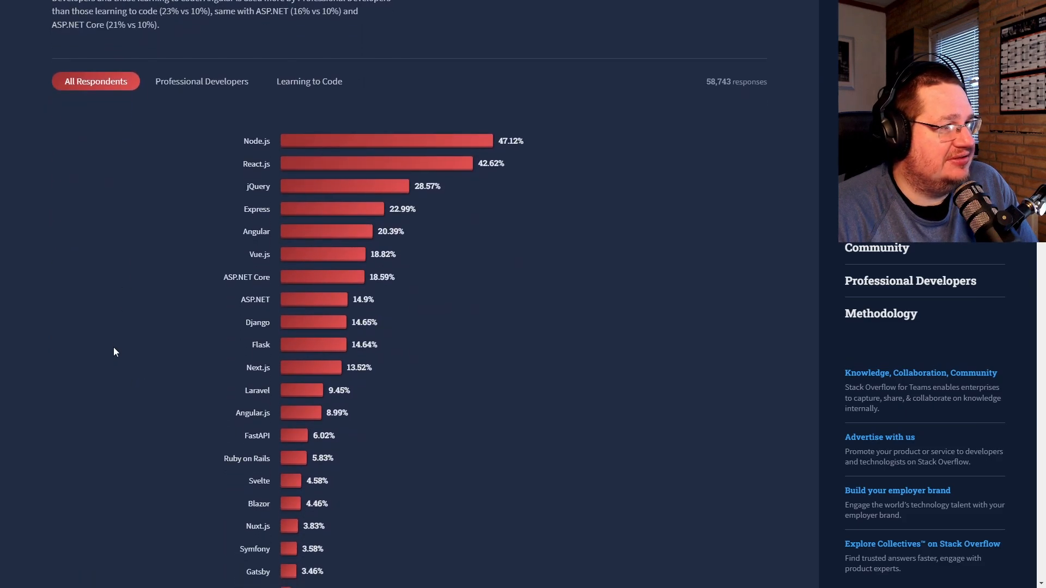
pyautogui.scroll(-3)
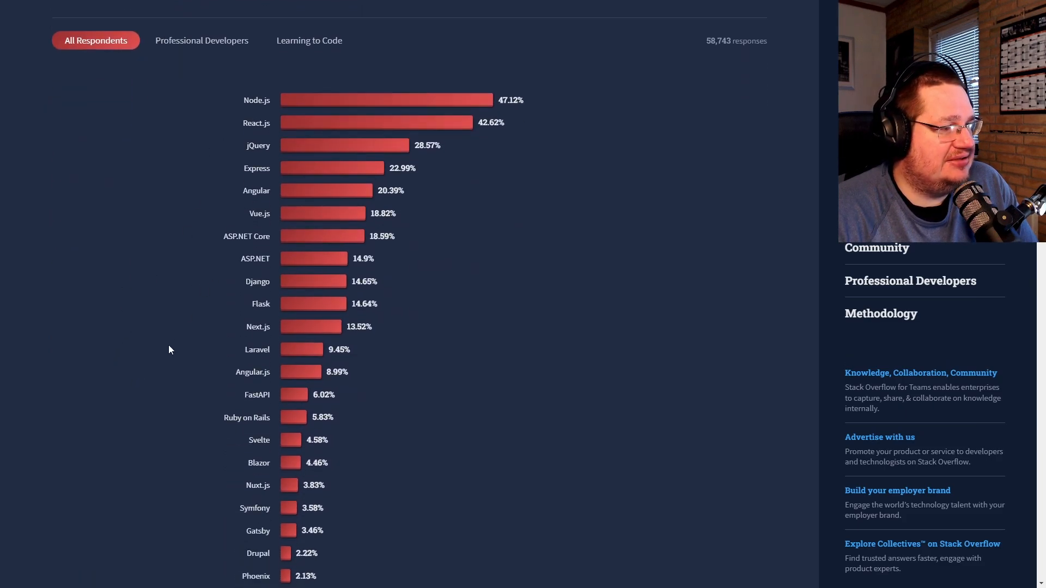
pyautogui.scroll(-3)
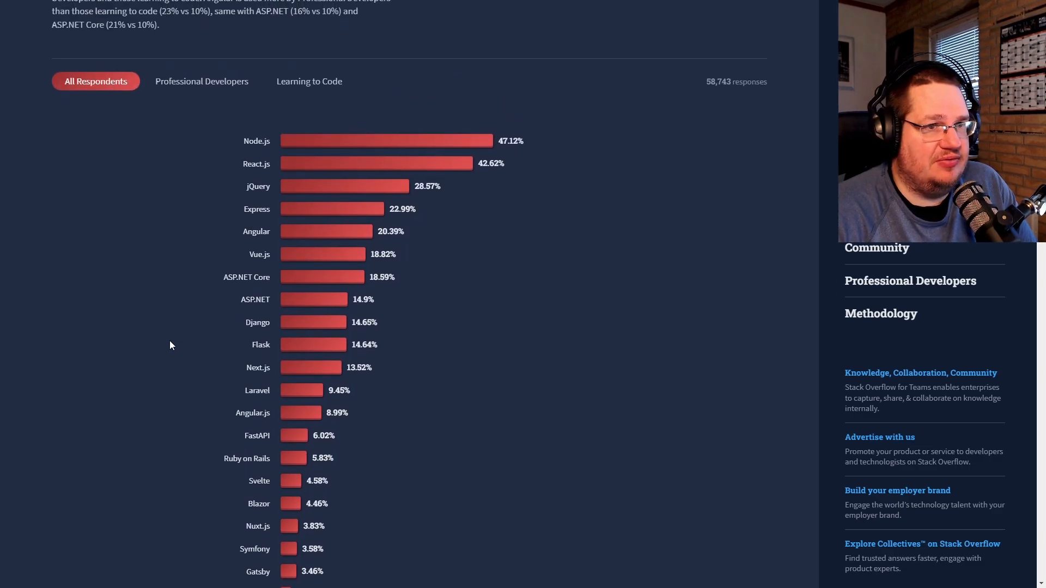
pyautogui.scroll(-3)
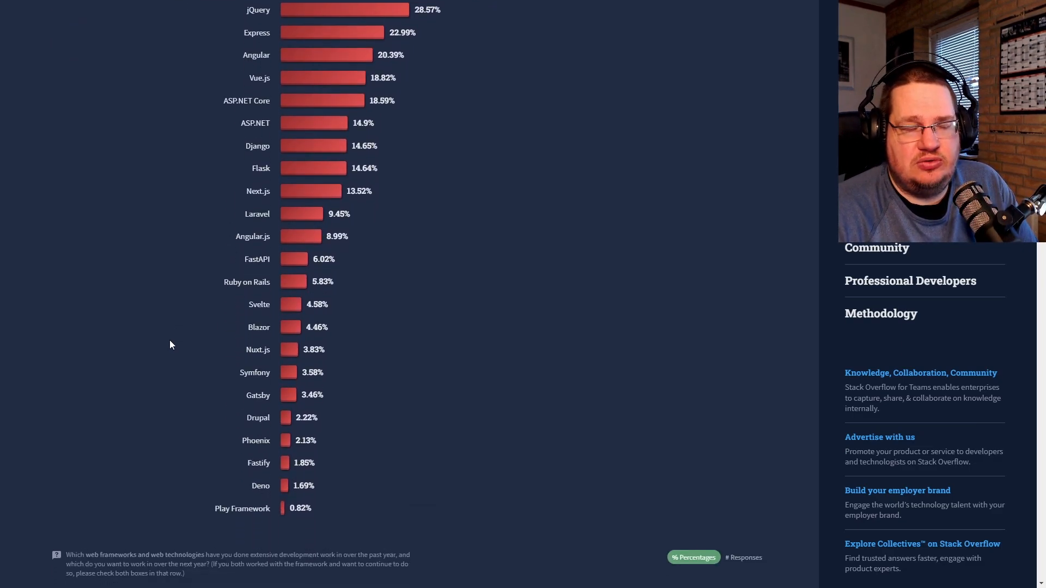
pyautogui.scroll(3)
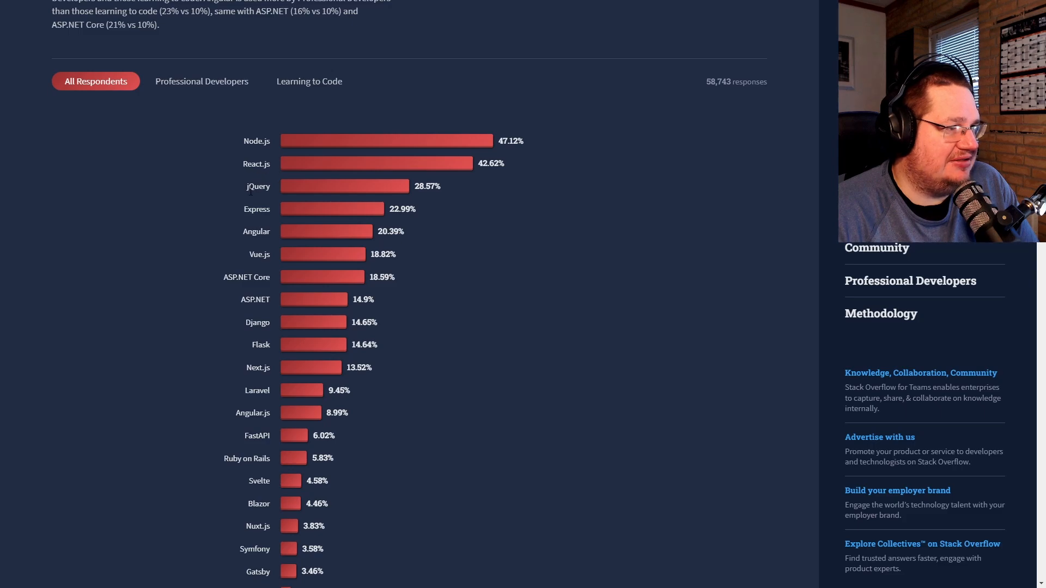
pyautogui.click(201, 81)
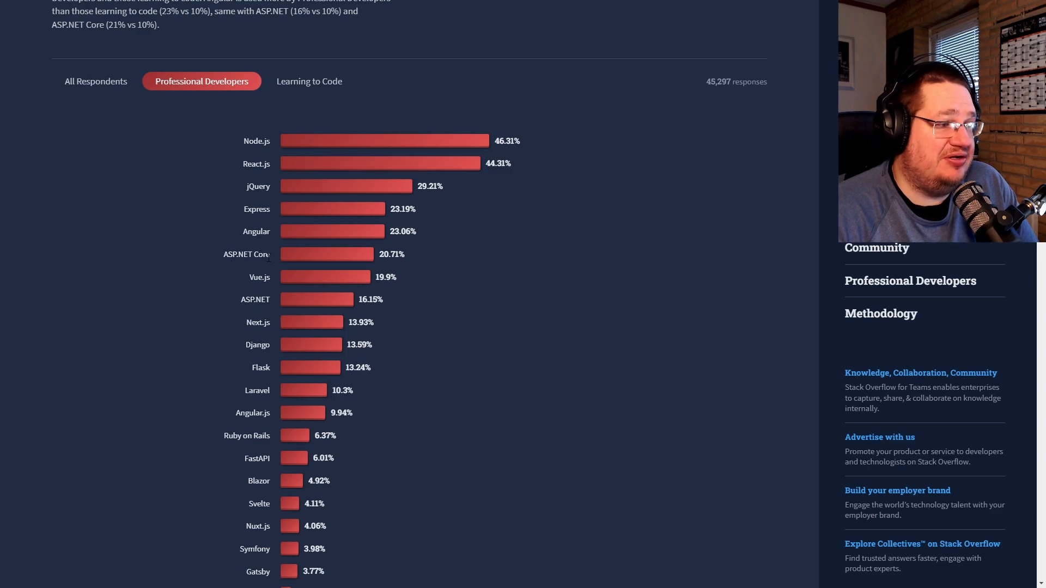
pyautogui.doubleClick(237, 254)
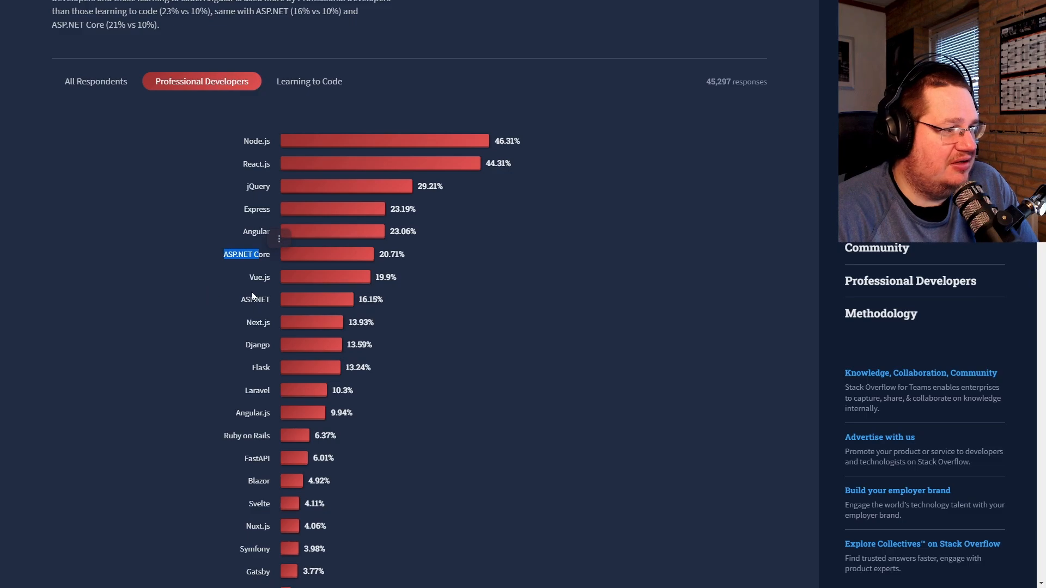
pyautogui.click(309, 81)
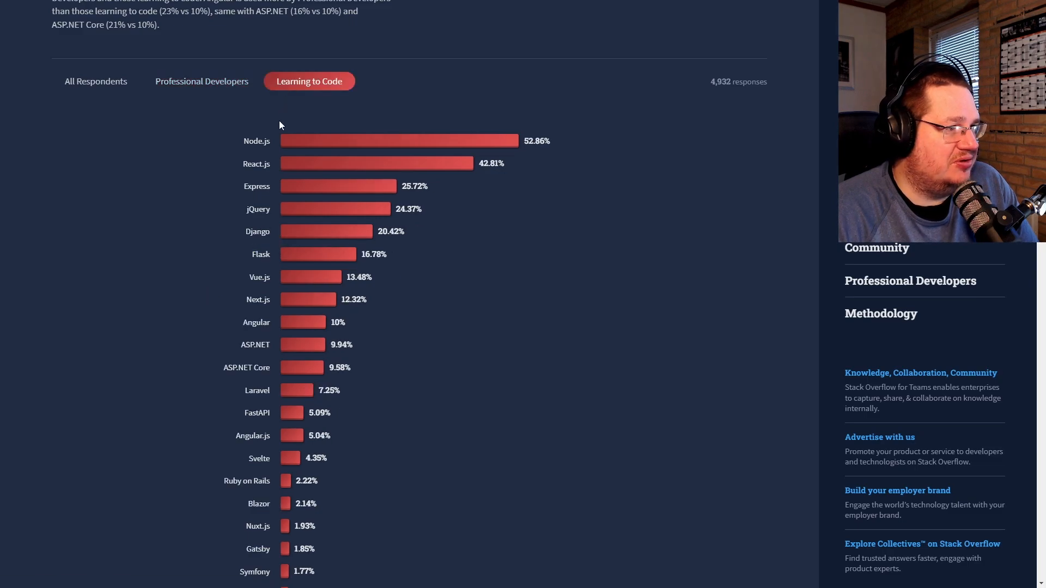
# Toggle Other frameworks and libraries between professionals and learners, ending on learners led by NumPy (42.65%)
pyautogui.scroll(-3)
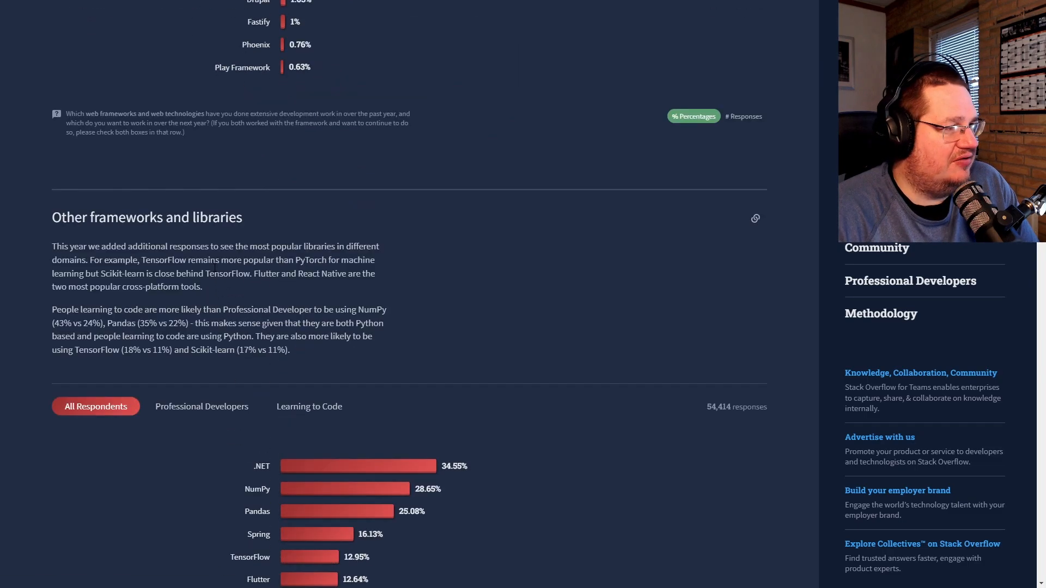
pyautogui.scroll(-3)
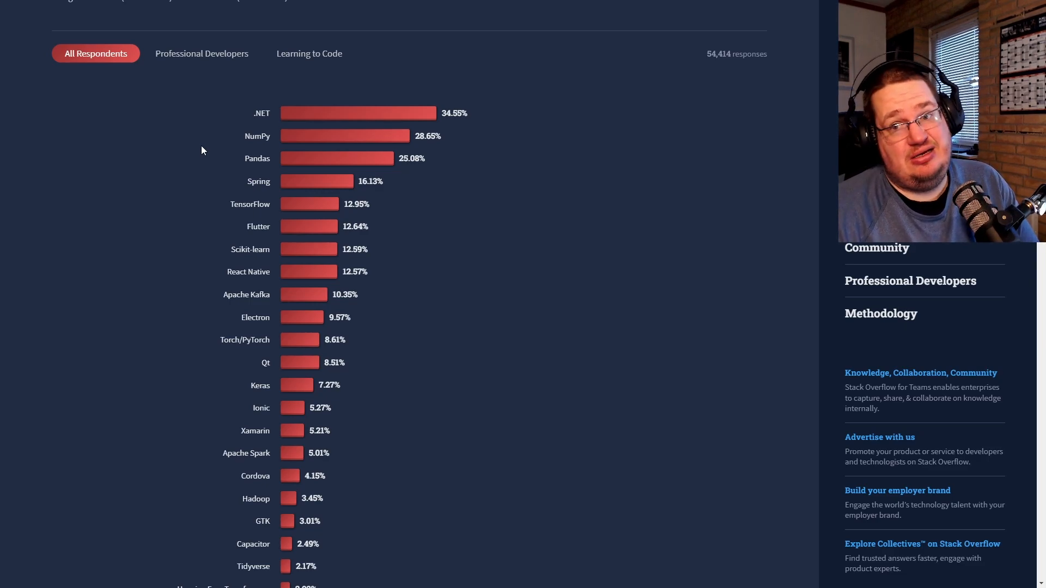
pyautogui.click(202, 53)
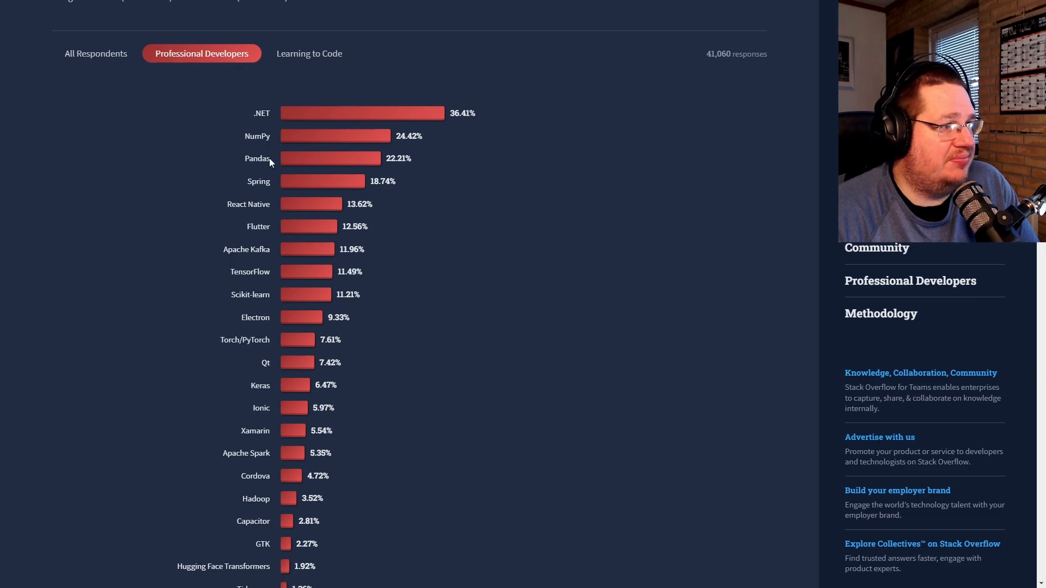
pyautogui.click(309, 54)
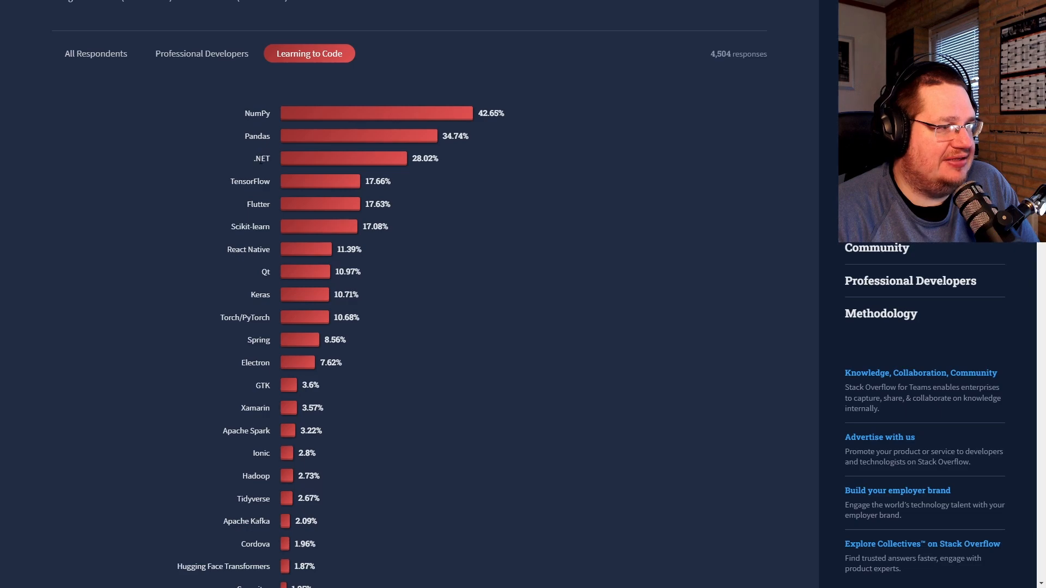
pyautogui.doubleClick(261, 158)
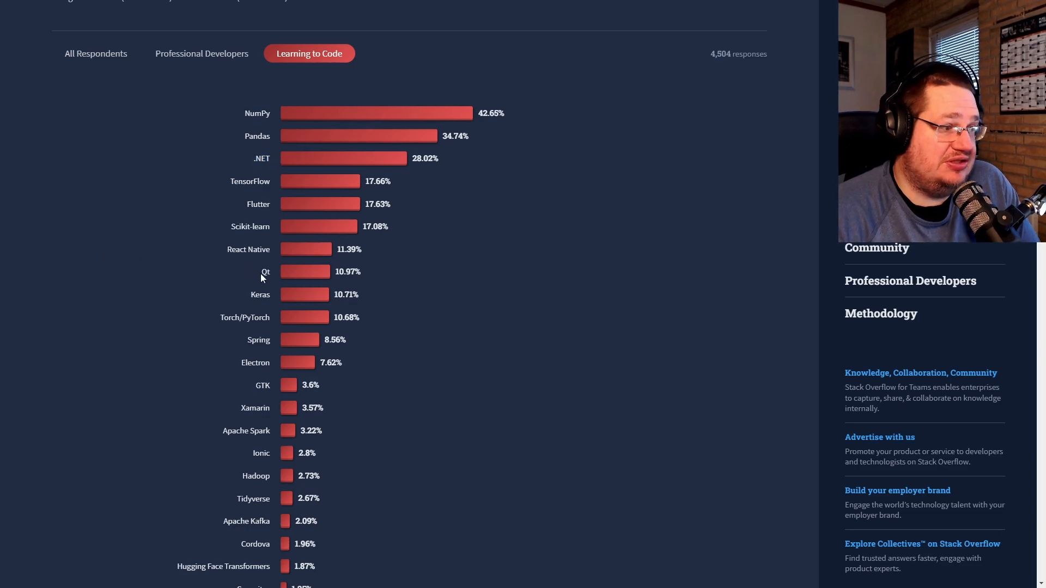
pyautogui.click(201, 54)
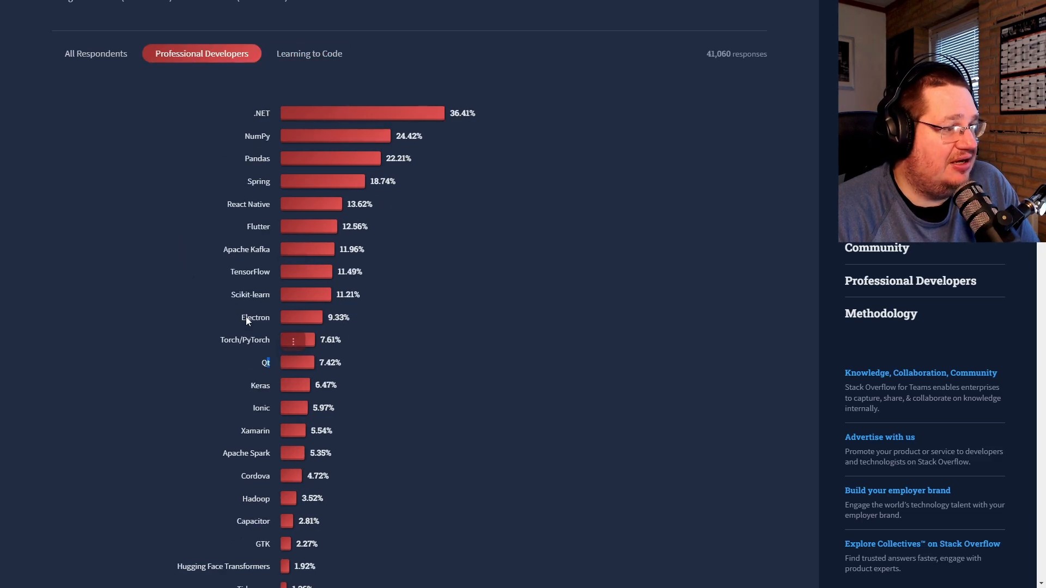
pyautogui.click(309, 53)
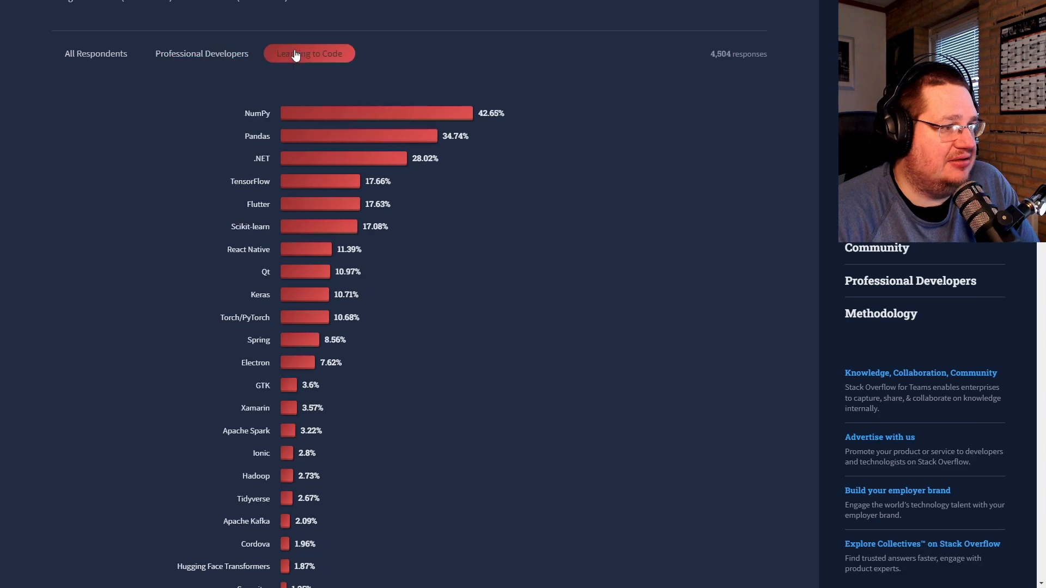
pyautogui.click(309, 53)
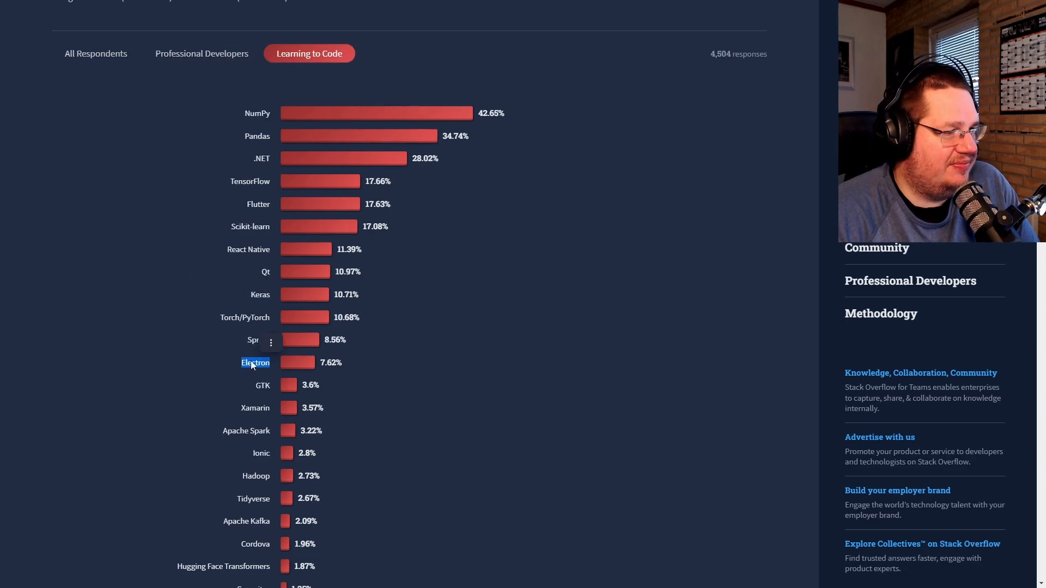
# View Other tools for Professional Developers, led by Docker at 68.57%, highlighting Homebrew
pyautogui.scroll(-3)
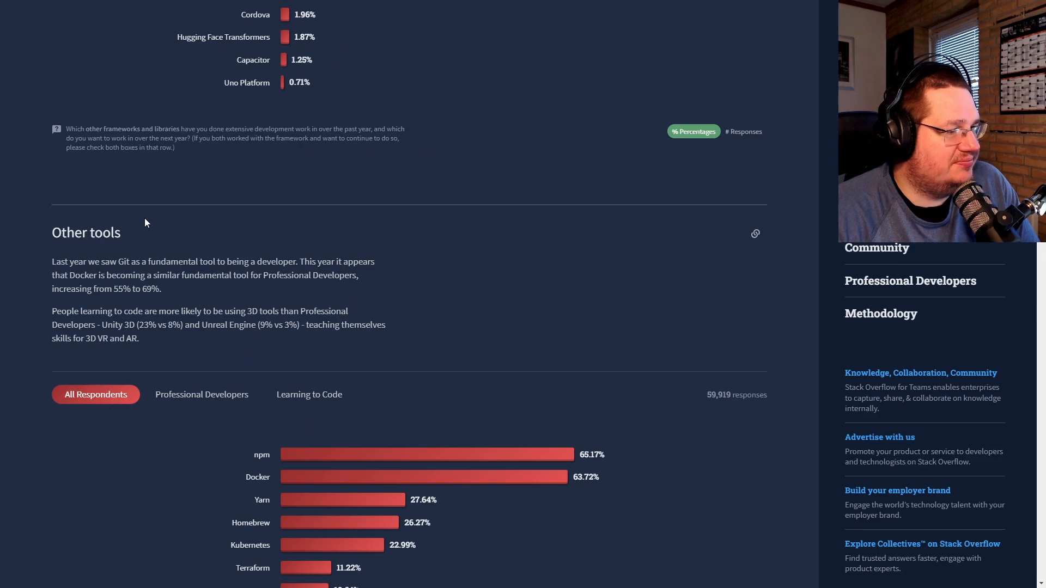
pyautogui.scroll(-3)
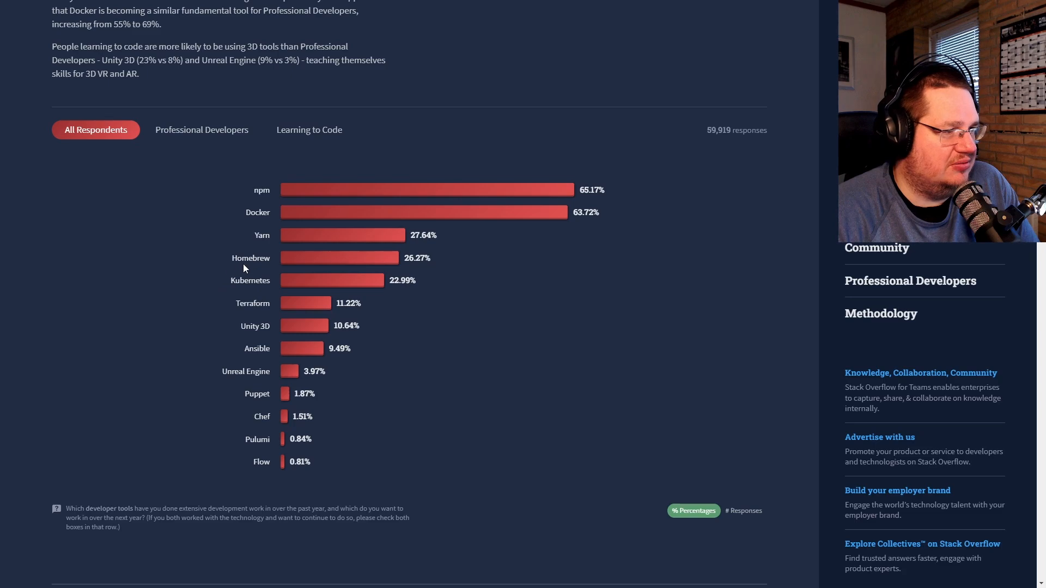
pyautogui.moveTo(244, 267)
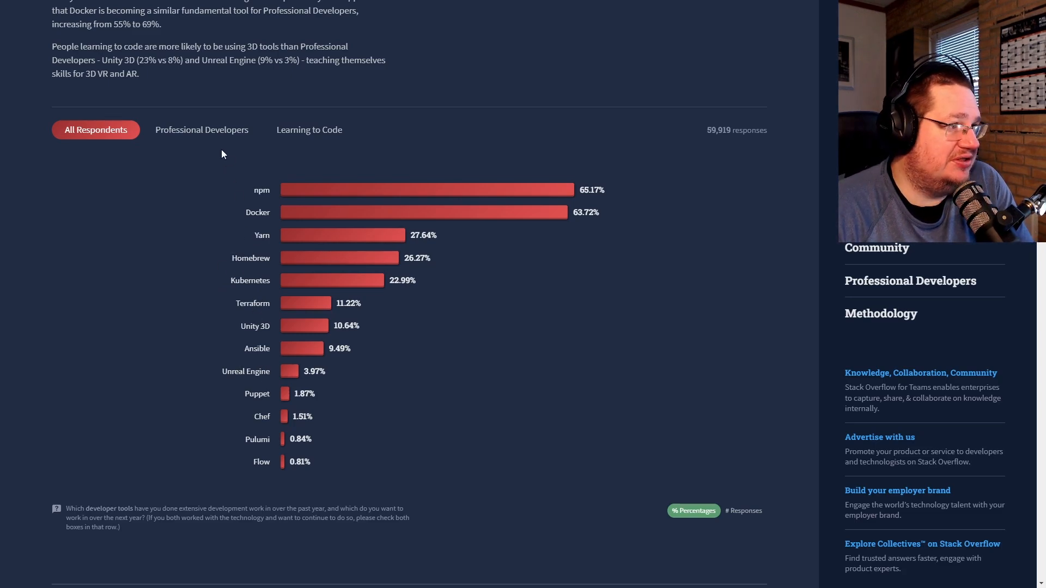
pyautogui.click(201, 130)
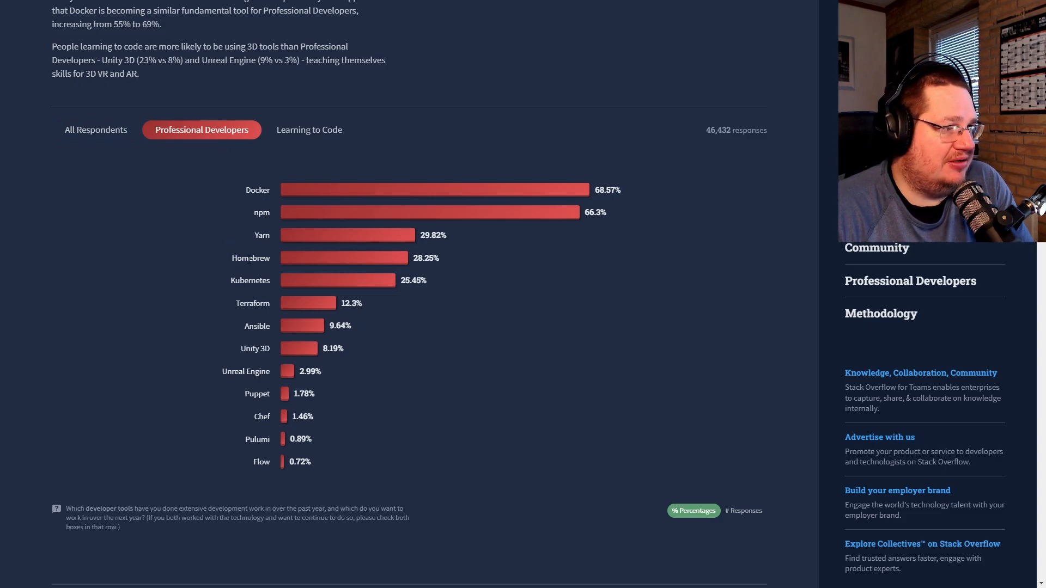
pyautogui.doubleClick(250, 258)
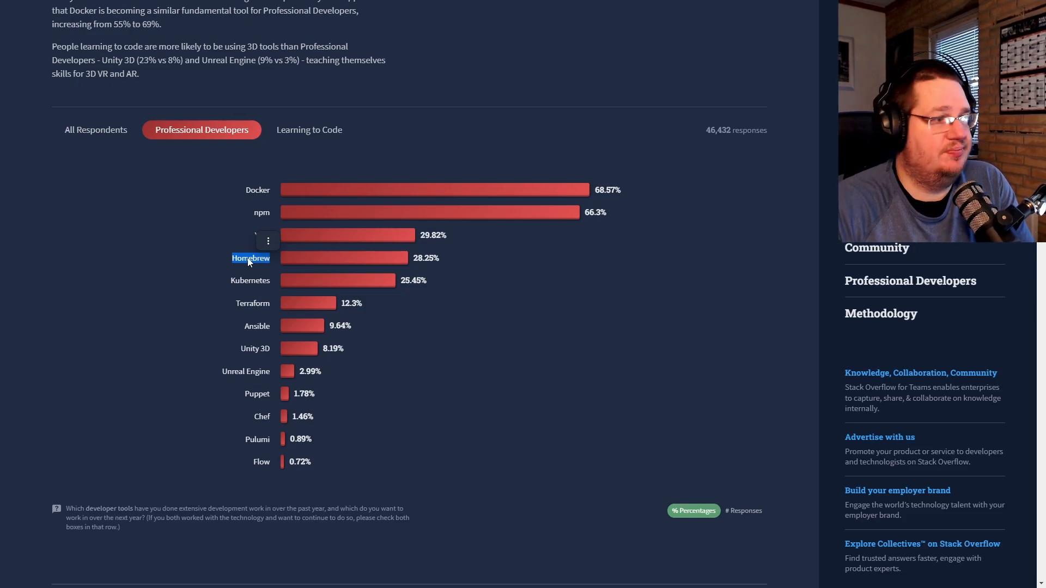
# View IDE usage for Learning to Code, then reach Asynchronous tools, led by Jira Work Management (49.47%)
pyautogui.scroll(-3)
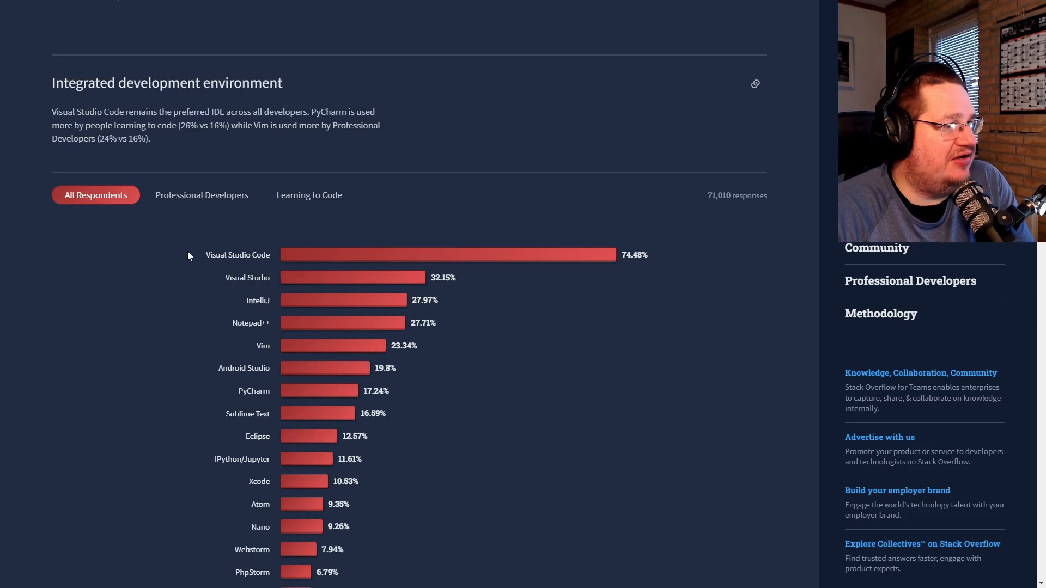
pyautogui.scroll(-3)
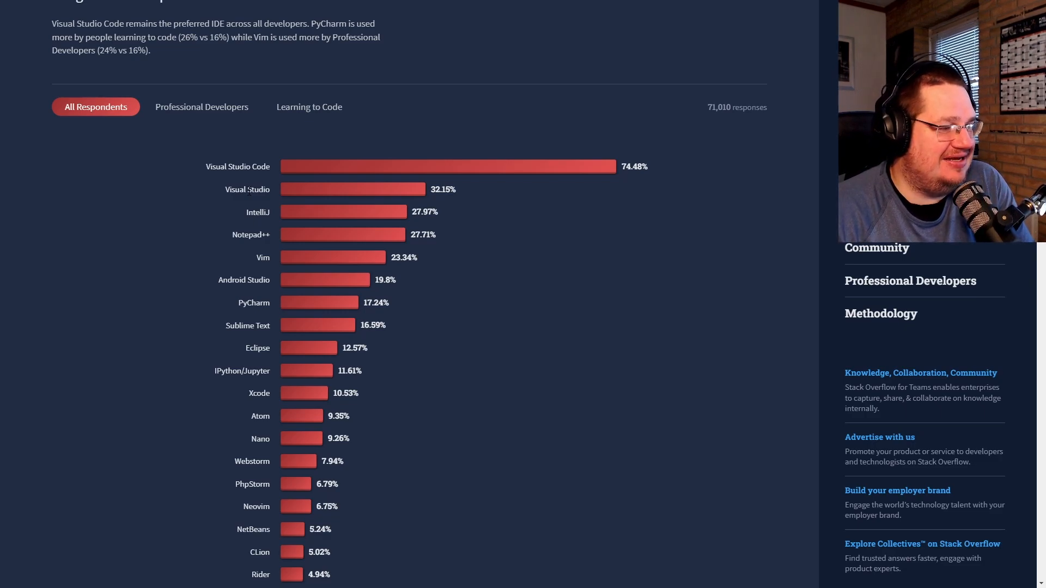
pyautogui.moveTo(396, 140)
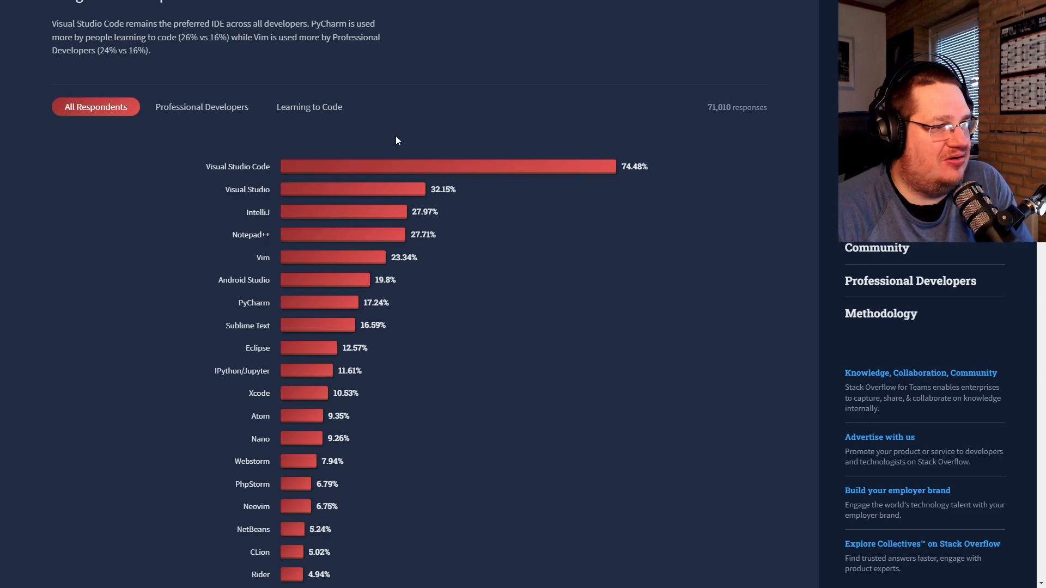
pyautogui.moveTo(208, 232)
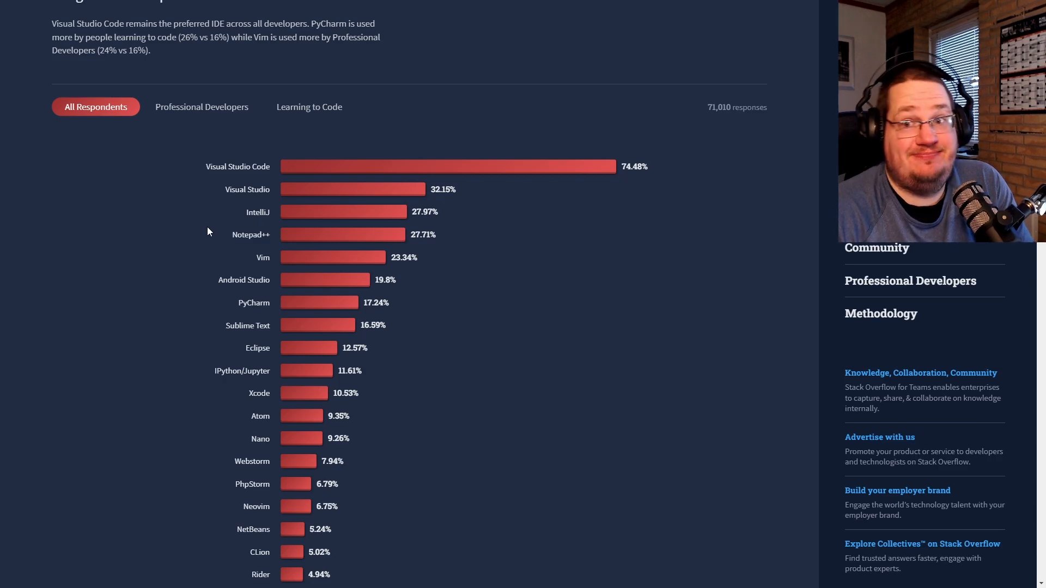
pyautogui.scroll(-3)
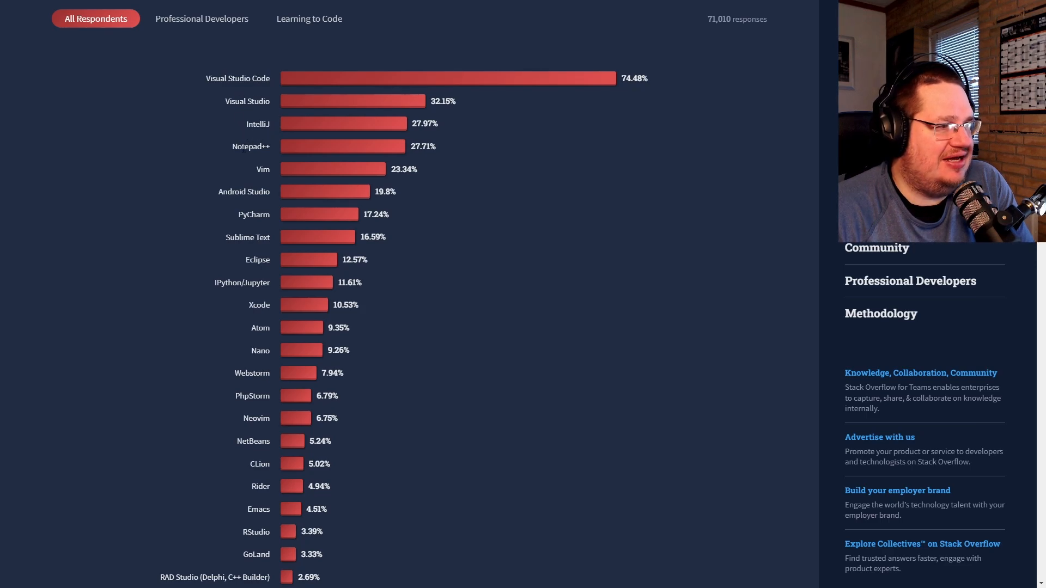
pyautogui.doubleClick(250, 146)
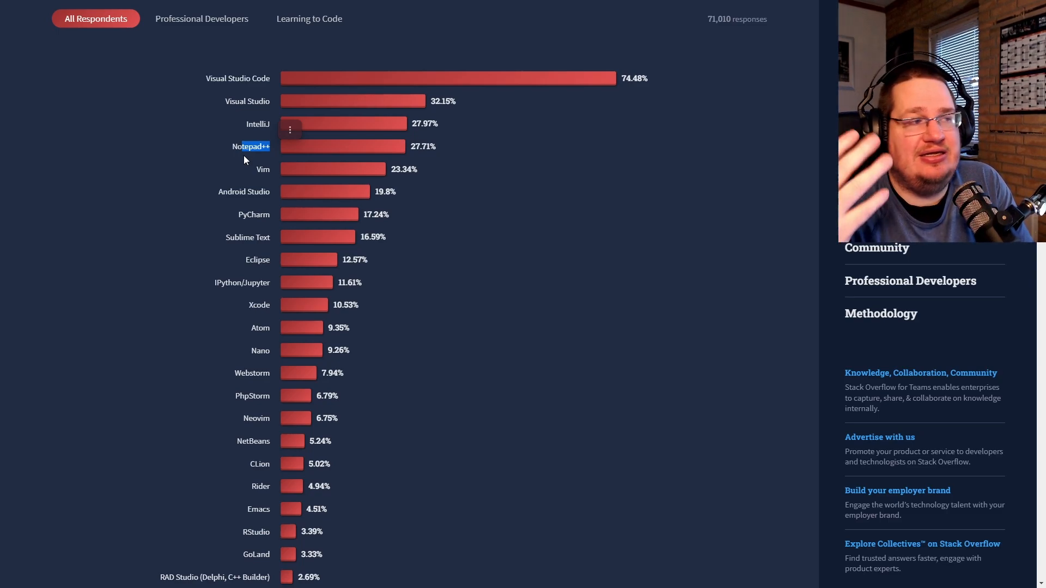
pyautogui.click(201, 107)
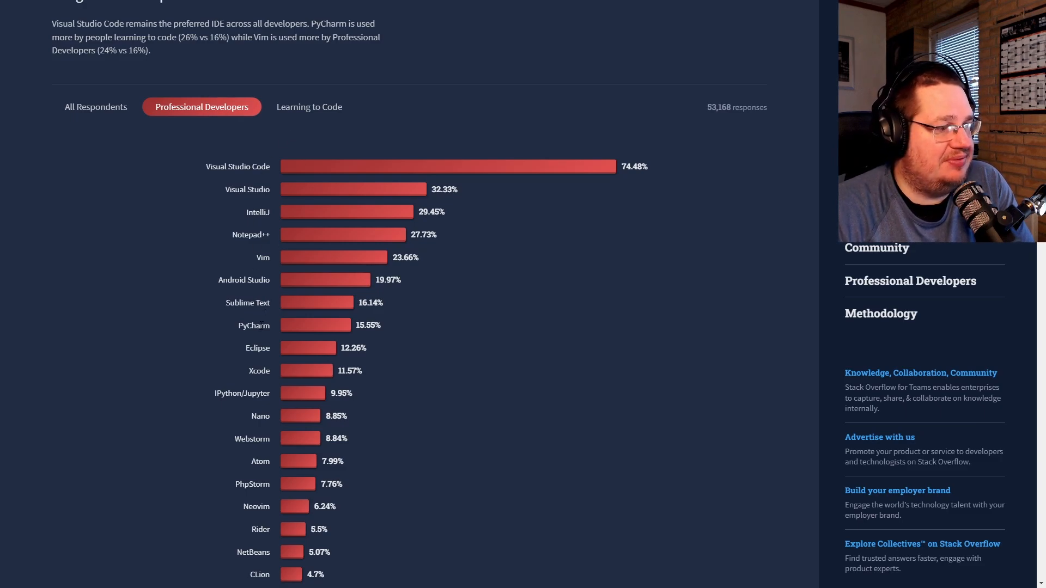
pyautogui.click(309, 107)
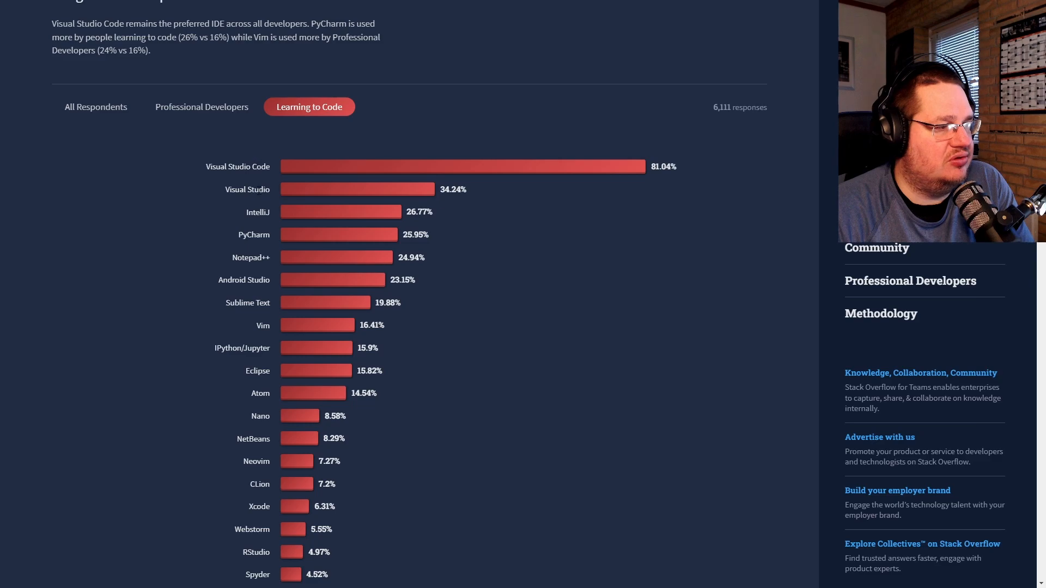
pyautogui.scroll(-3)
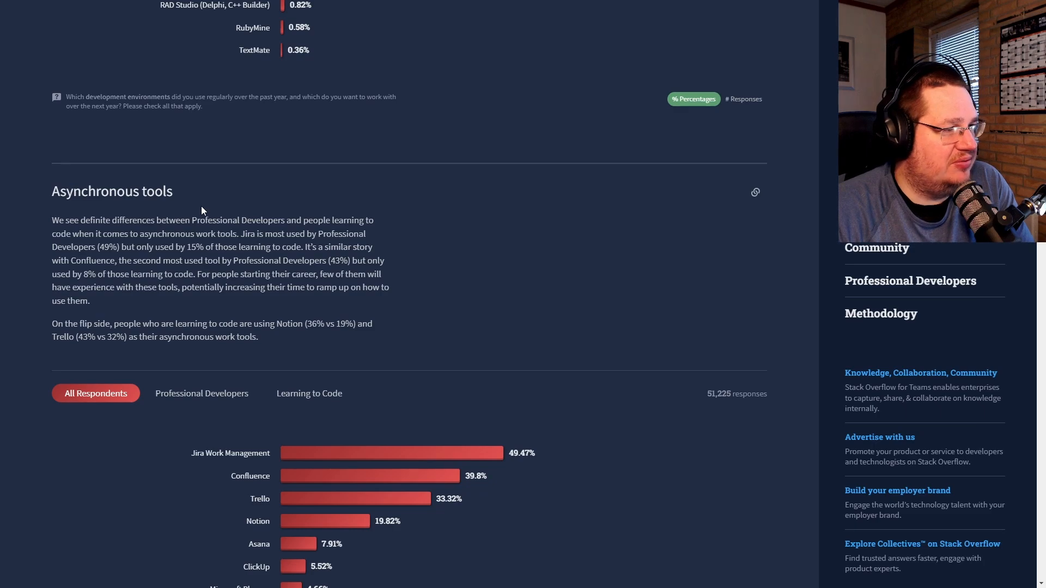
# Show Asynchronous tools for Professional Developers, led by Jira, then scroll toward Synchronous tools
pyautogui.scroll(-3)
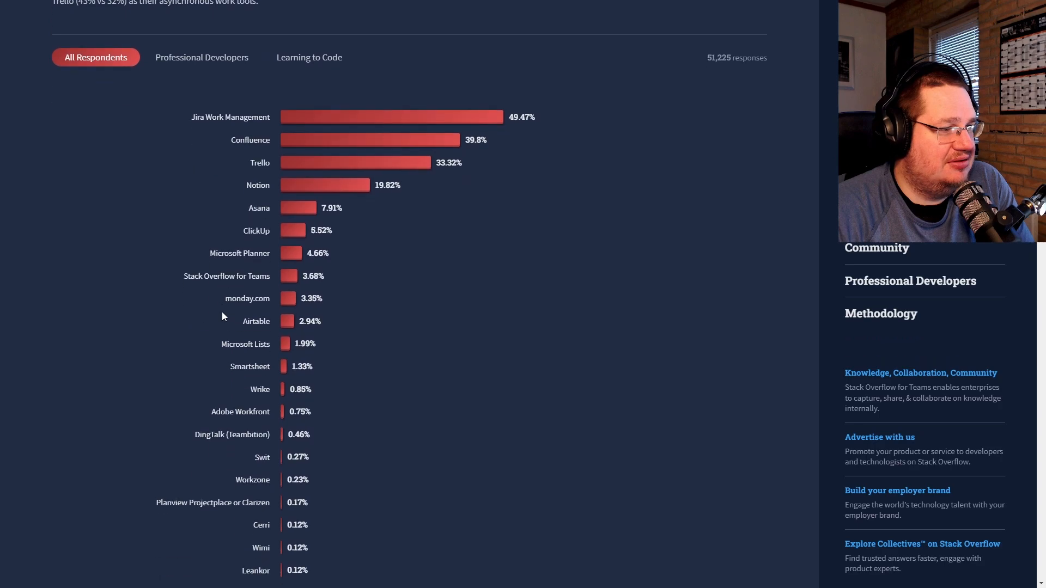
pyautogui.scroll(-3)
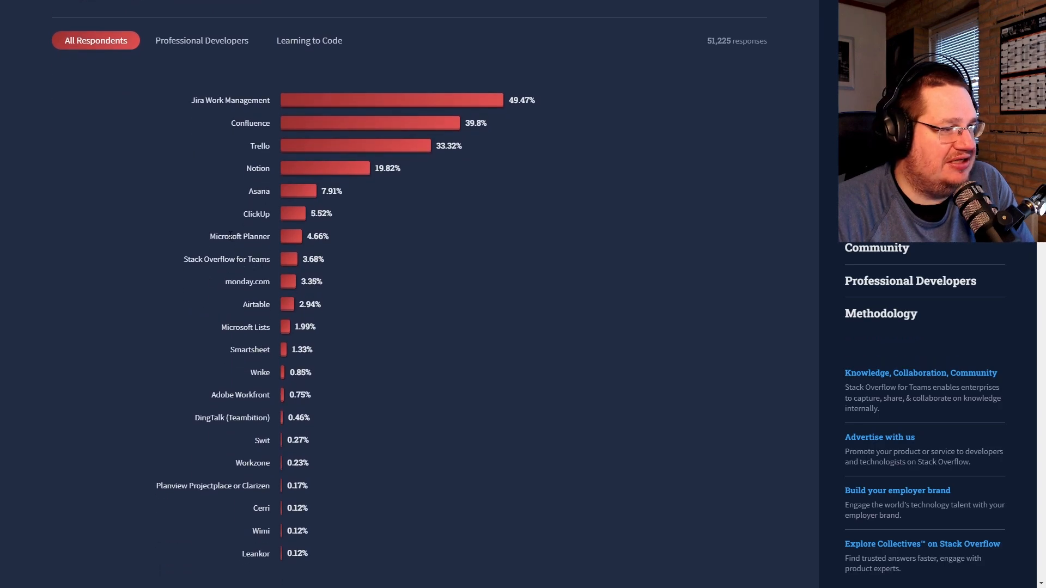
pyautogui.click(201, 130)
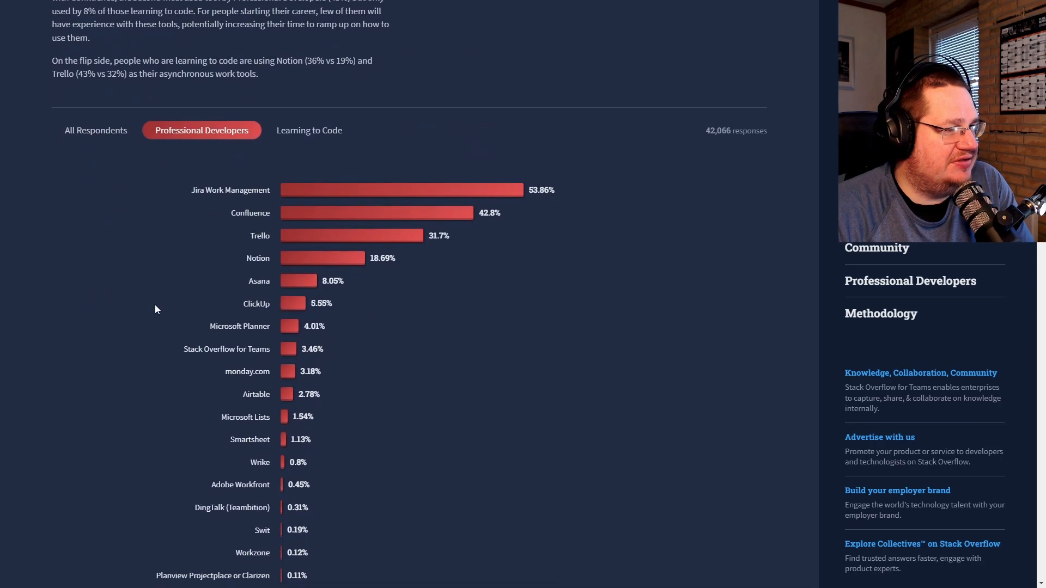
pyautogui.scroll(-3)
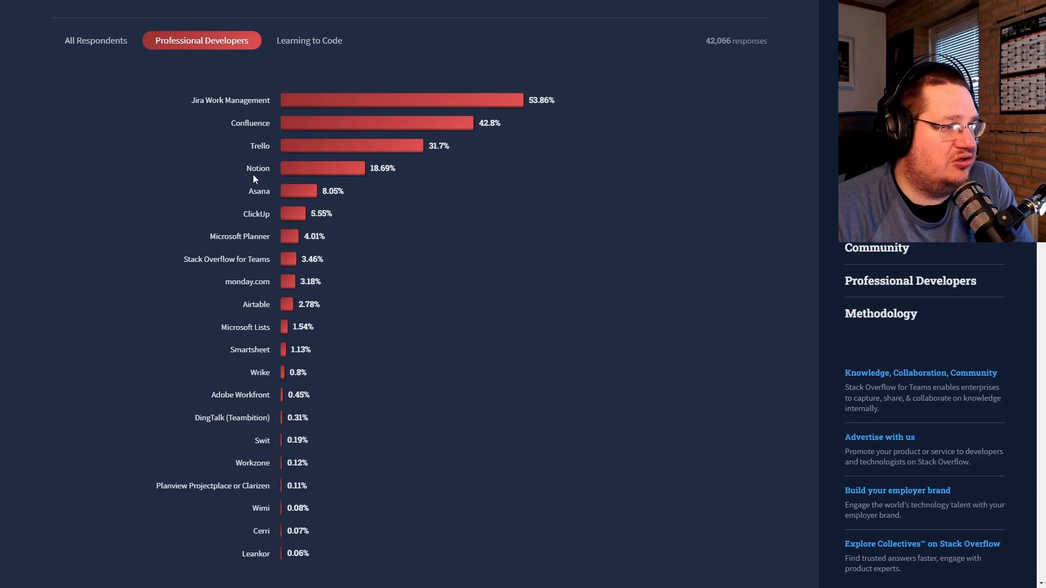
pyautogui.doubleClick(257, 167)
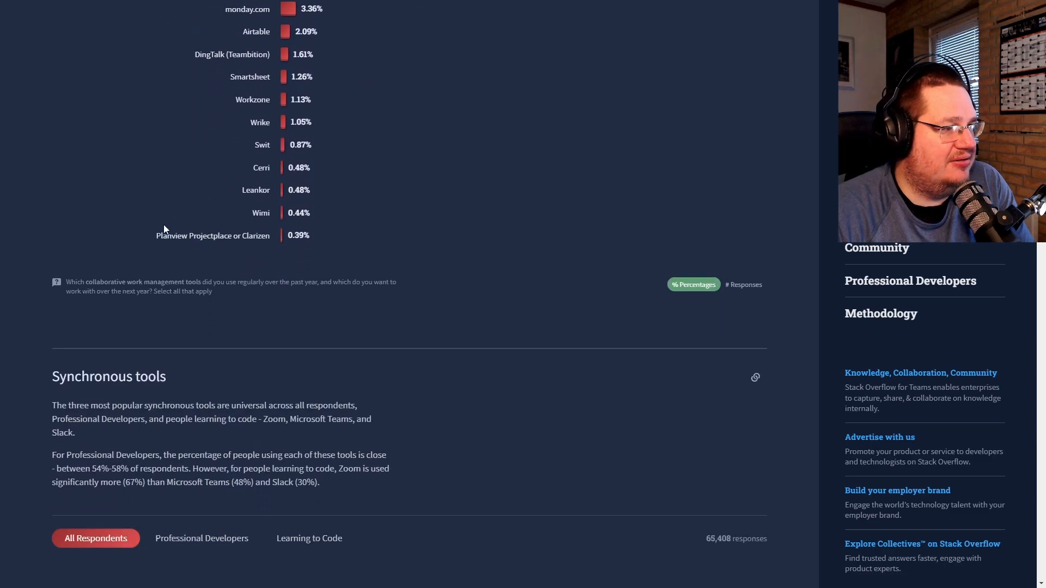
# Switch Synchronous tools to Professional Developers, then Learning to Code, where Zoom leads at 66.5%
pyautogui.scroll(-3)
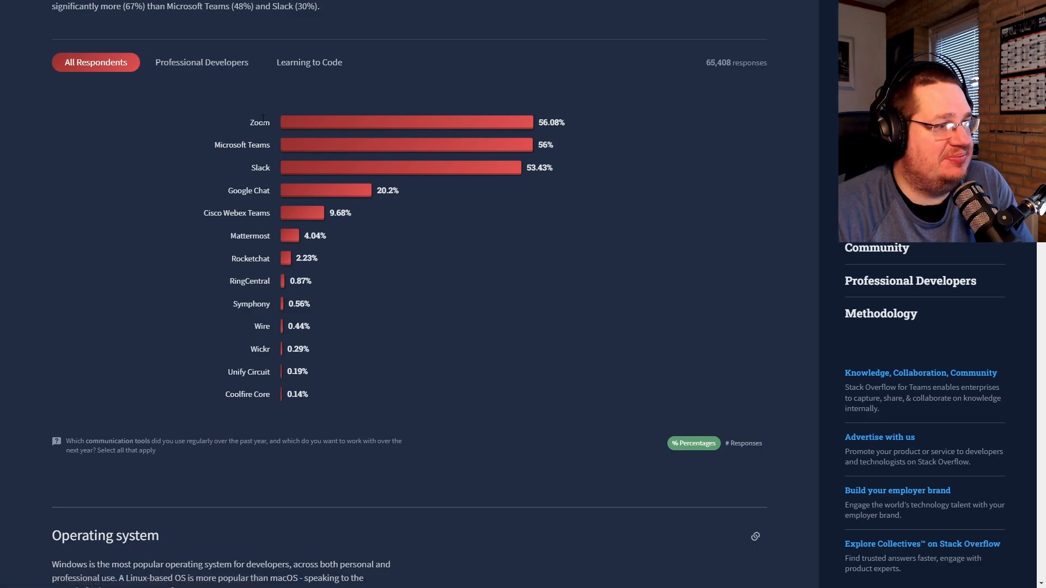
pyautogui.click(202, 62)
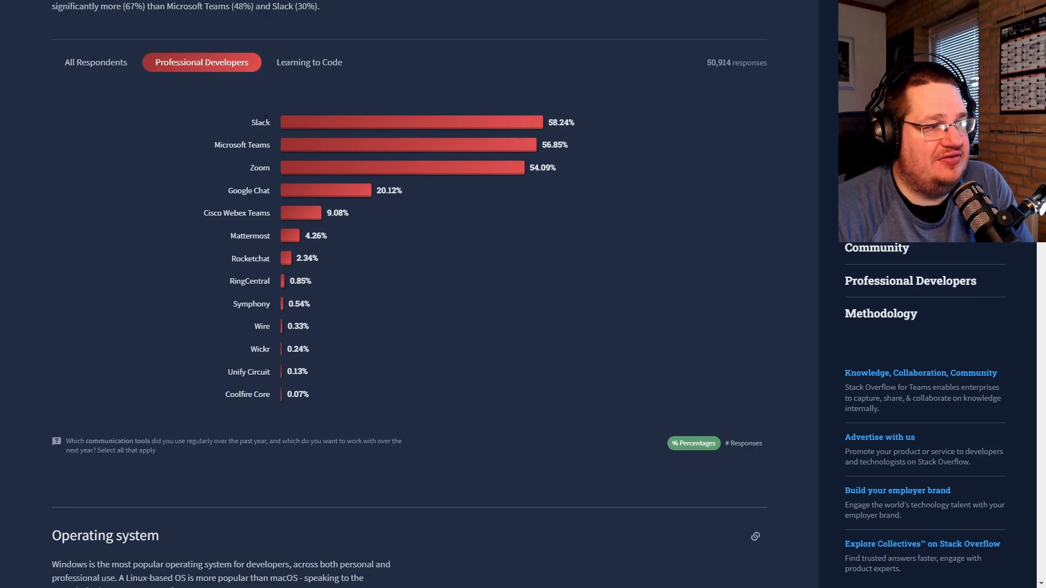
pyautogui.click(309, 62)
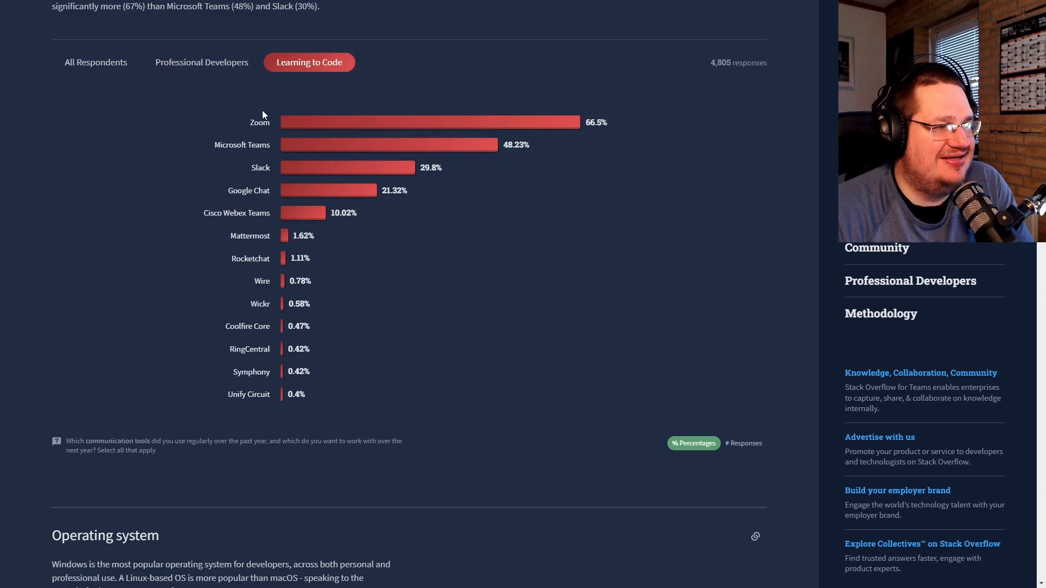
# Scroll to the Operating system chart and highlight Linux's 39.89% professional-use figure
pyautogui.scroll(-3)
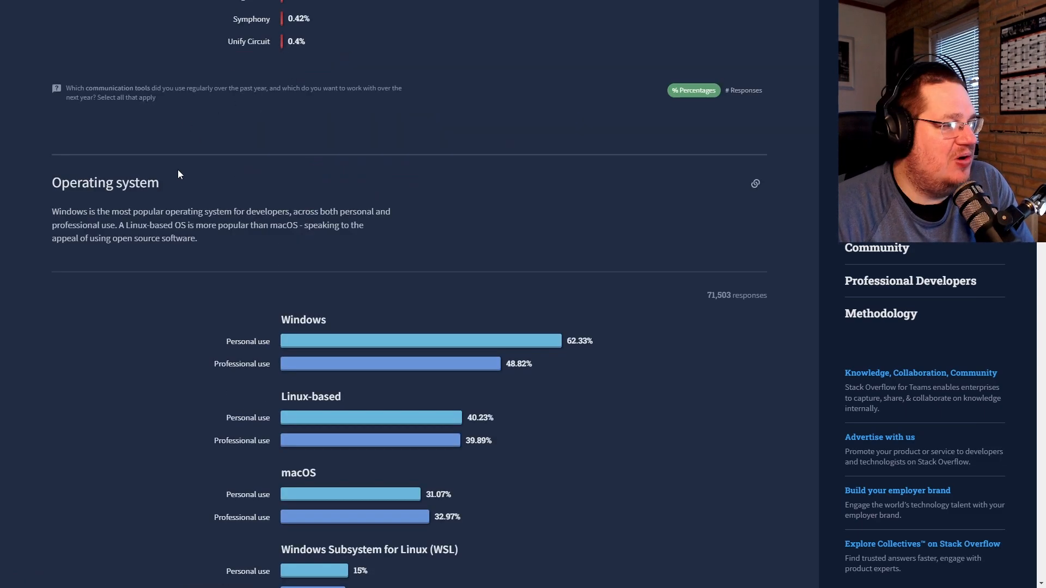
pyautogui.scroll(-3)
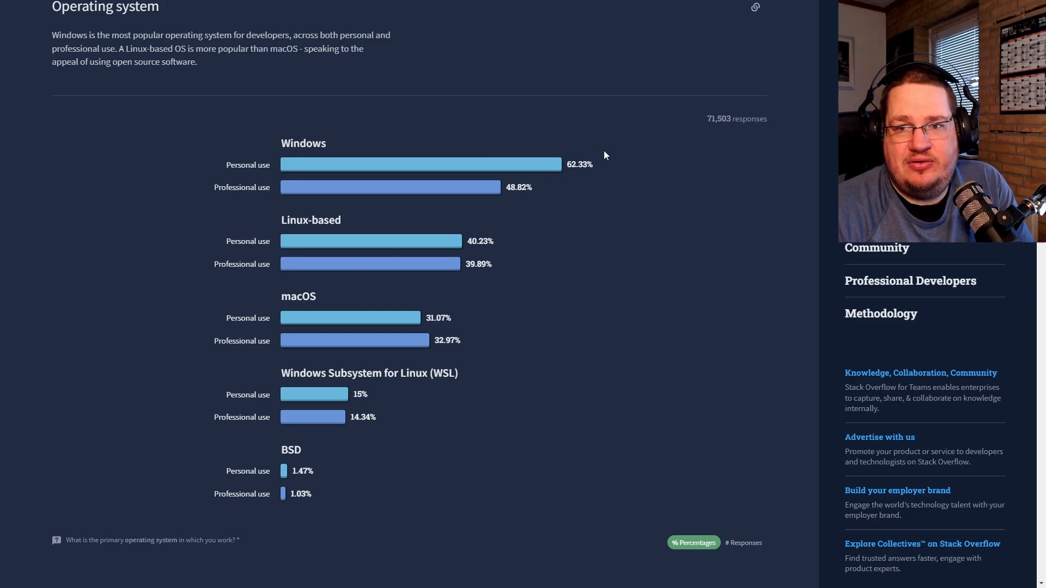
pyautogui.moveTo(373, 228)
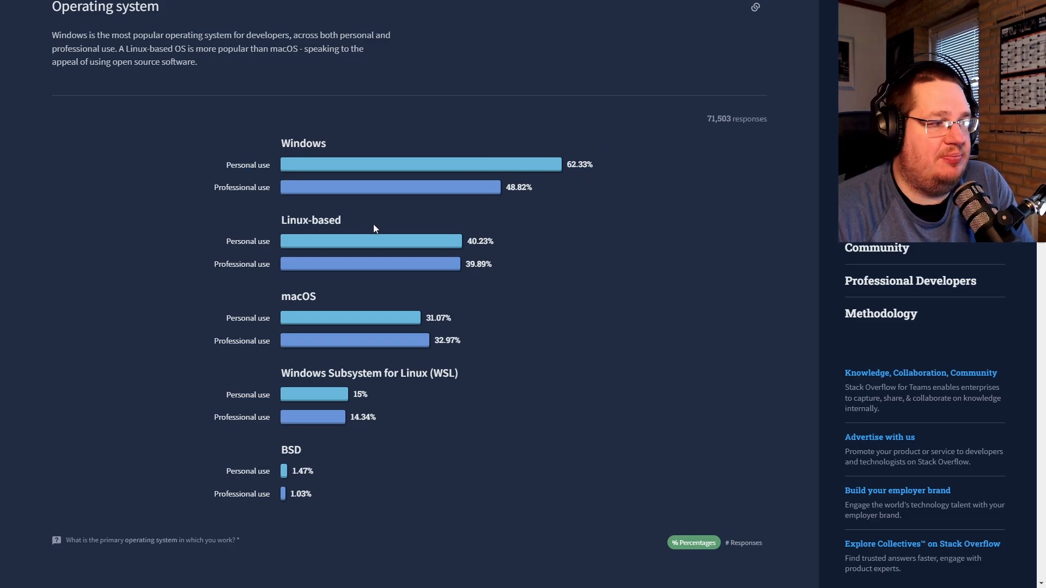
pyautogui.moveTo(360, 244)
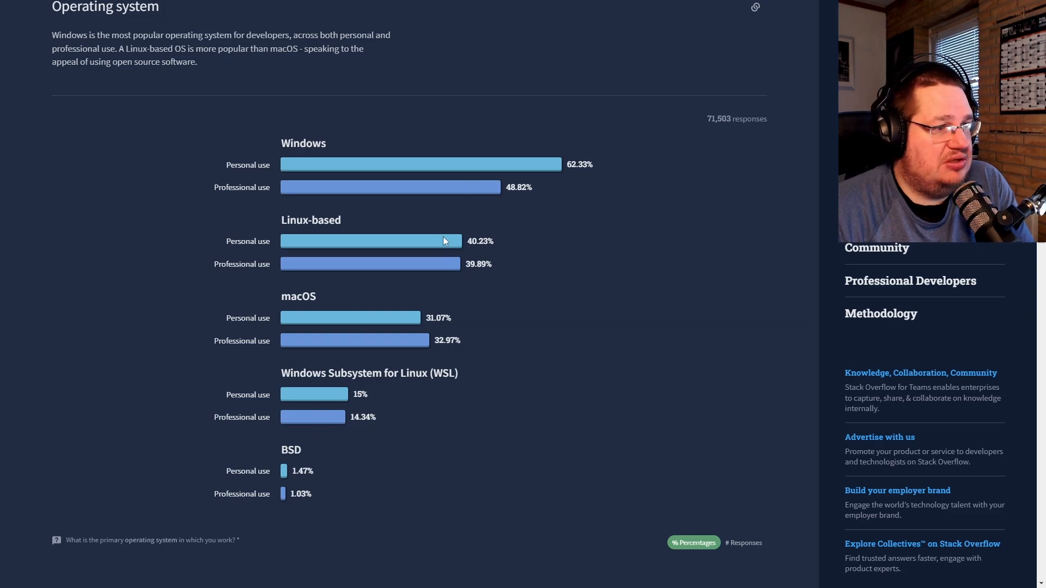
pyautogui.moveTo(480, 194)
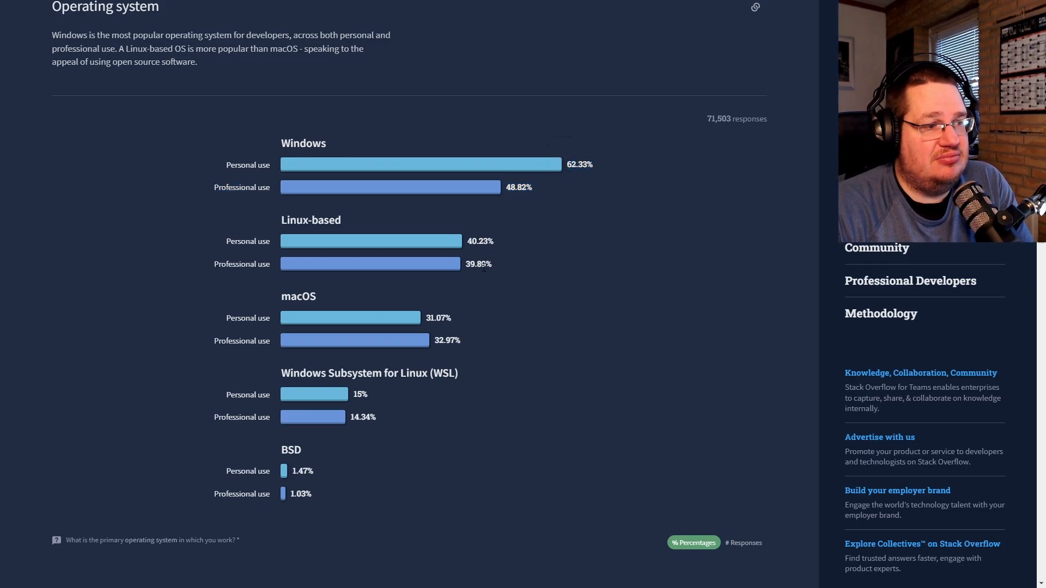
pyautogui.doubleClick(479, 264)
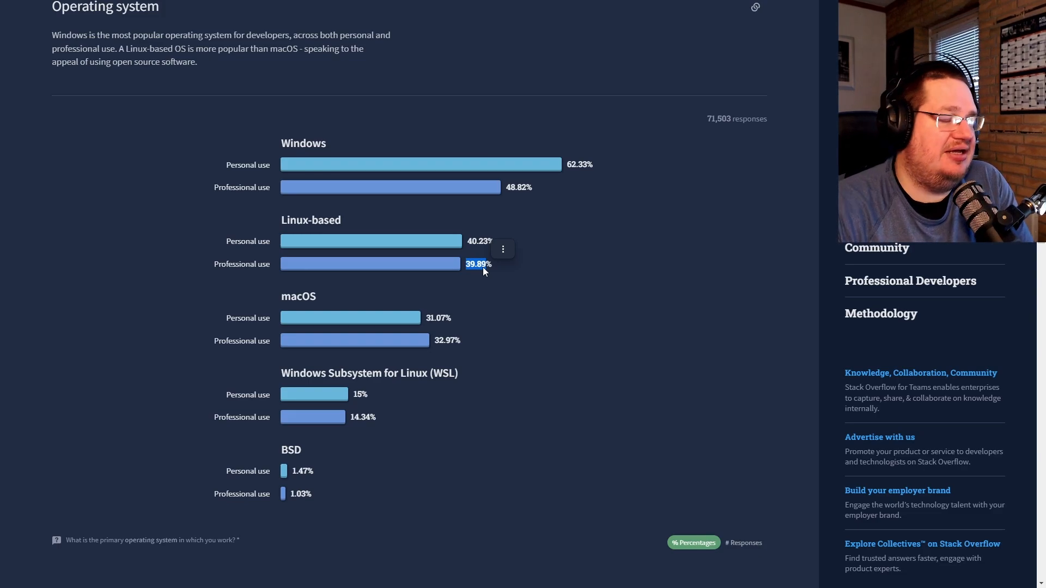
pyautogui.scroll(-3)
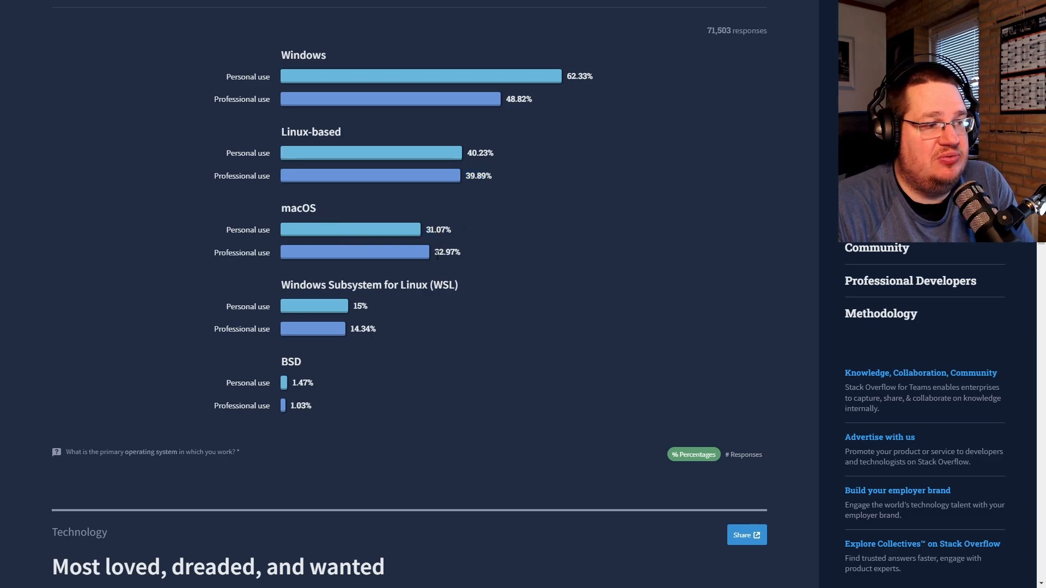
pyautogui.doubleClick(447, 252)
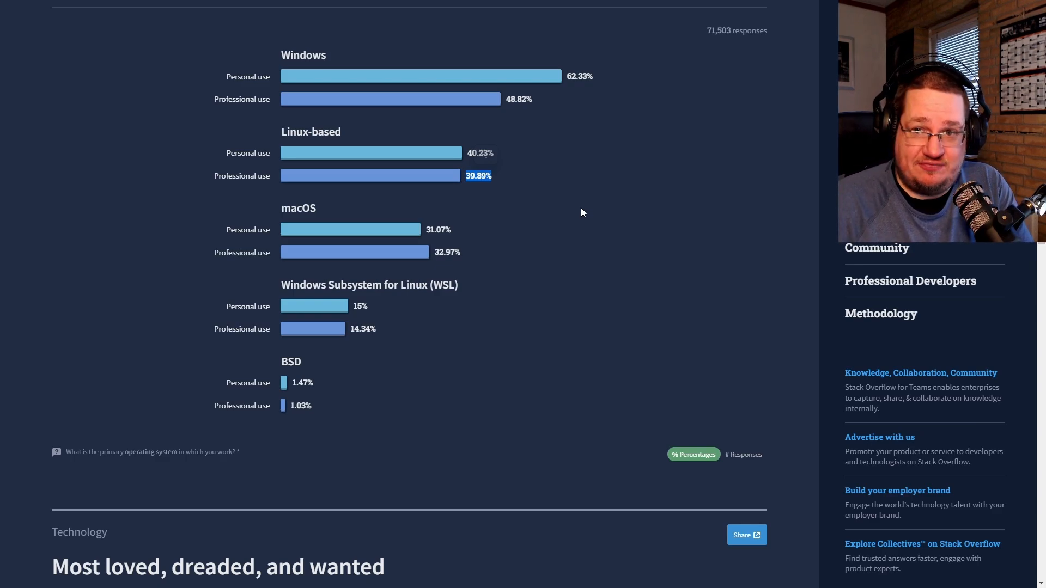
pyautogui.scroll(-3)
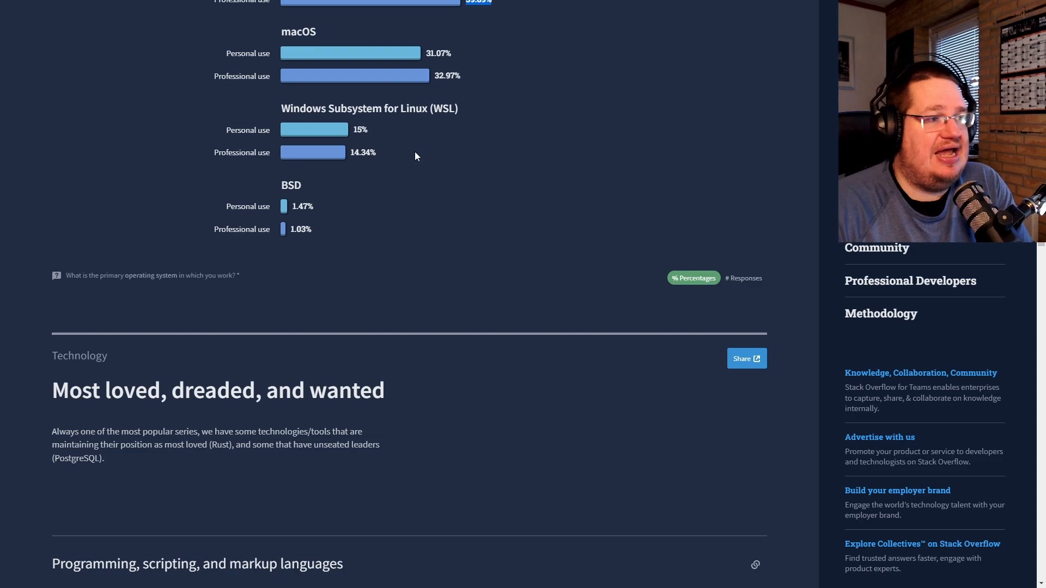
pyautogui.scroll(3)
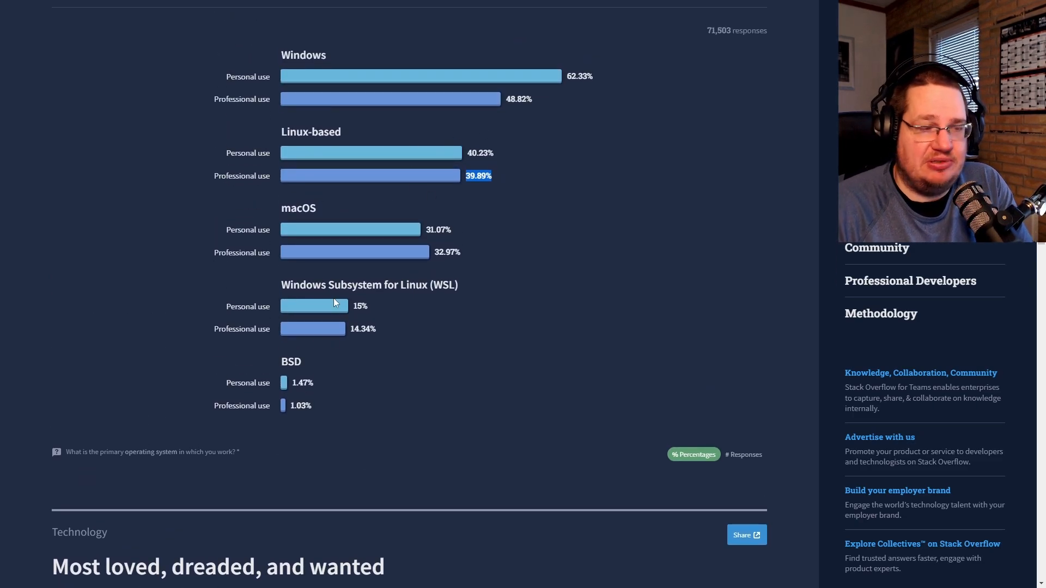
# Scroll to the salary-by-language chart, from Clojure at $106,644 down to Dart at $43,724
pyautogui.scroll(-3)
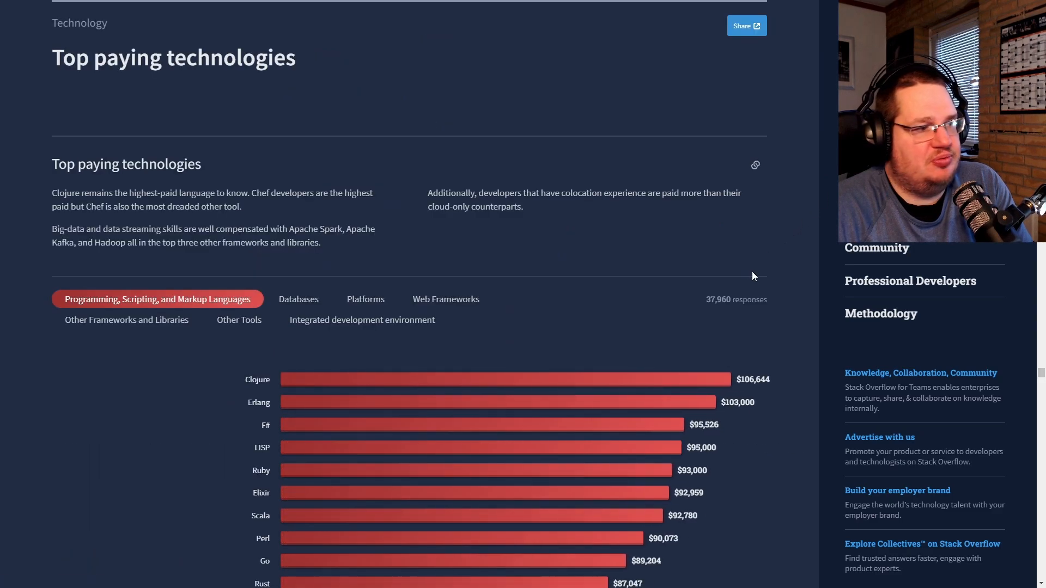
pyautogui.scroll(-3)
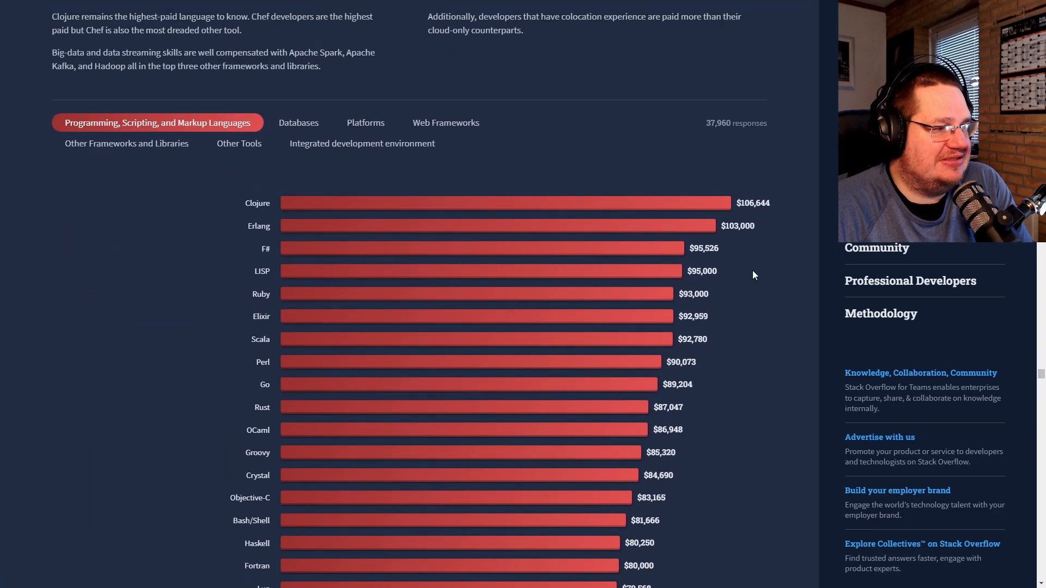
pyautogui.moveTo(289, 506)
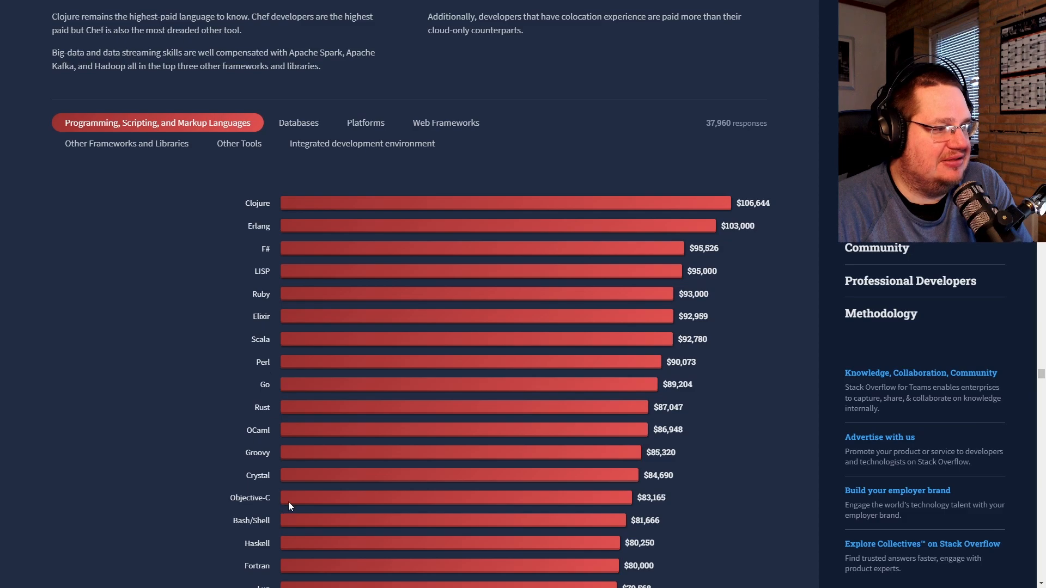
pyautogui.moveTo(203, 298)
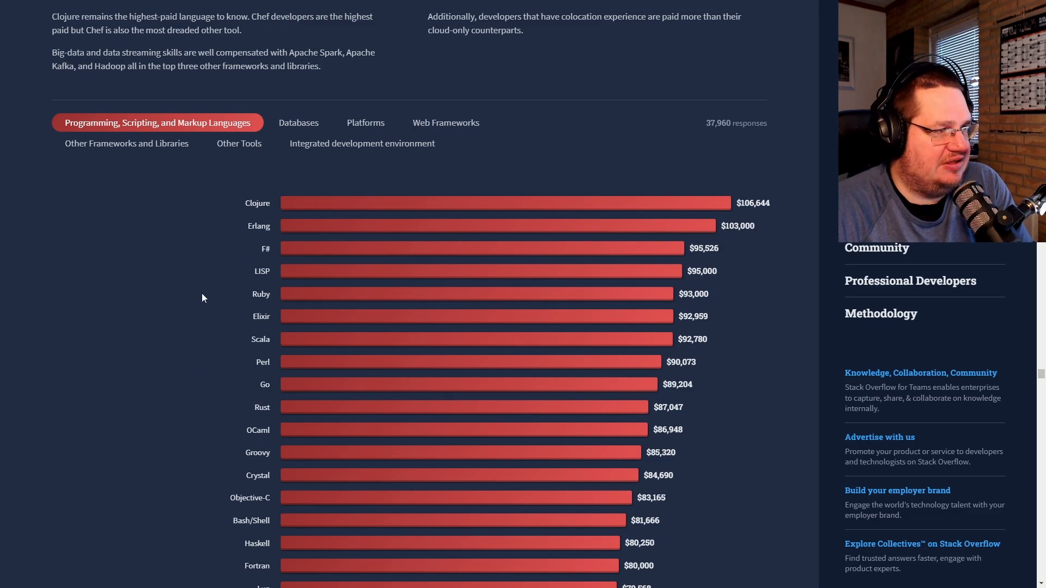
pyautogui.moveTo(193, 128)
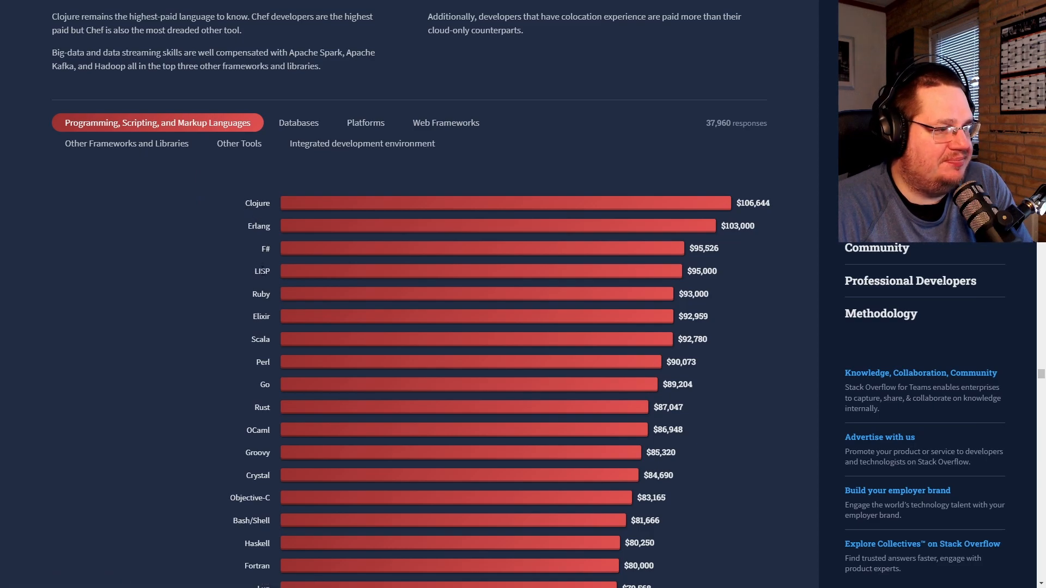
pyautogui.moveTo(261, 399)
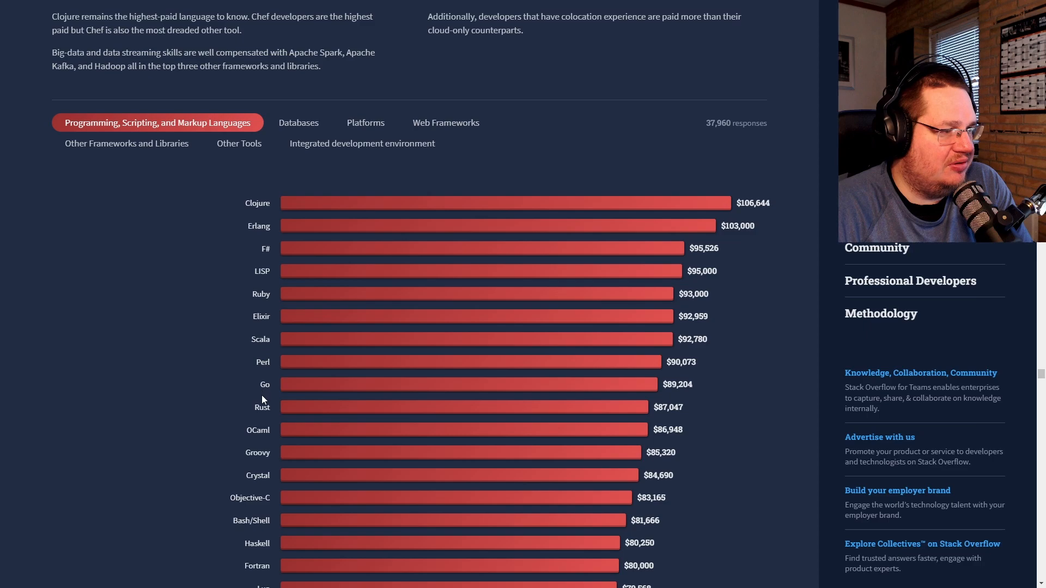
pyautogui.scroll(-3)
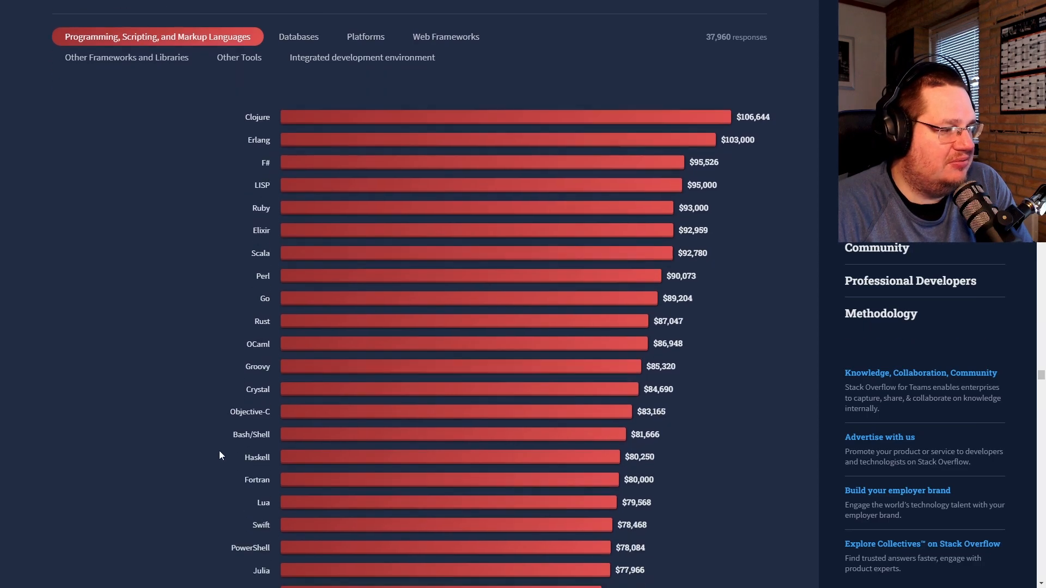
pyautogui.scroll(-3)
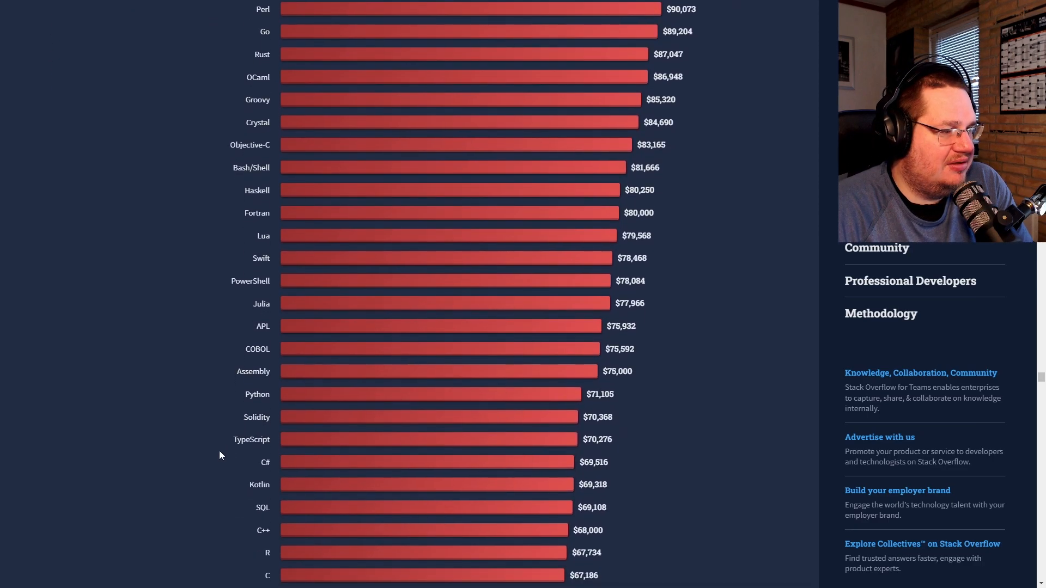
pyautogui.scroll(-3)
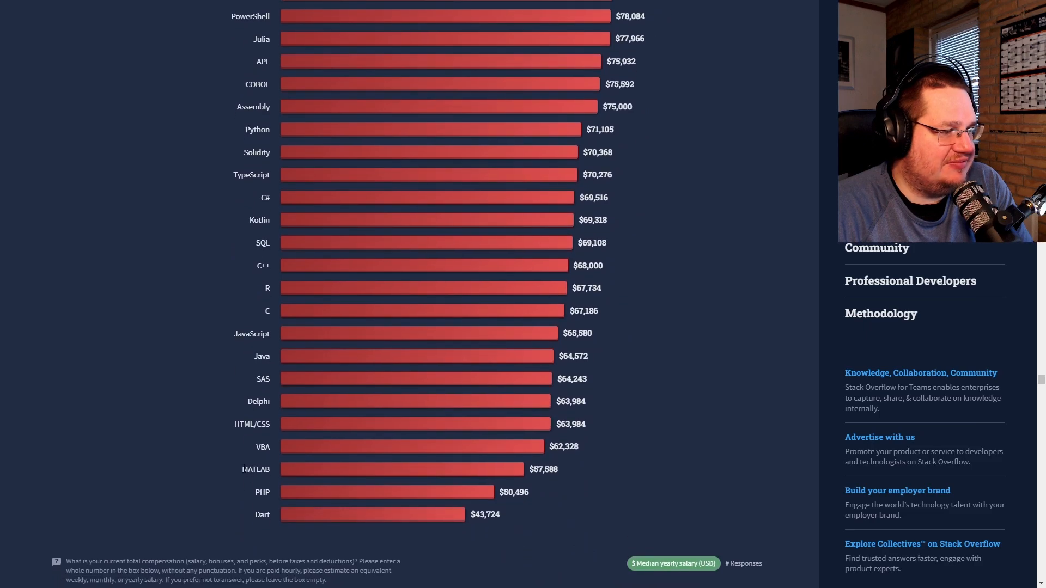
pyautogui.scroll(3)
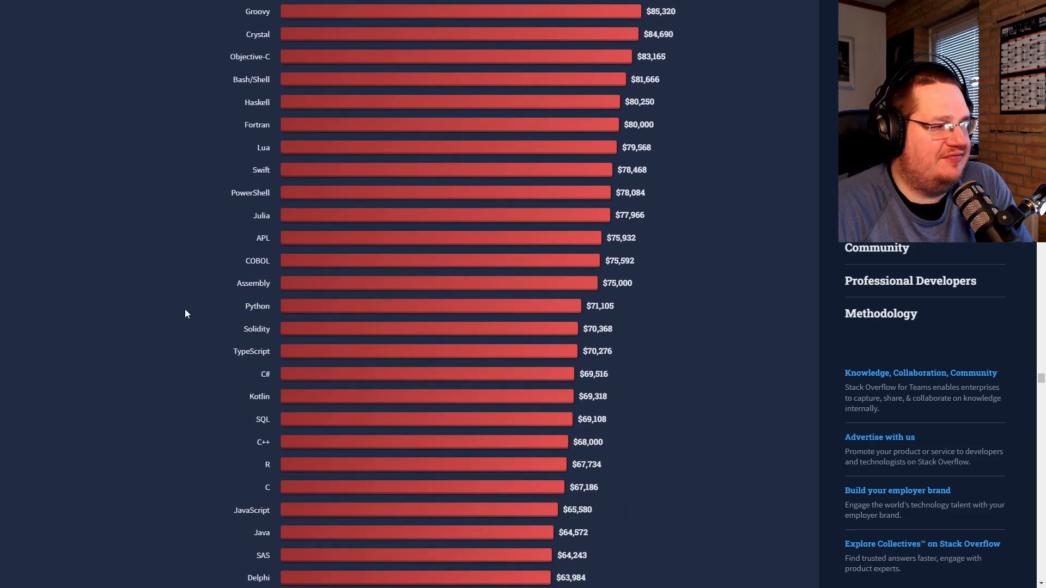
pyautogui.moveTo(236, 317)
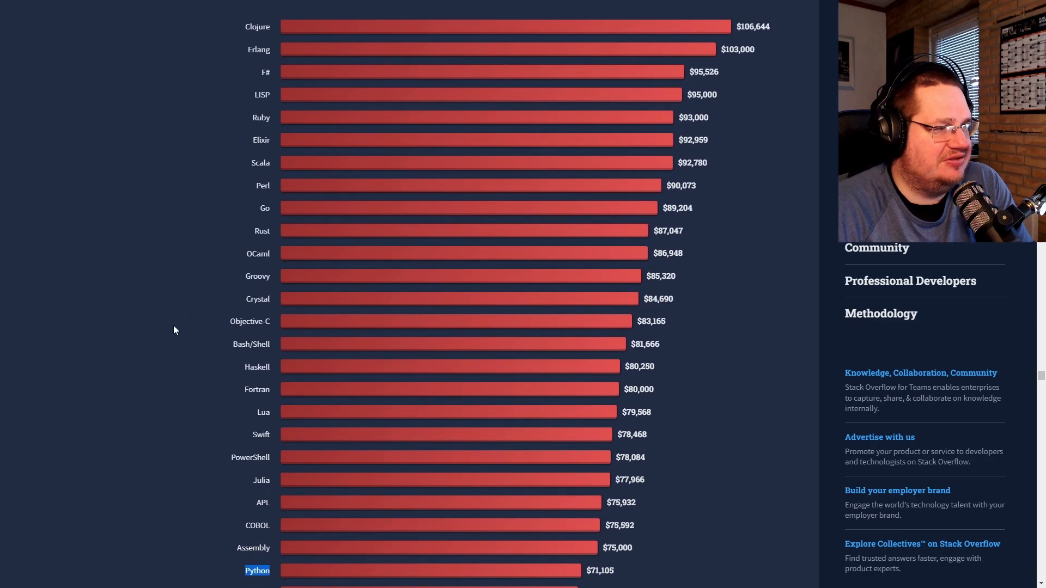
pyautogui.moveTo(261, 246)
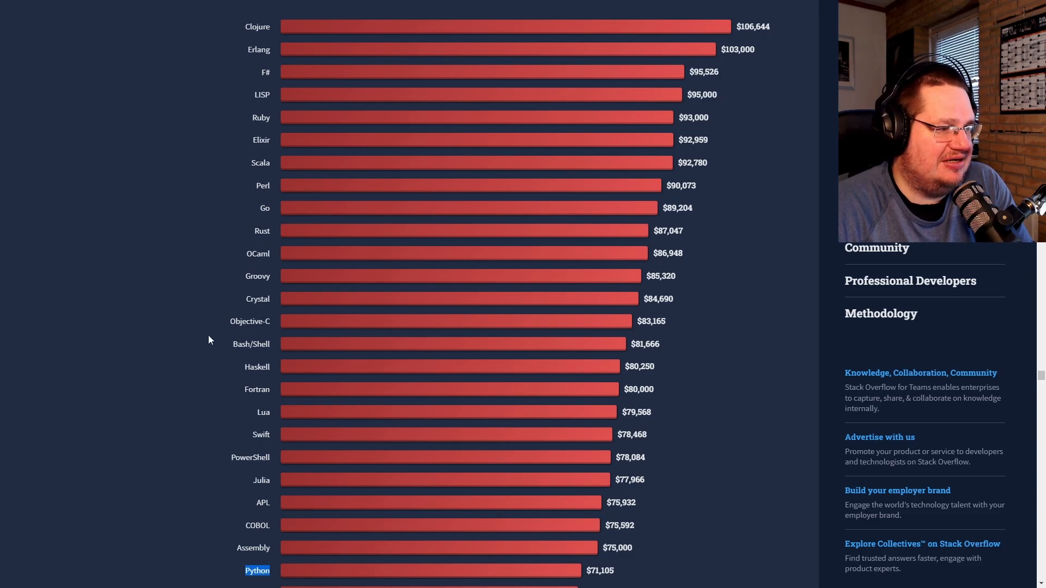
# Cycle salaries through Platforms, Web Frameworks, Other Frameworks, Other Tools, ending on IDEs (TextMate $93,701)
pyautogui.click(365, 122)
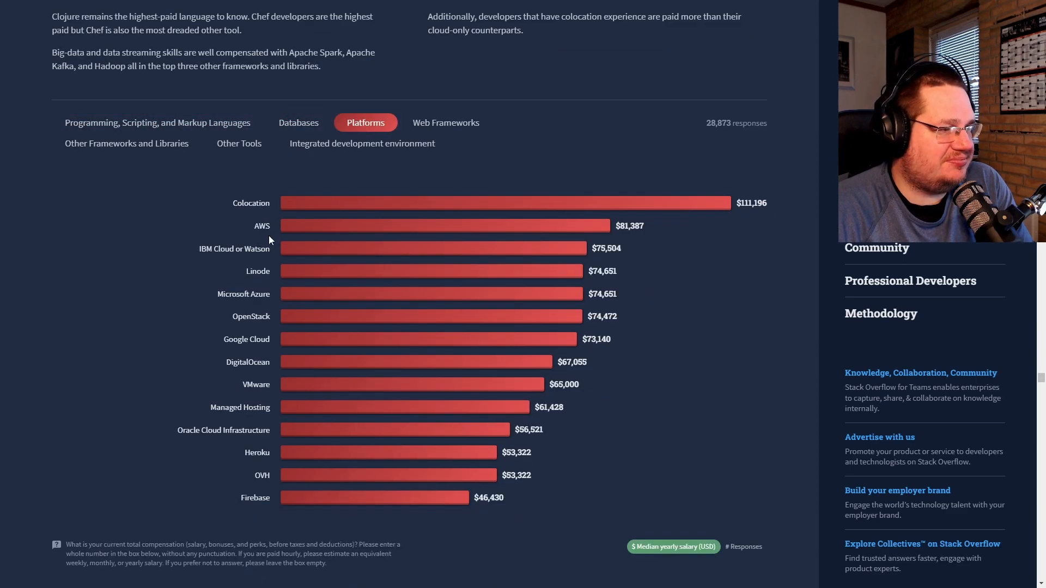
pyautogui.click(445, 122)
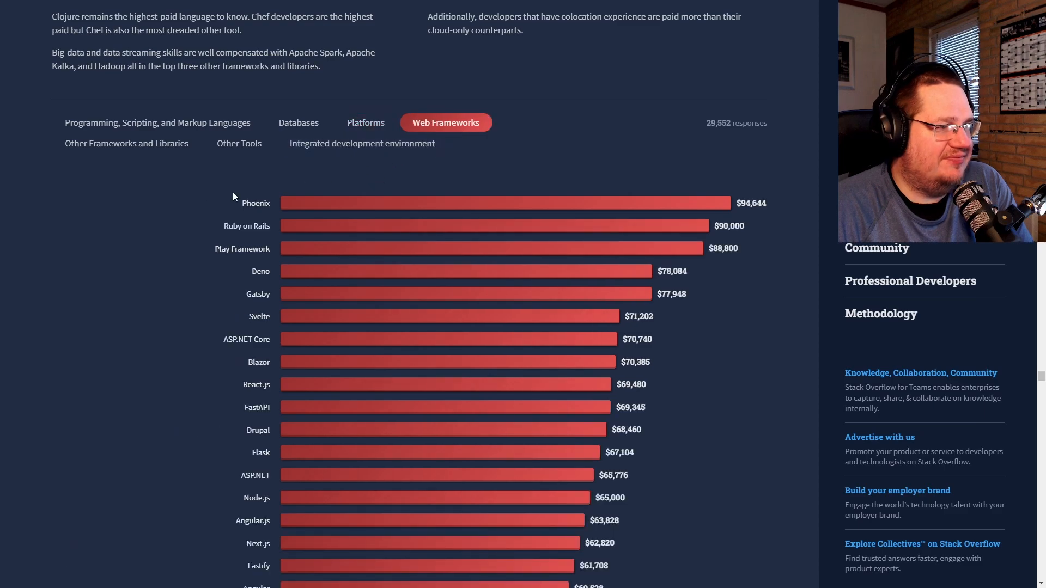
pyautogui.click(126, 143)
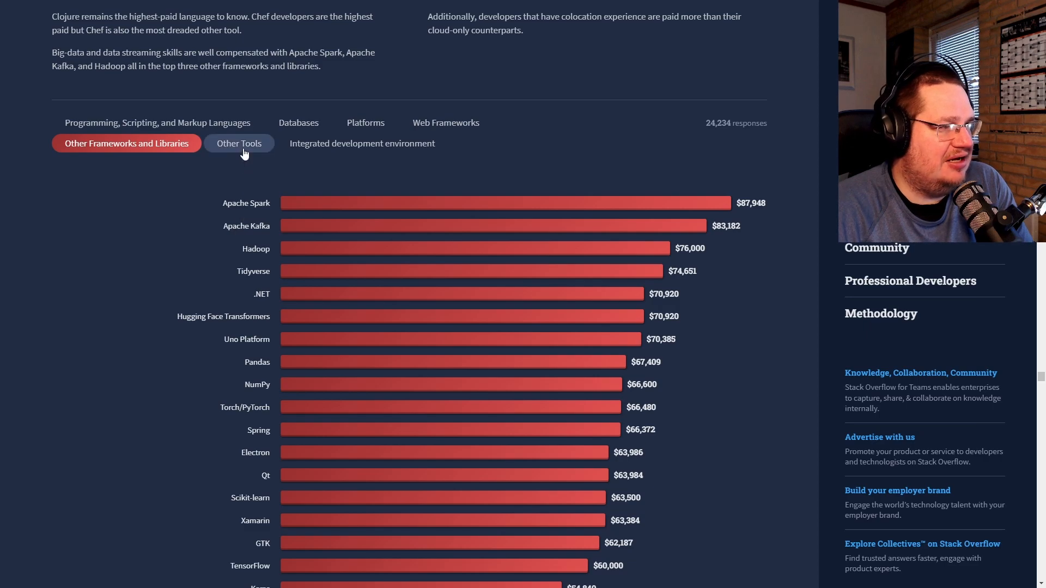
pyautogui.click(238, 142)
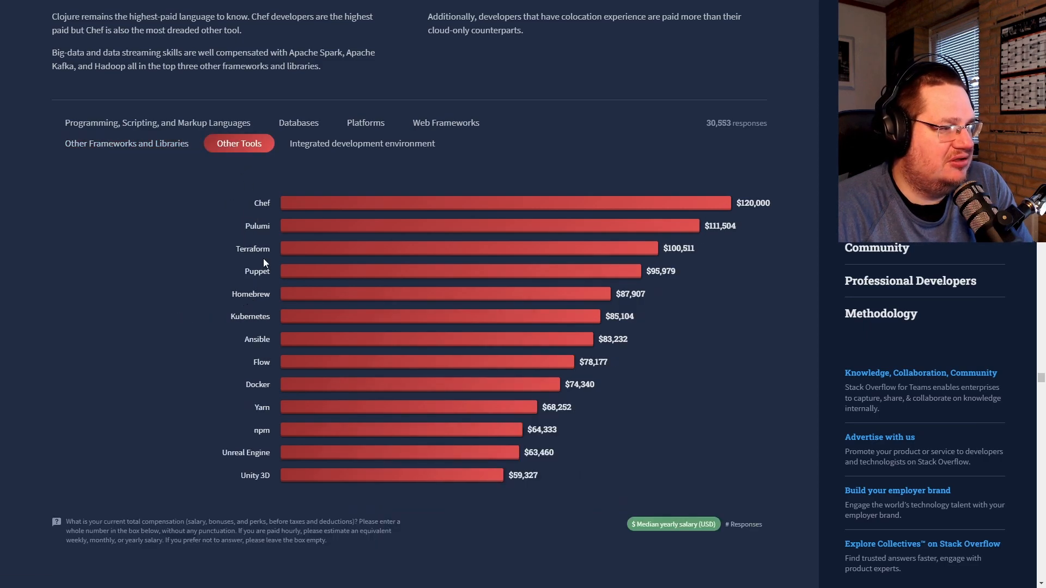
pyautogui.click(361, 143)
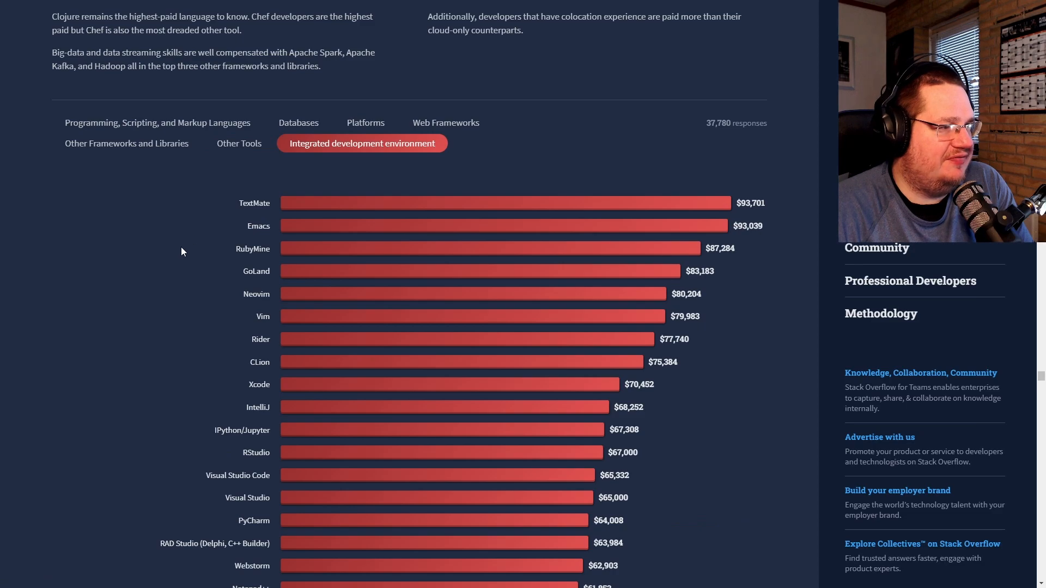
pyautogui.moveTo(223, 251)
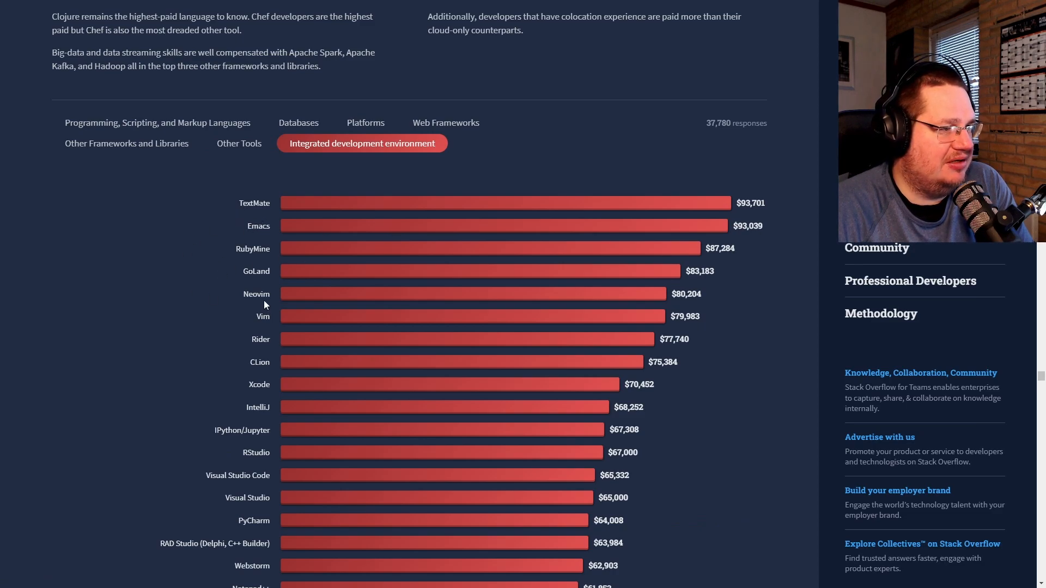
pyautogui.moveTo(199, 324)
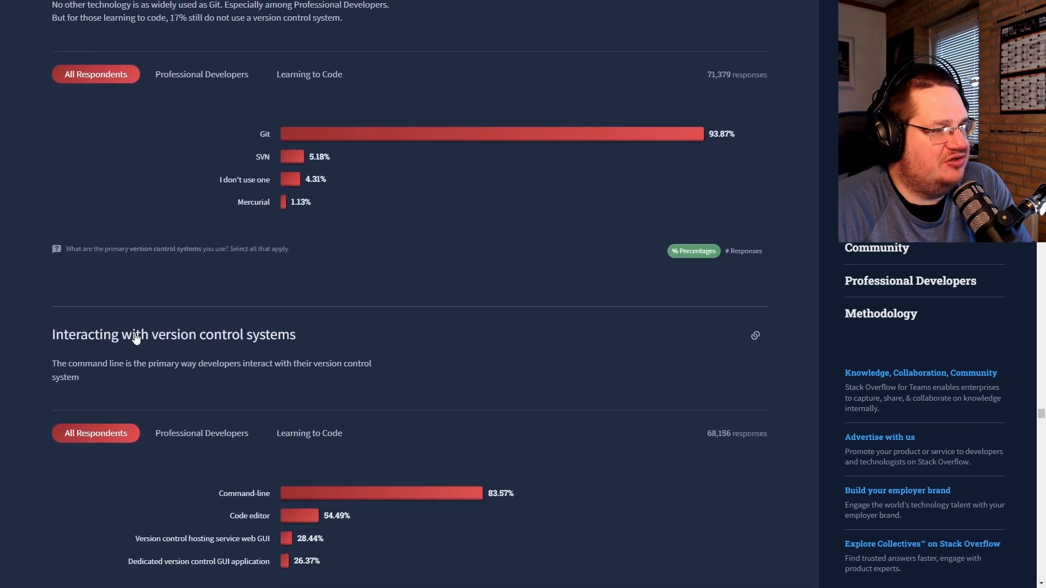
# Toggle the version control systems chart through Professional Developers, All Respondents and Learning to Code
pyautogui.scroll(-3)
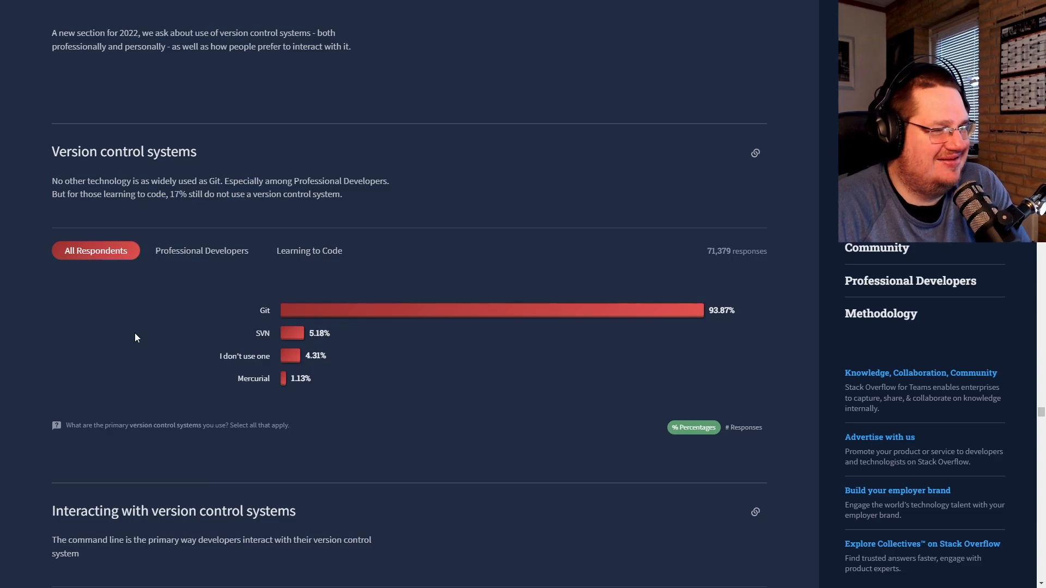
pyautogui.click(202, 250)
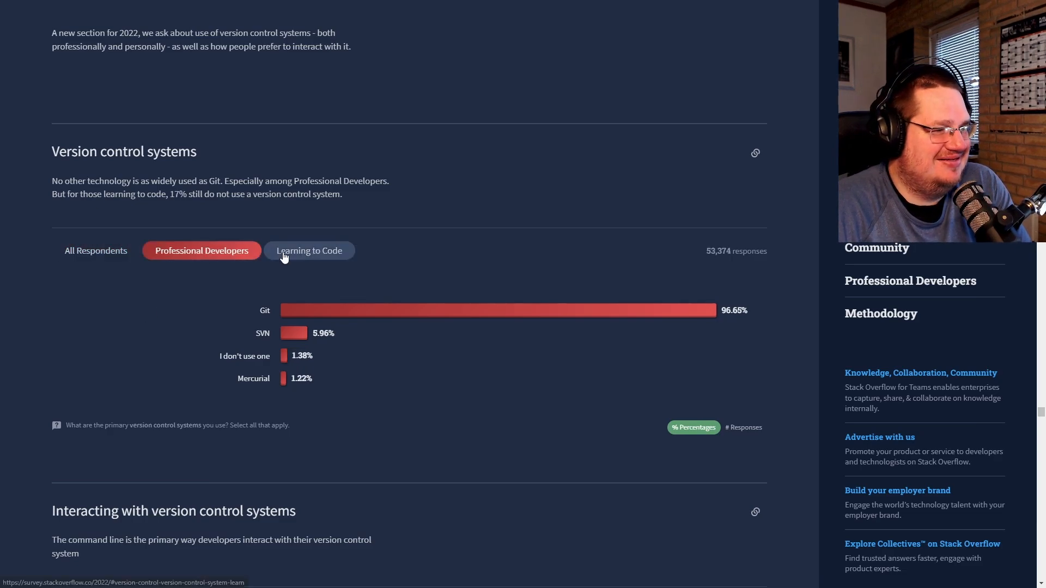
pyautogui.click(95, 250)
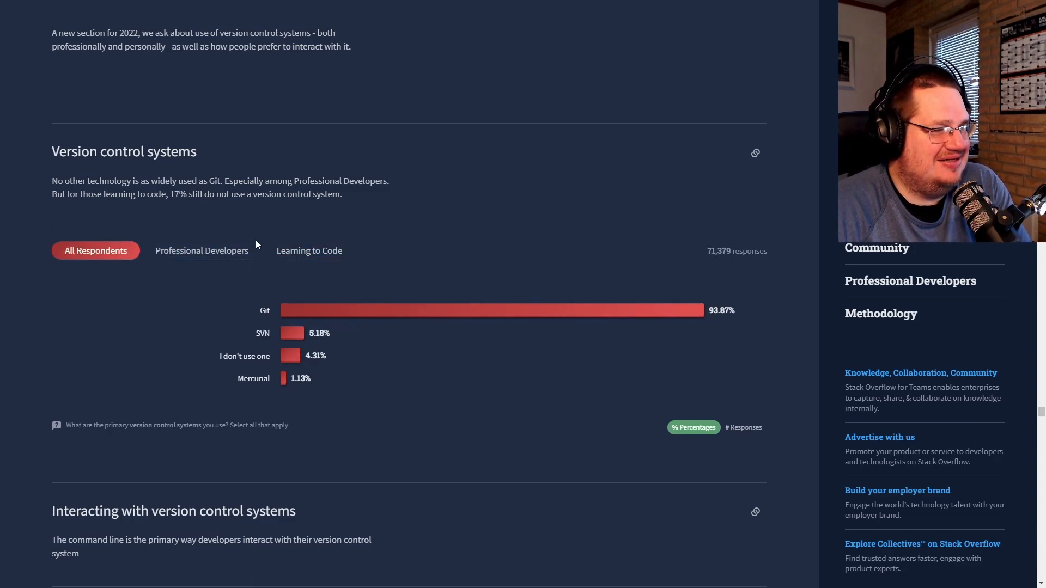
pyautogui.click(309, 250)
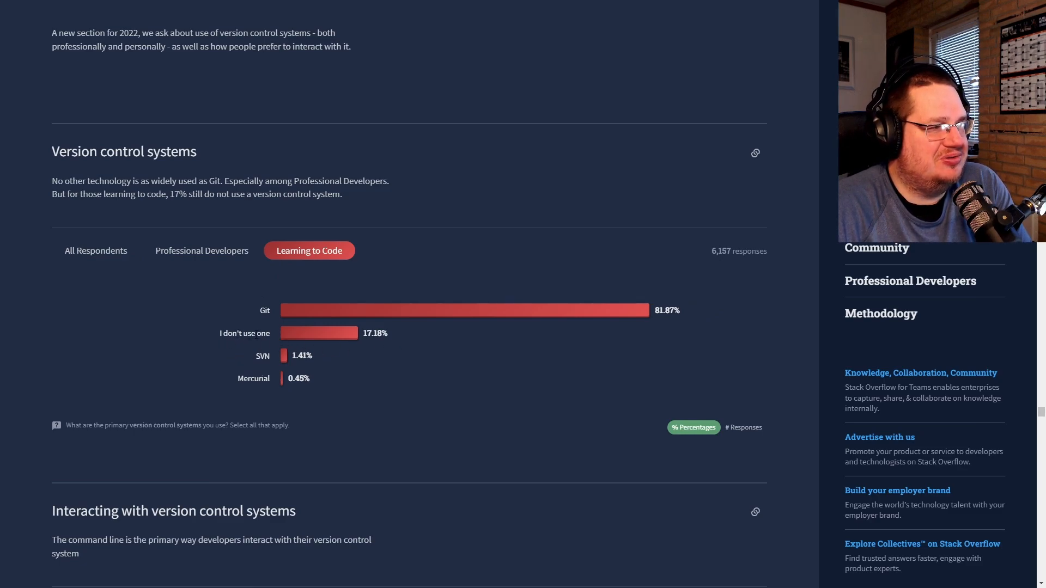
pyautogui.moveTo(392, 338)
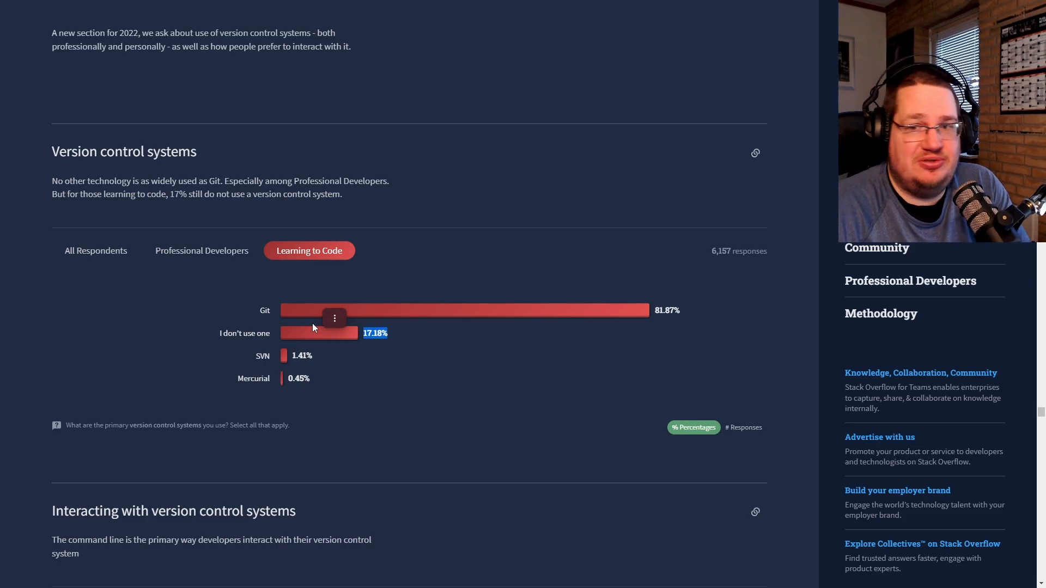
pyautogui.moveTo(193, 327)
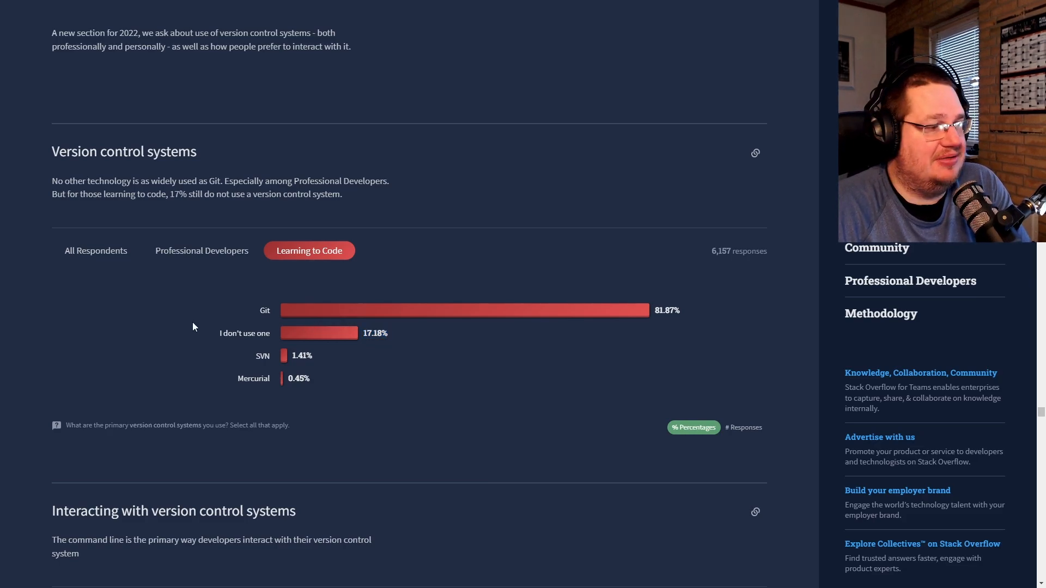
# Show how professionals, then learners interact with version control; command-line leads learners at 77.48%
pyautogui.scroll(-3)
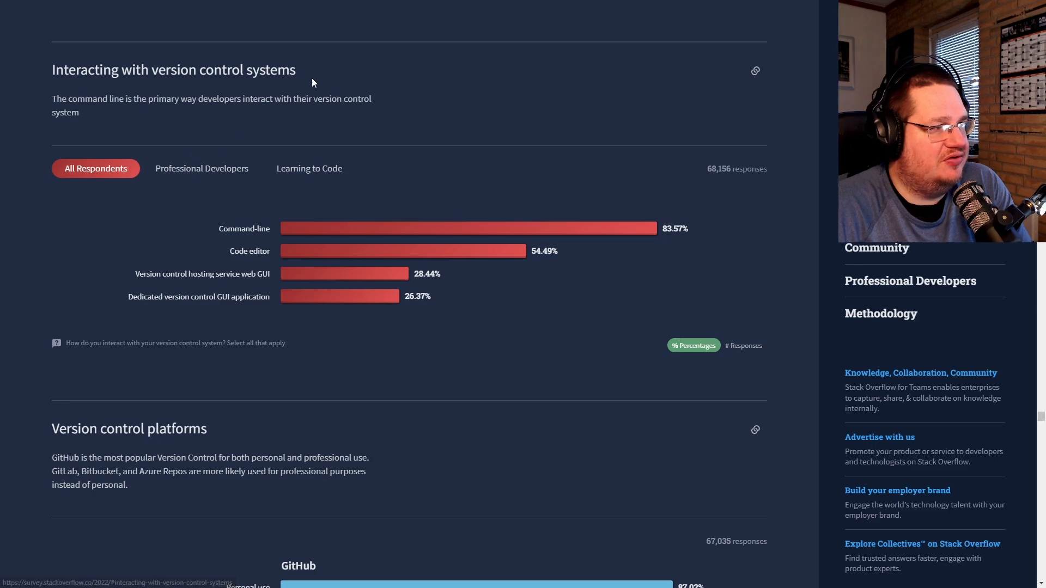
pyautogui.moveTo(189, 235)
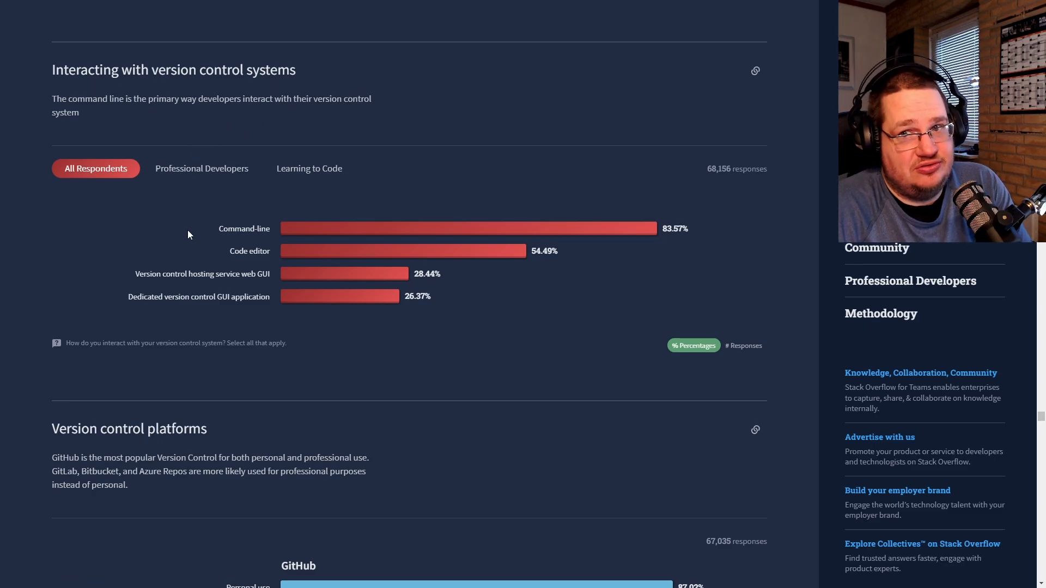
pyautogui.doubleClick(243, 228)
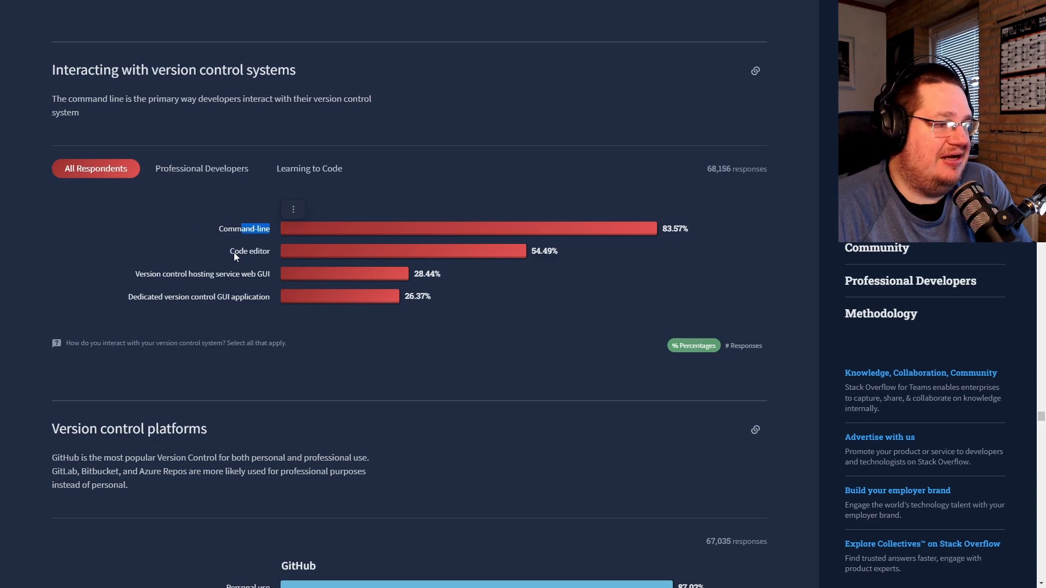
pyautogui.click(201, 168)
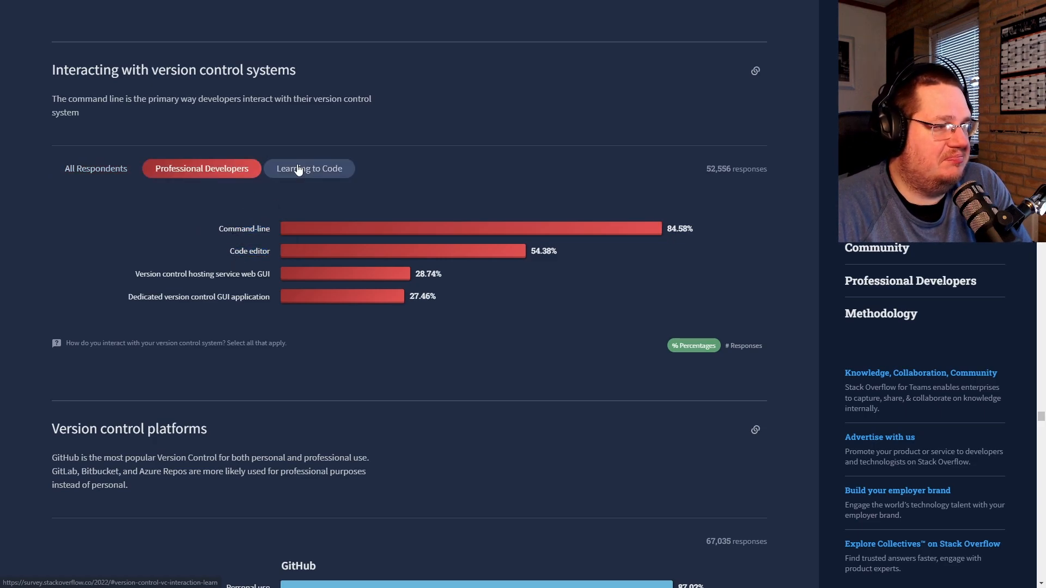
pyautogui.click(309, 168)
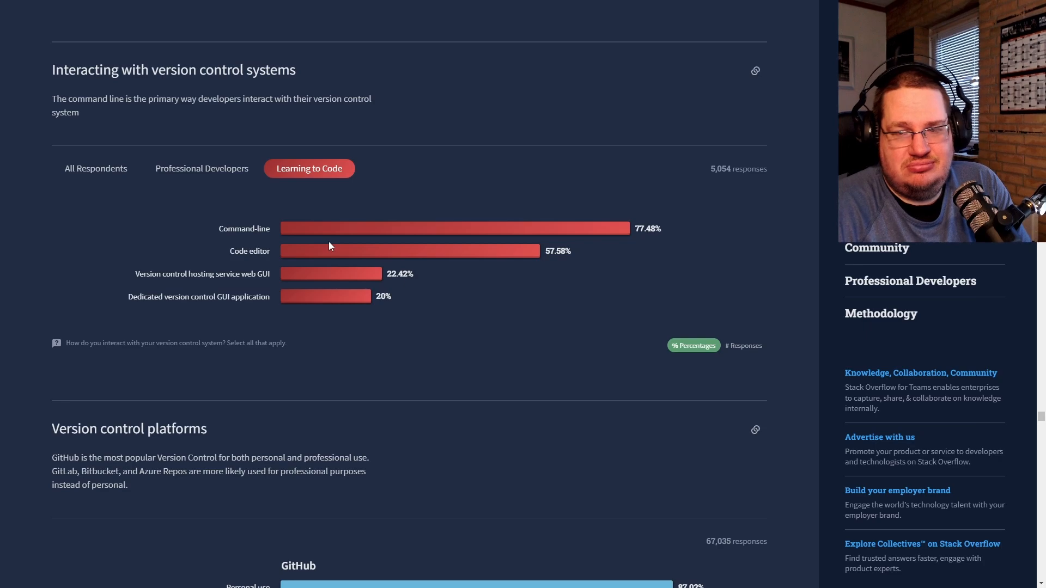
# Scroll past Version control platforms to the Employment status chart, led by full-time at 68.61%
pyautogui.scroll(-3)
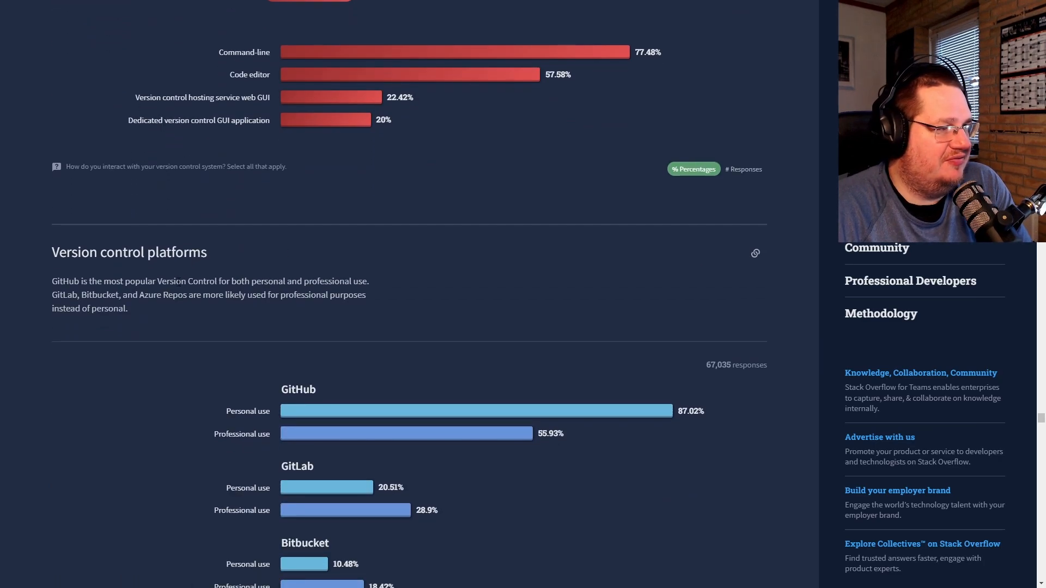
pyautogui.scroll(-3)
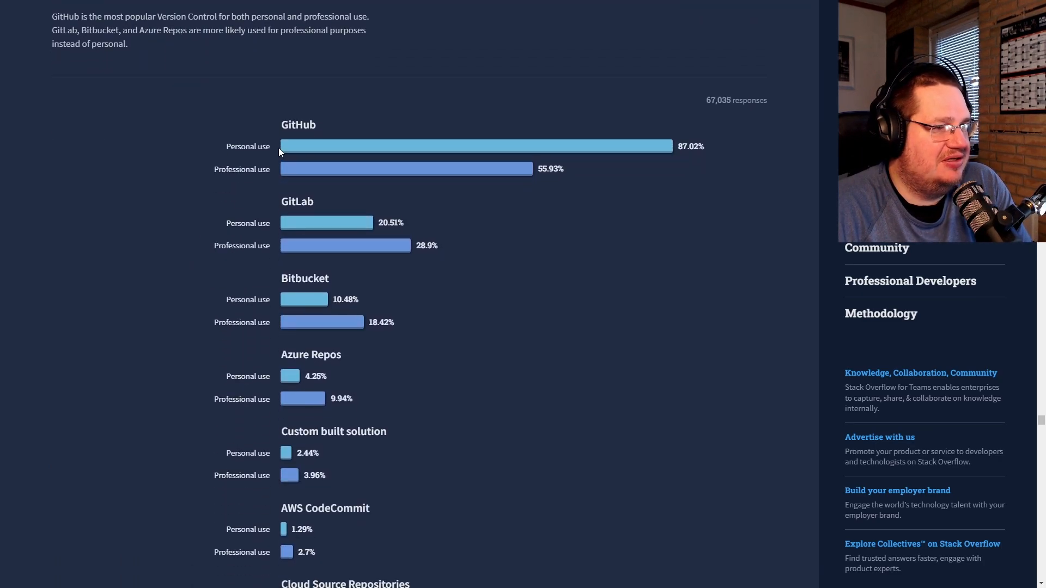
pyautogui.scroll(-3)
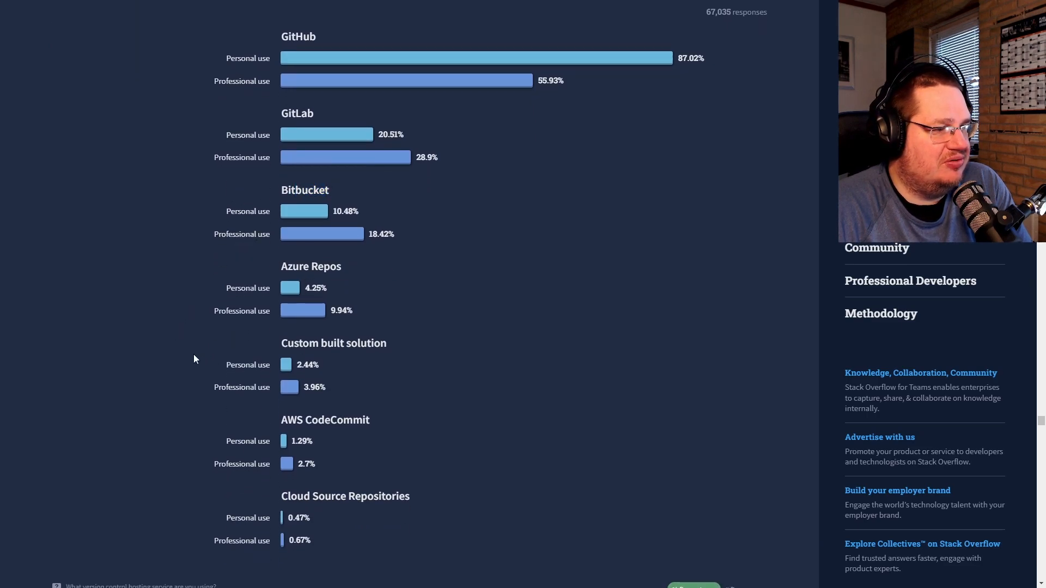
pyautogui.scroll(-3)
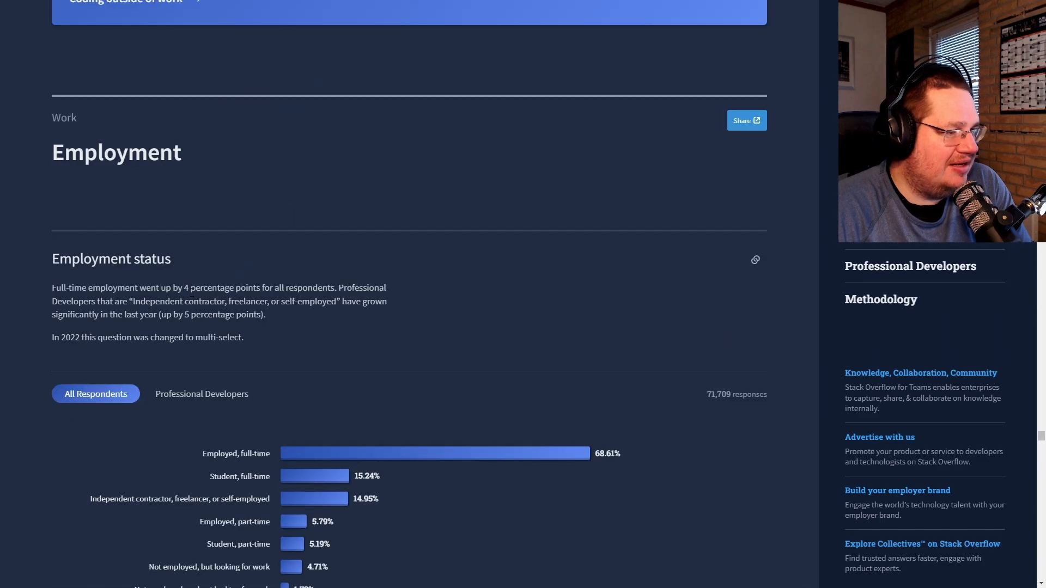
# Clear the accidental selection and view employment status for Professional Developers
pyautogui.scroll(-3)
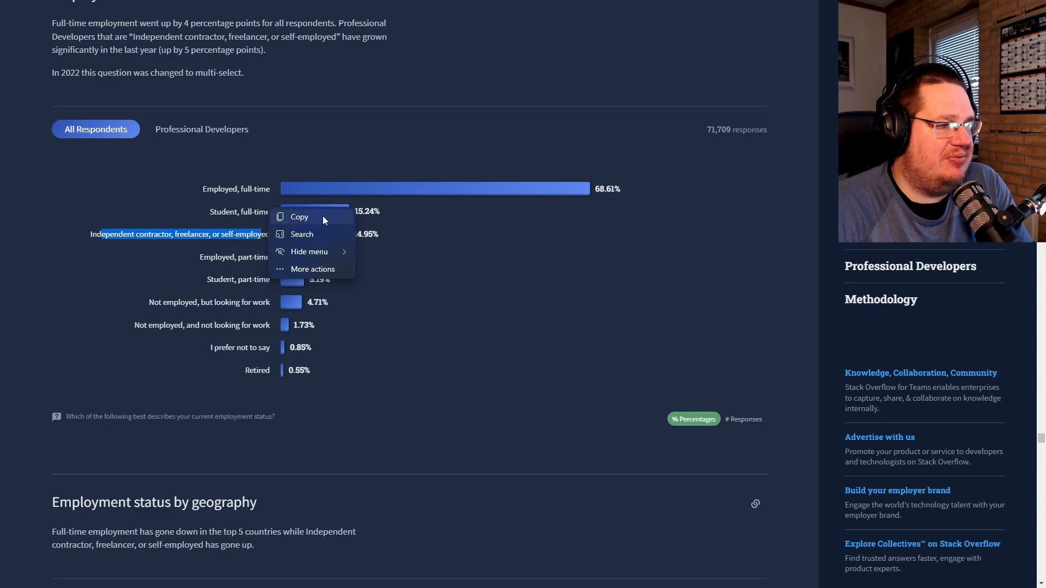
pyautogui.click(384, 246)
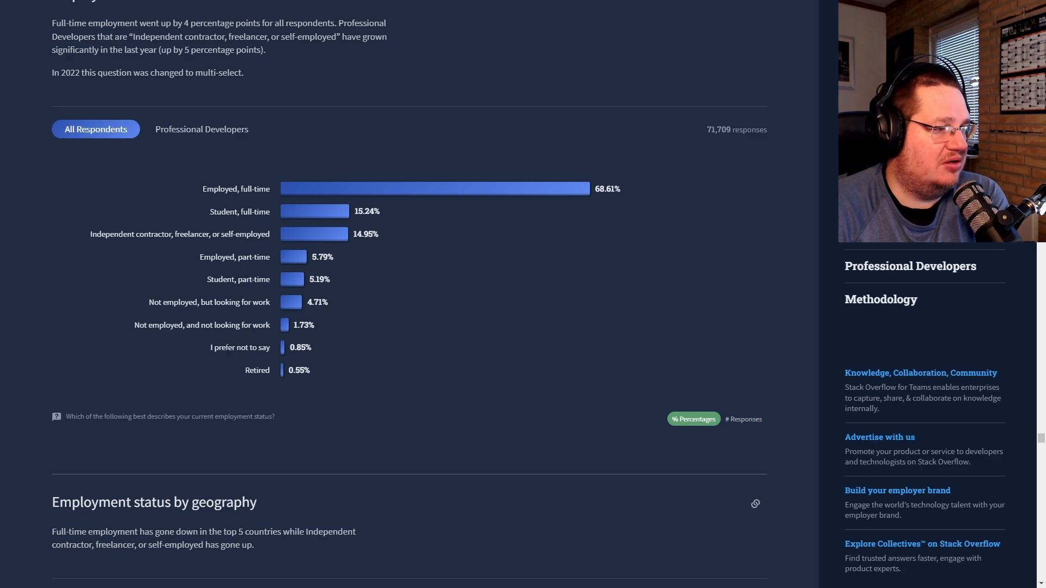
pyautogui.click(201, 129)
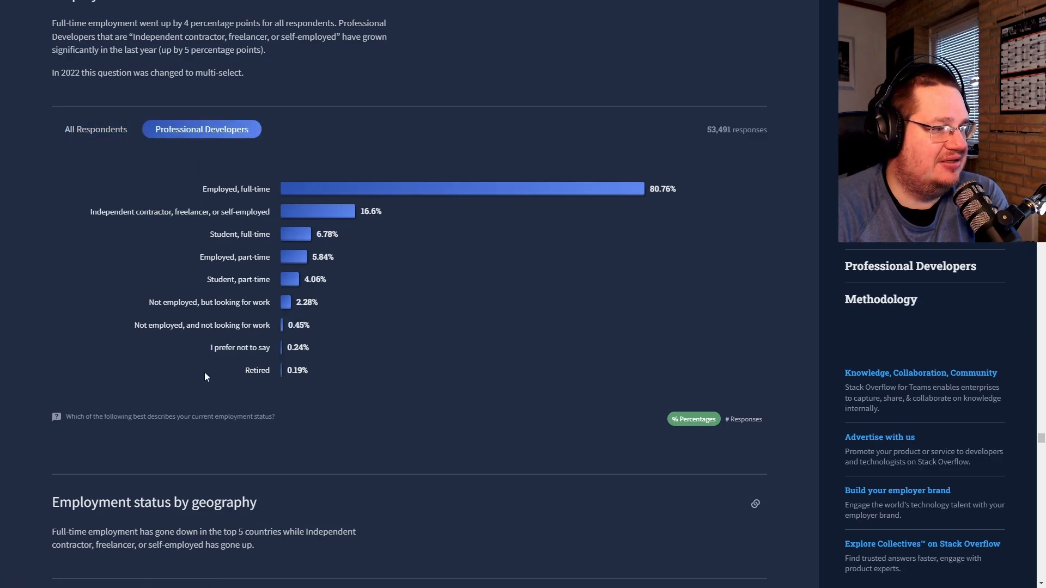
pyautogui.doubleClick(246, 211)
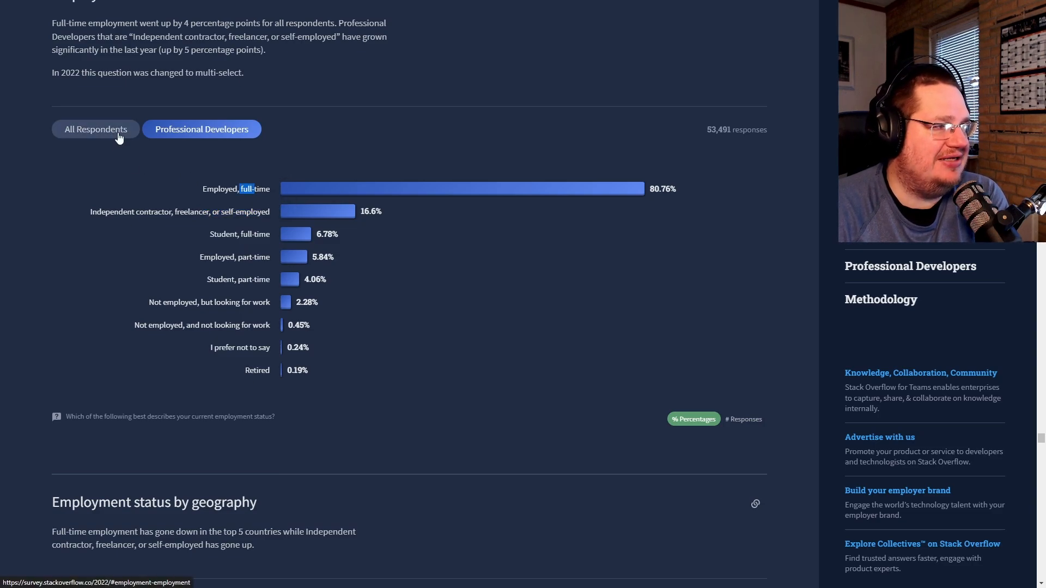
# Switch employment status to All Respondents, highlighting the Independent contractor answer
pyautogui.click(96, 129)
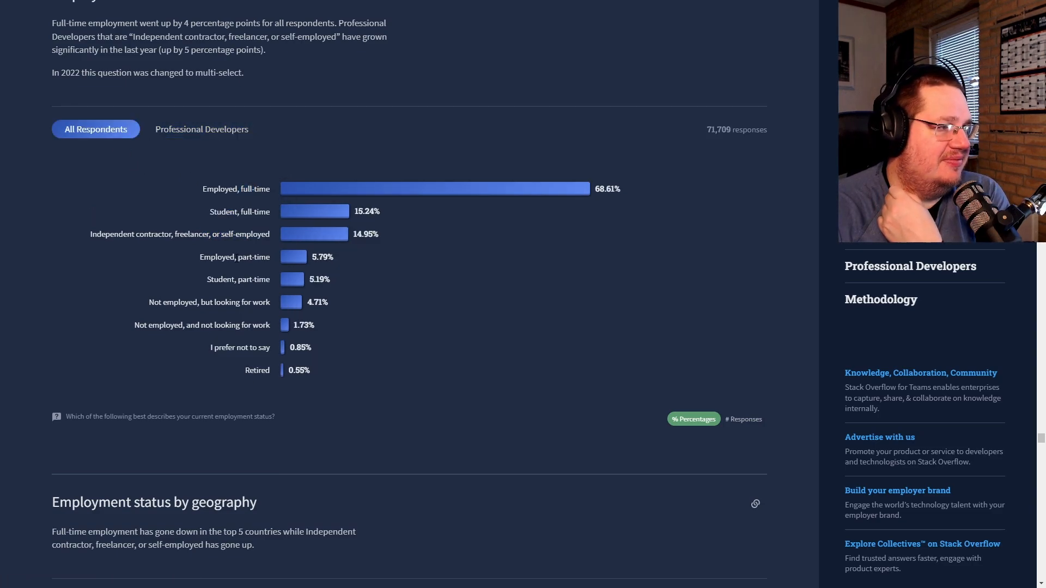
pyautogui.moveTo(94, 235); pyautogui.dragTo(200, 235)
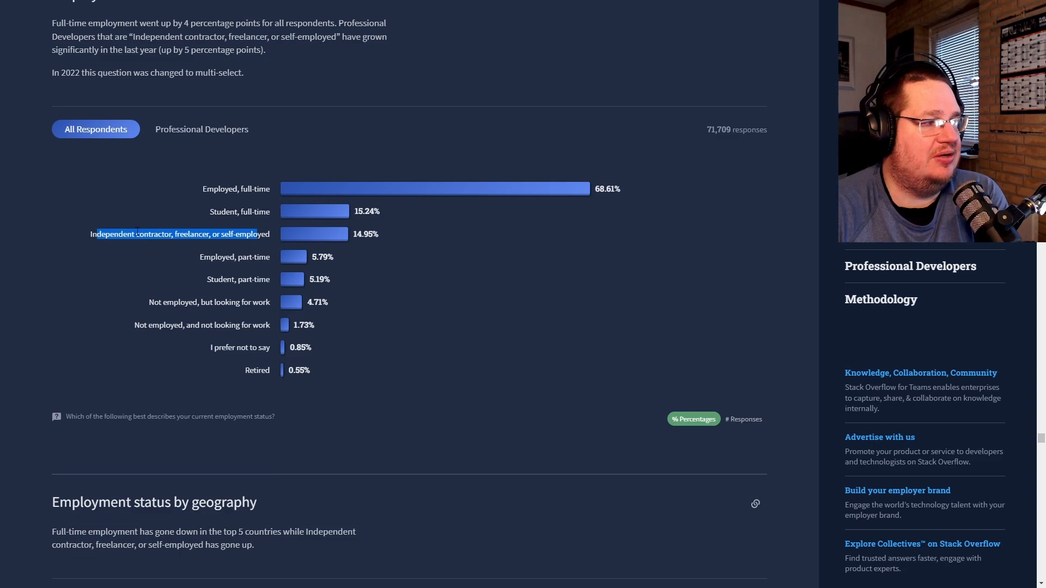
pyautogui.moveTo(160, 247)
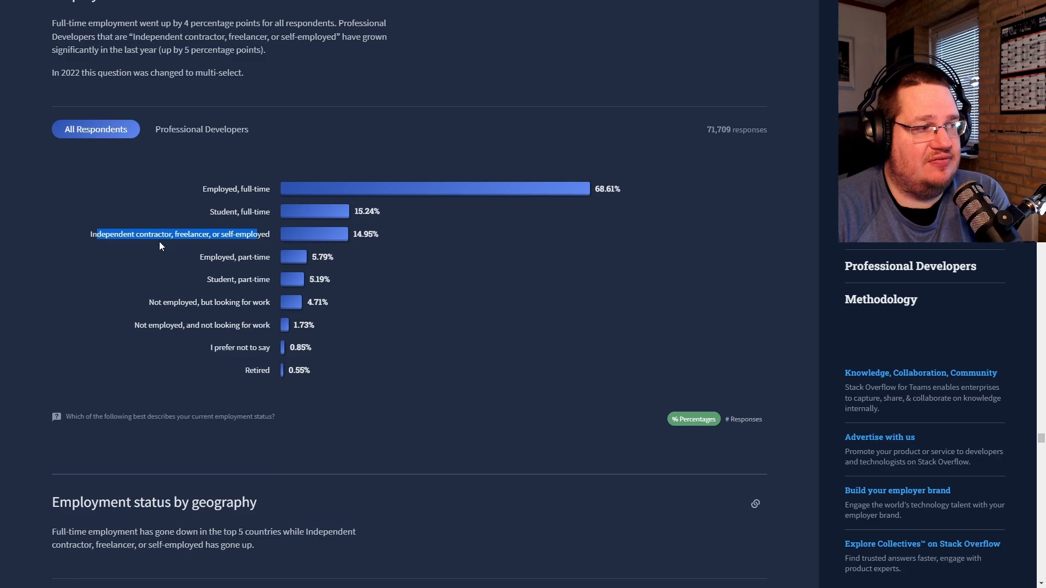
pyautogui.scroll(-3)
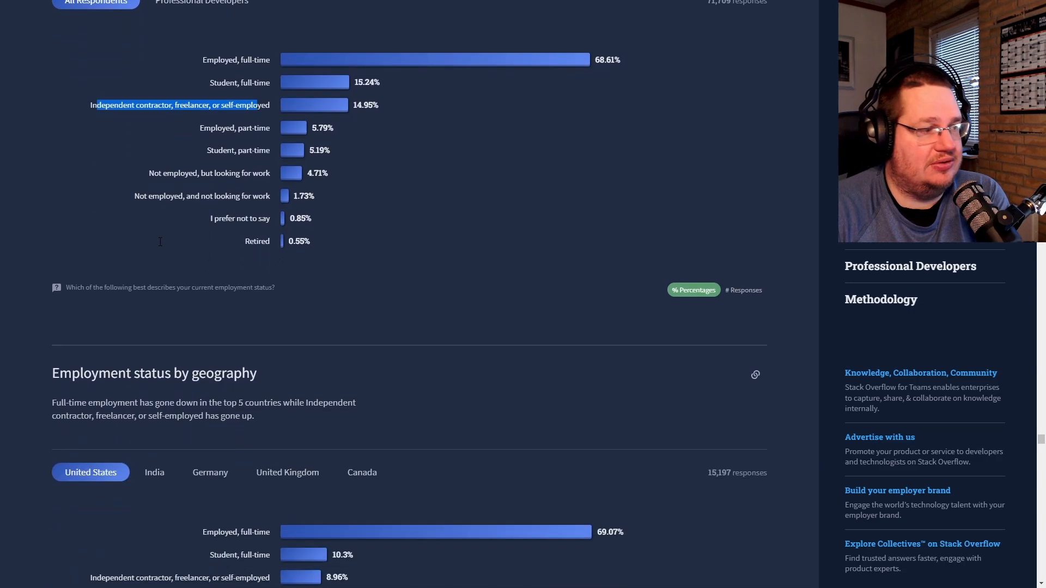
# Scroll to the Work environment chart and highlight Fully remote (42.98%)
pyautogui.scroll(-3)
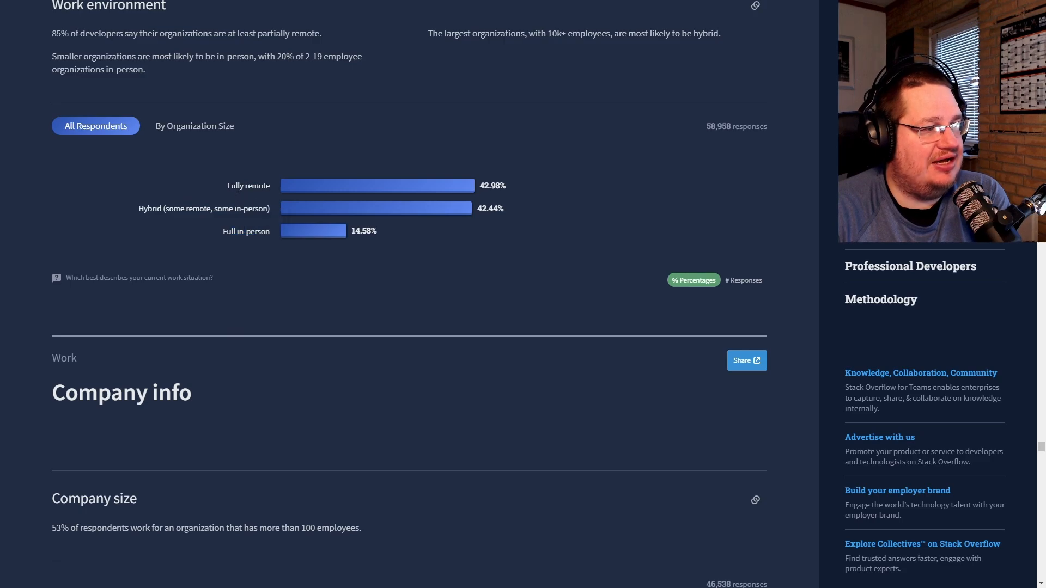
pyautogui.moveTo(250, 203)
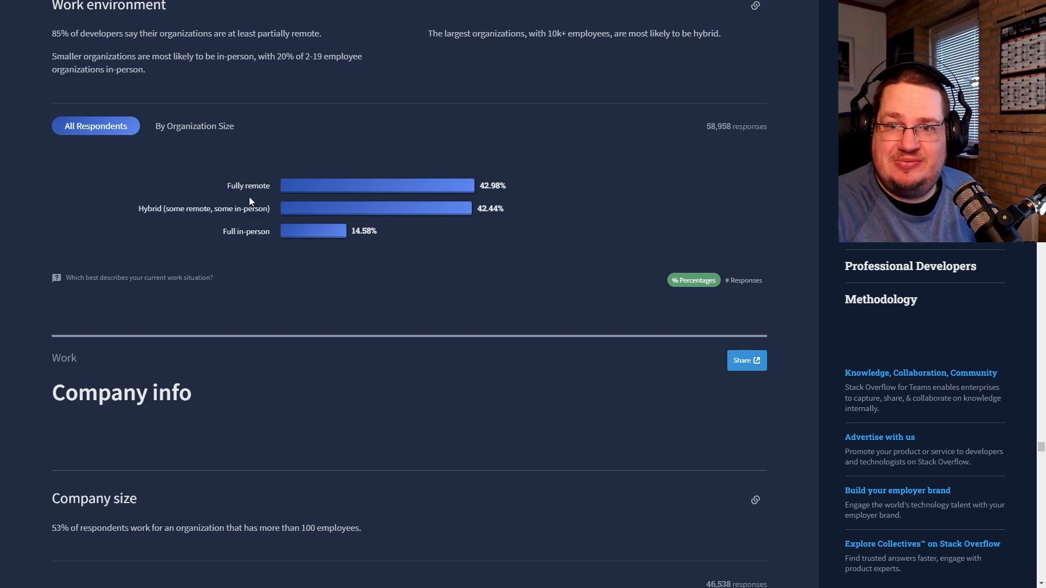
pyautogui.doubleClick(248, 185)
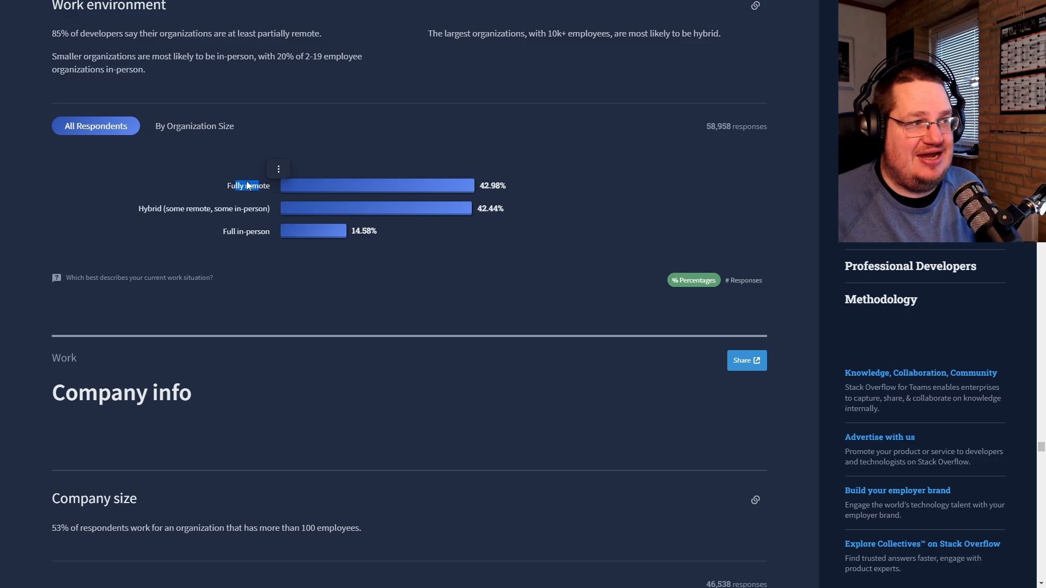
# Scroll to Salary by developer type, topped by Senior Executive at $117,126
pyautogui.scroll(-3)
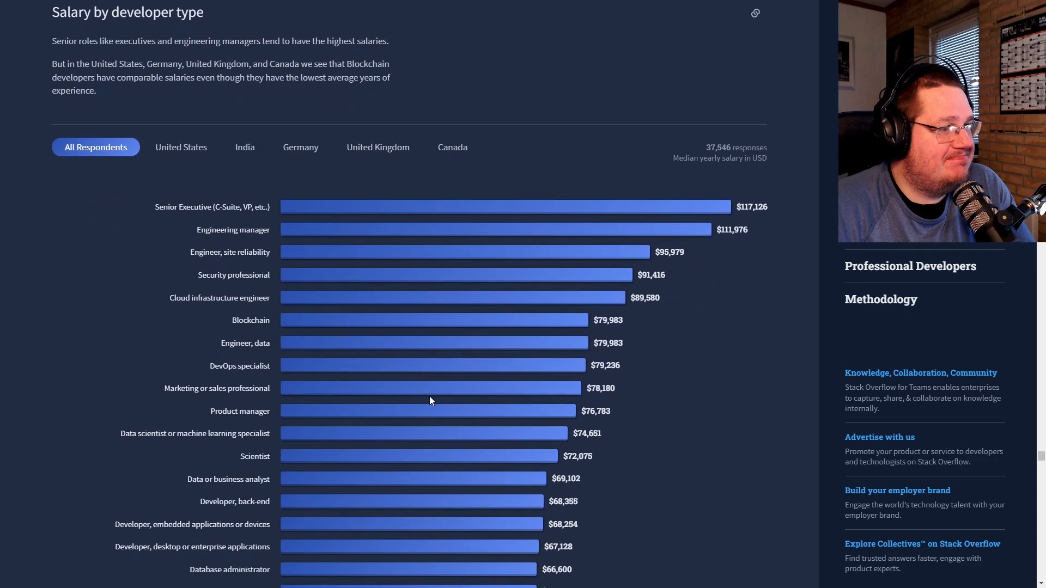
pyautogui.scroll(-3)
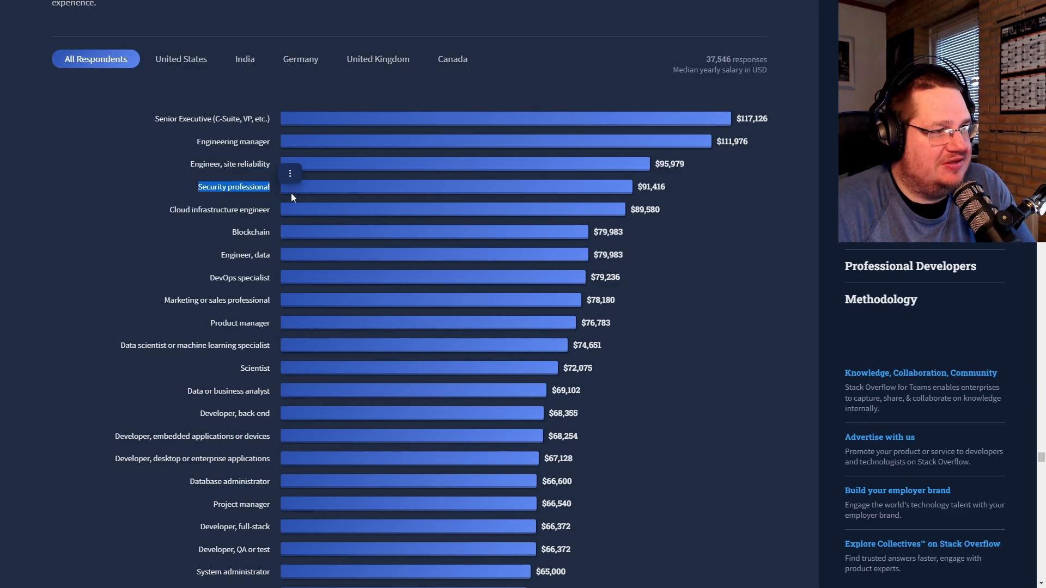
pyautogui.moveTo(724, 314)
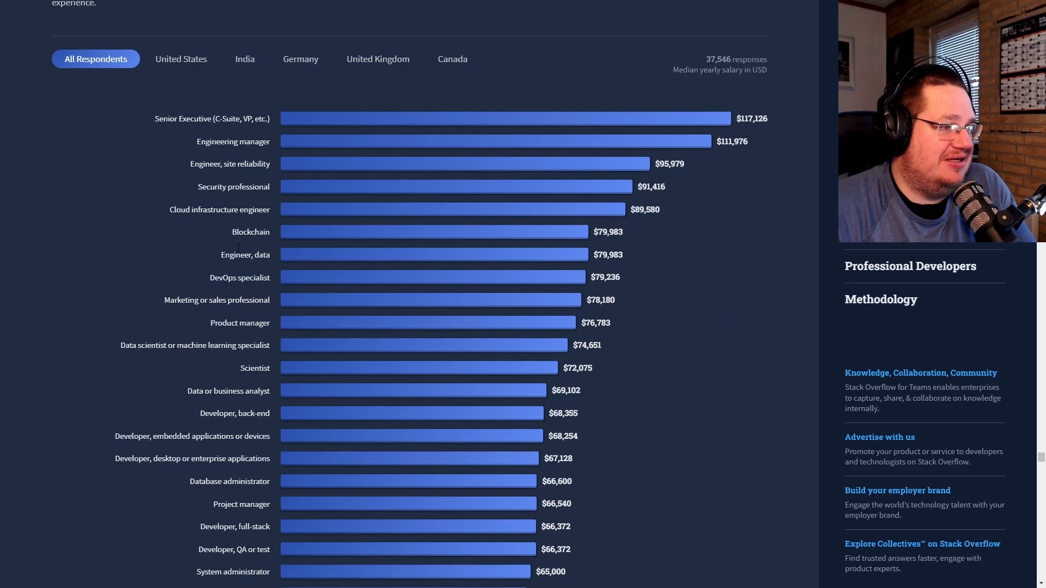
pyautogui.moveTo(238, 322)
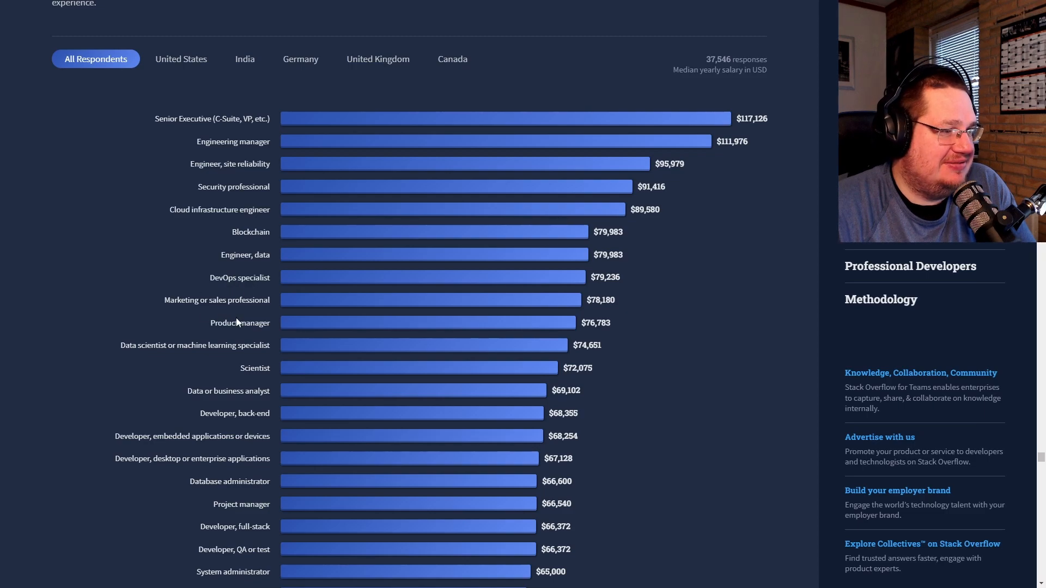
pyautogui.moveTo(252, 366)
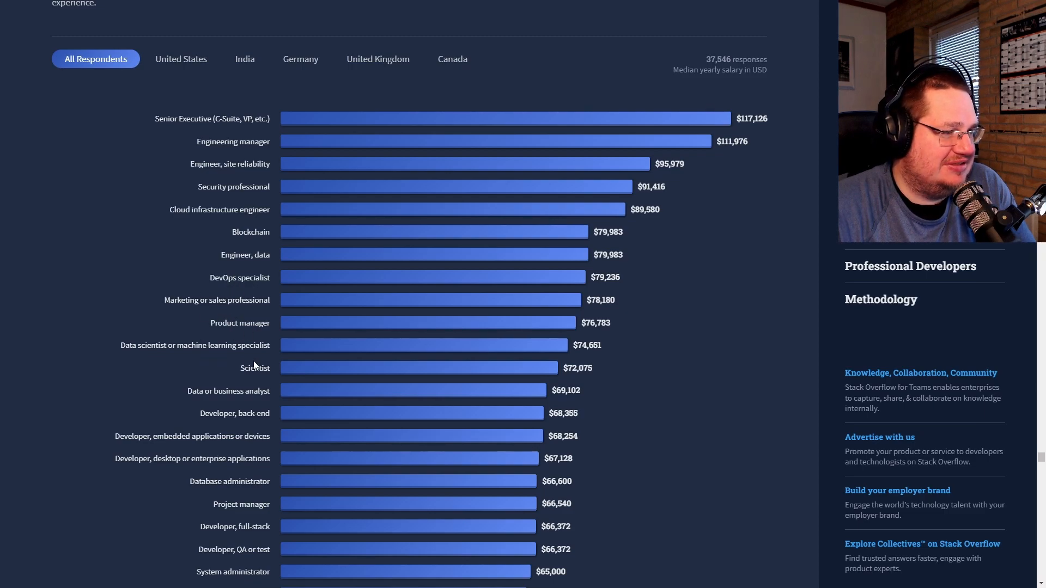
pyautogui.scroll(3)
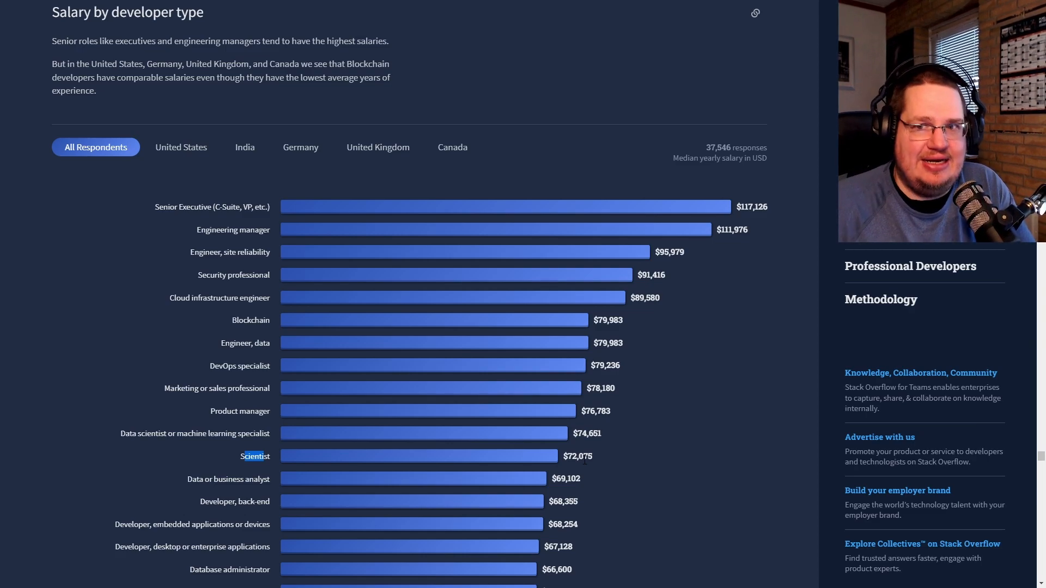
# Scroll to Researching new tools and highlight the third-party reviews answer
pyautogui.scroll(-3)
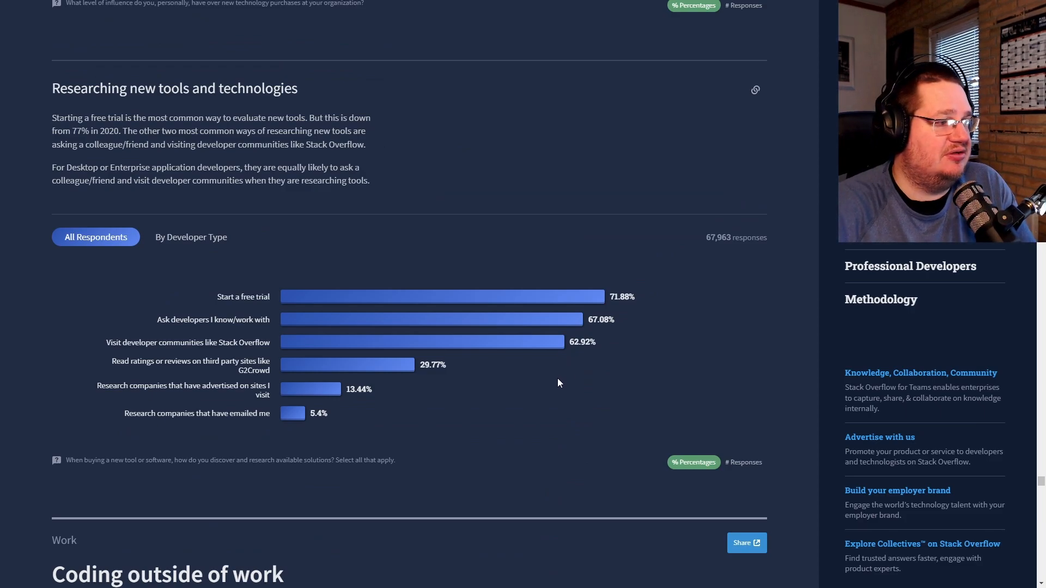
pyautogui.doubleClick(243, 297)
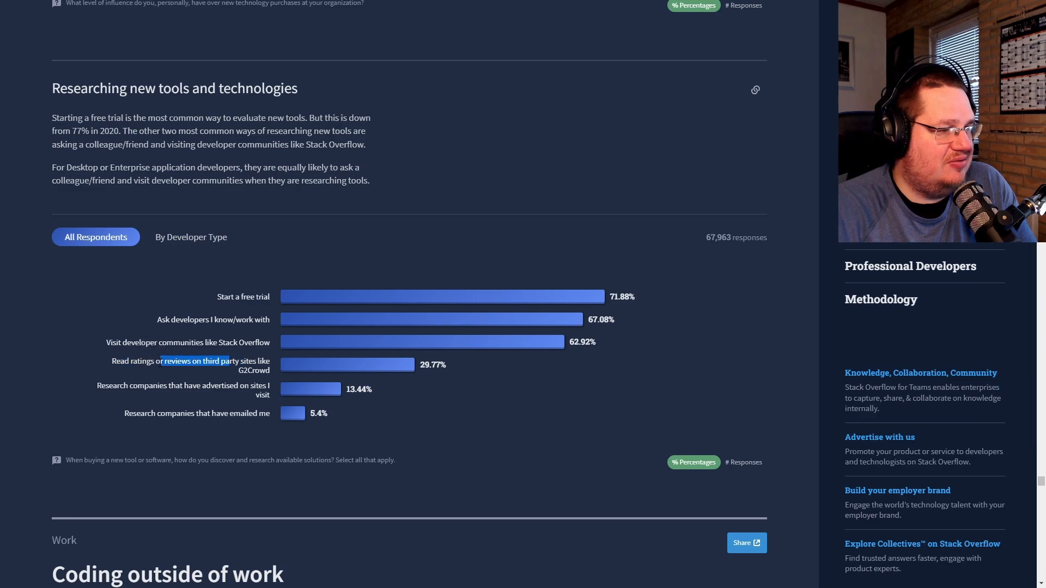
pyautogui.moveTo(144, 396)
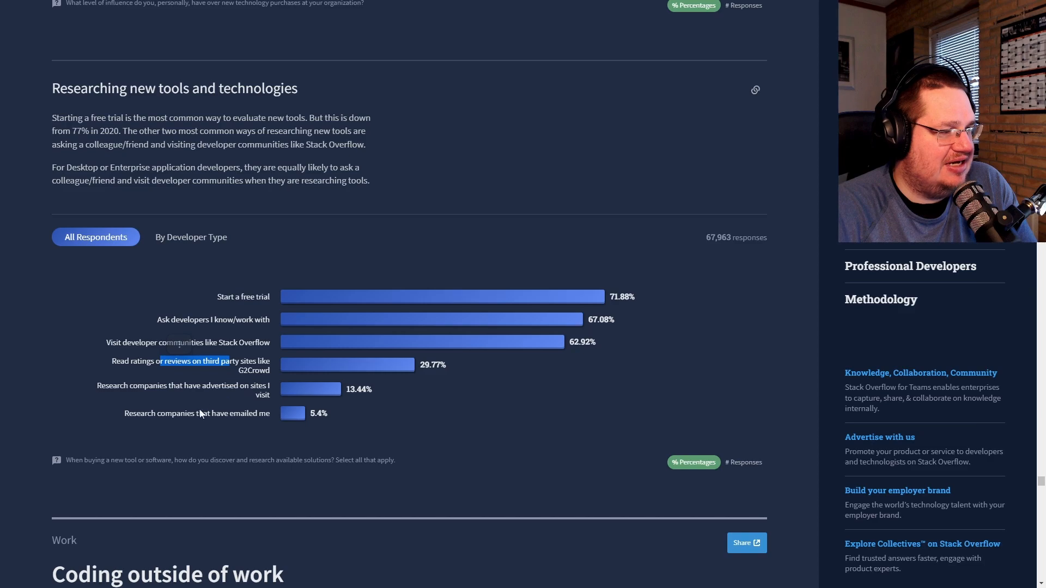
pyautogui.moveTo(215, 423)
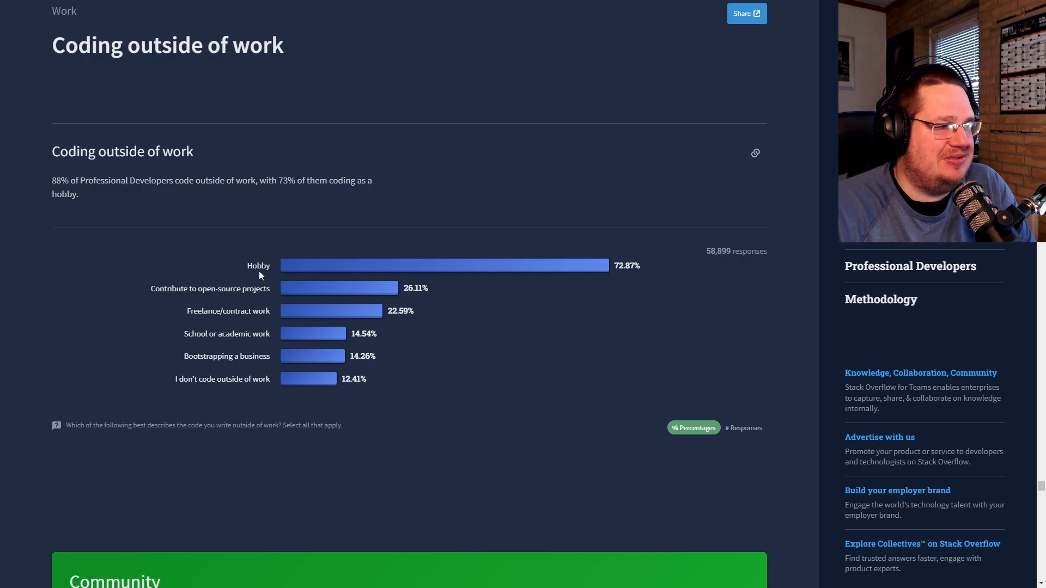
pyautogui.moveTo(181, 289); pyautogui.dragTo(235, 288)
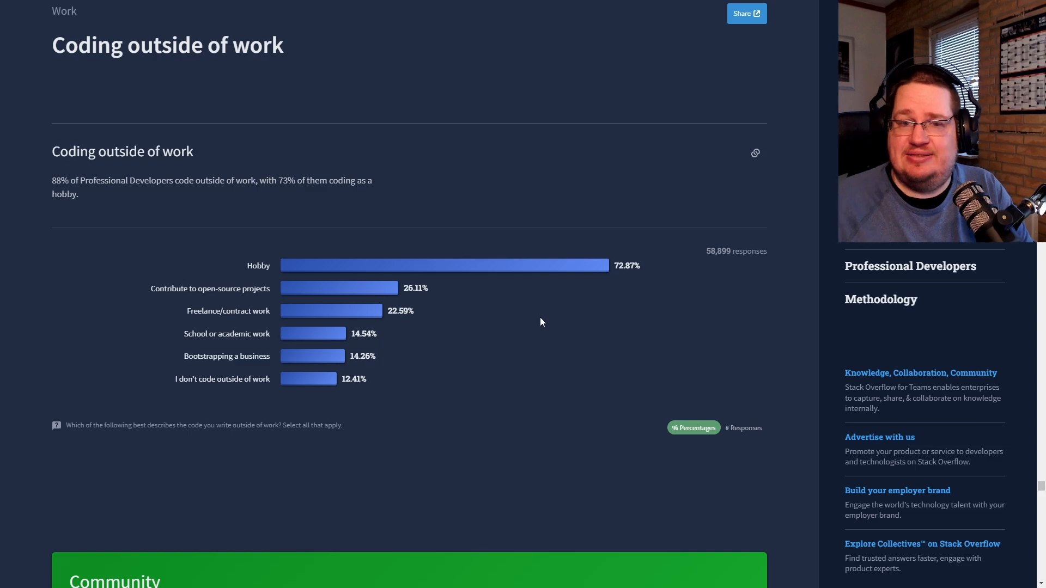
# Highlight 30-60 minutes daily searching, toggle Independent Contributor then All Respondents, and continue scrolling
pyautogui.scroll(-3)
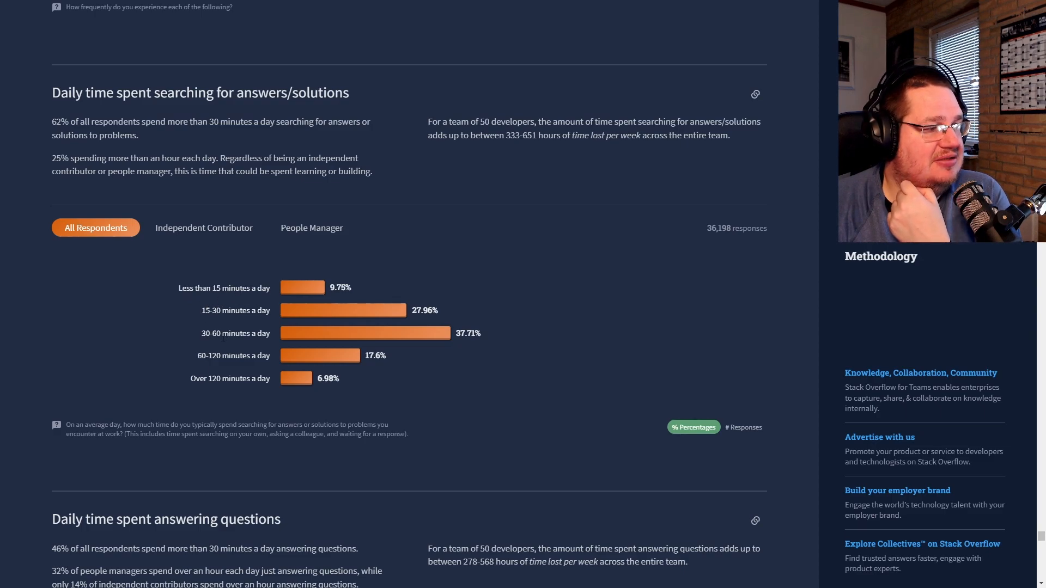
pyautogui.doubleClick(225, 333)
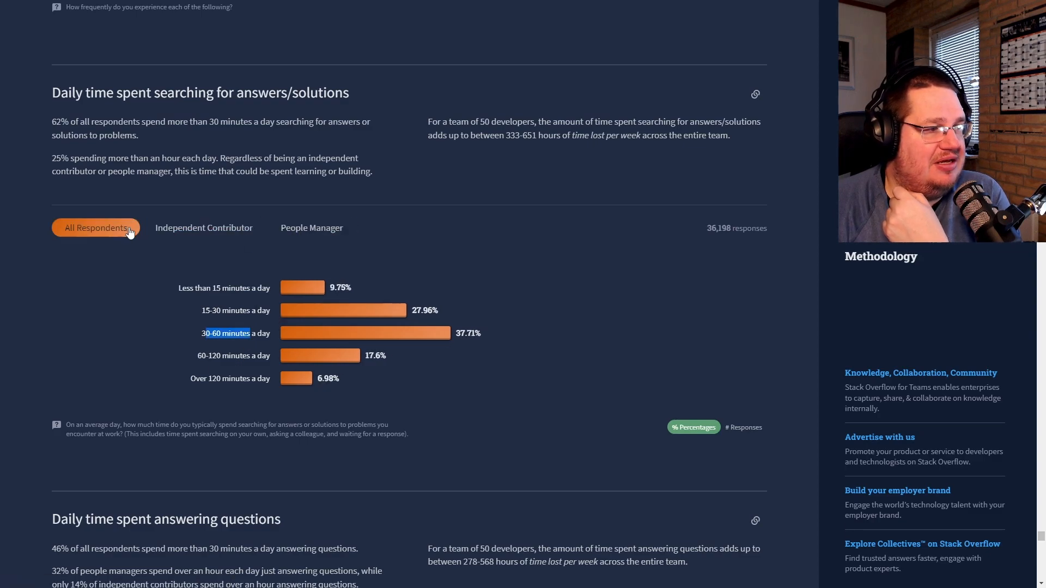
pyautogui.click(203, 227)
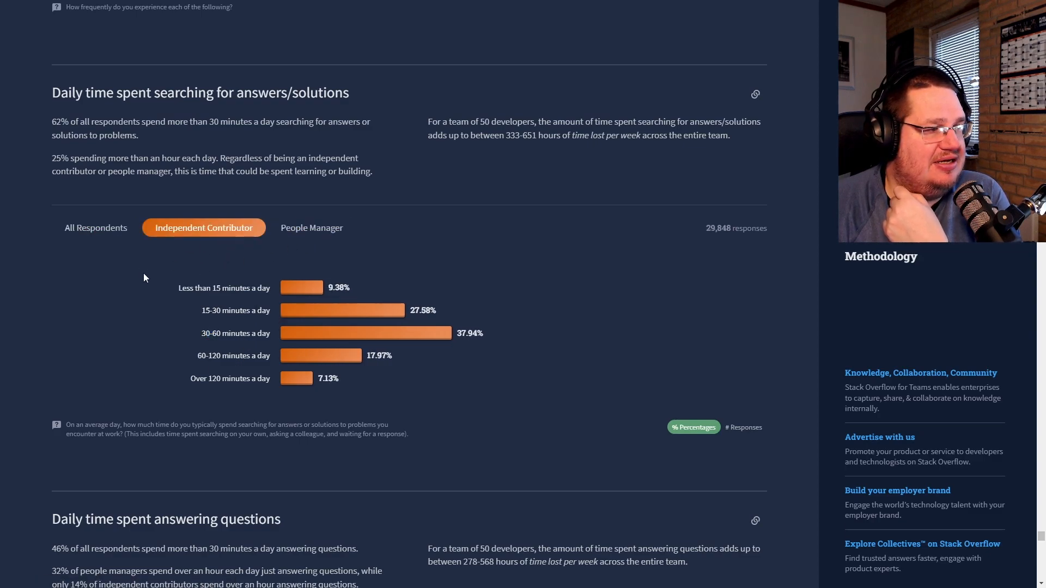
pyautogui.click(95, 228)
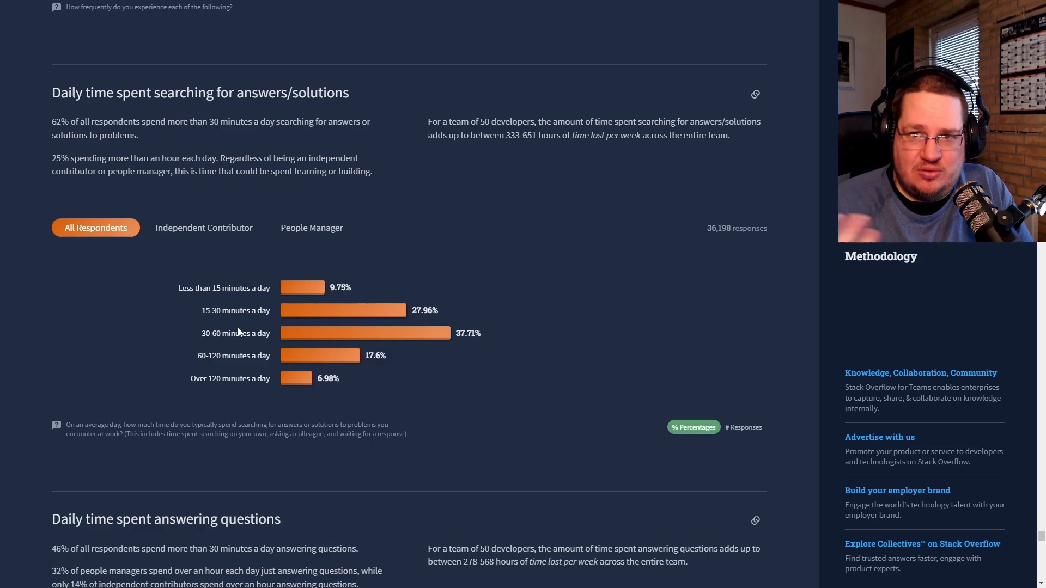
pyautogui.scroll(-3)
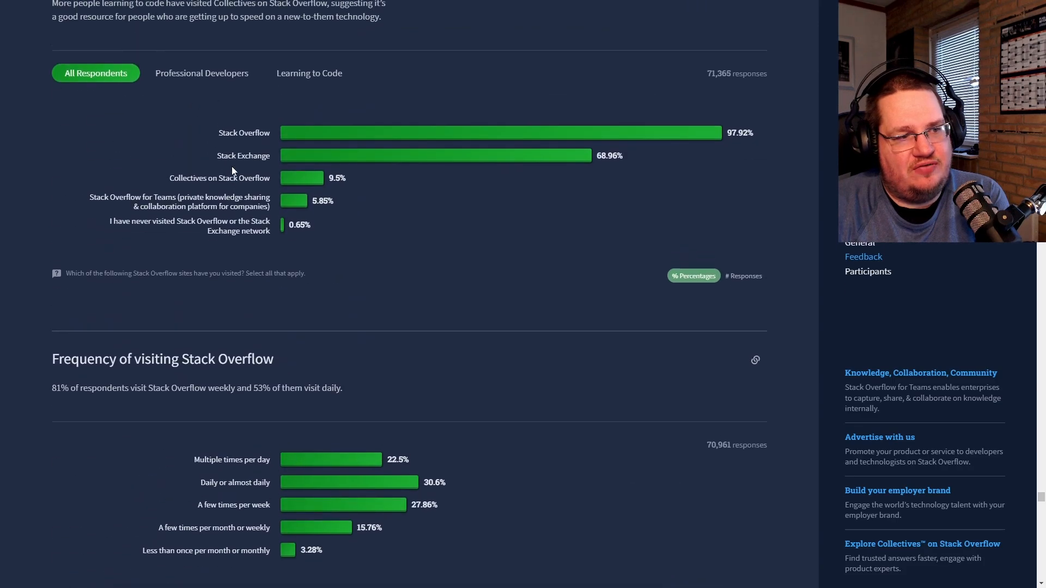
pyautogui.scroll(-3)
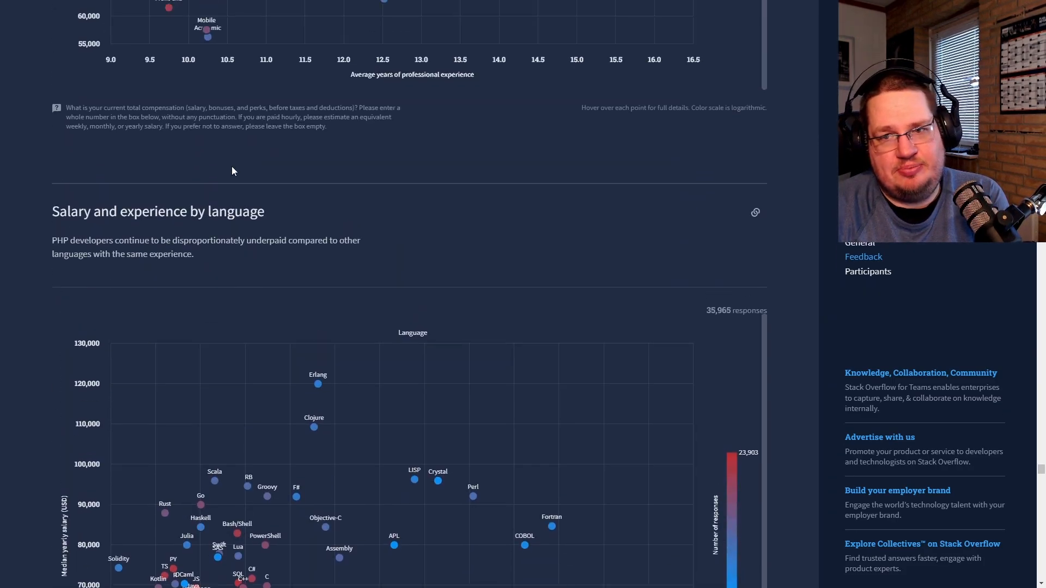